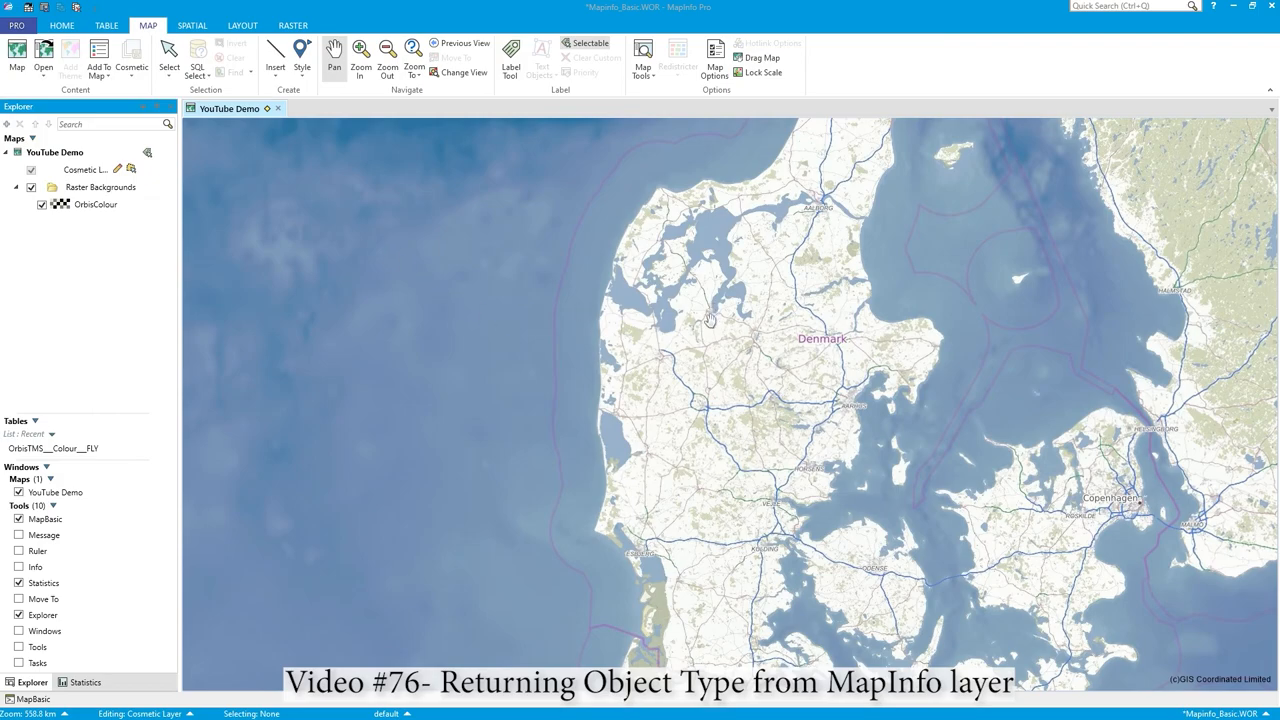
{"action": "mouse_move", "coordinate": [176, 188]}
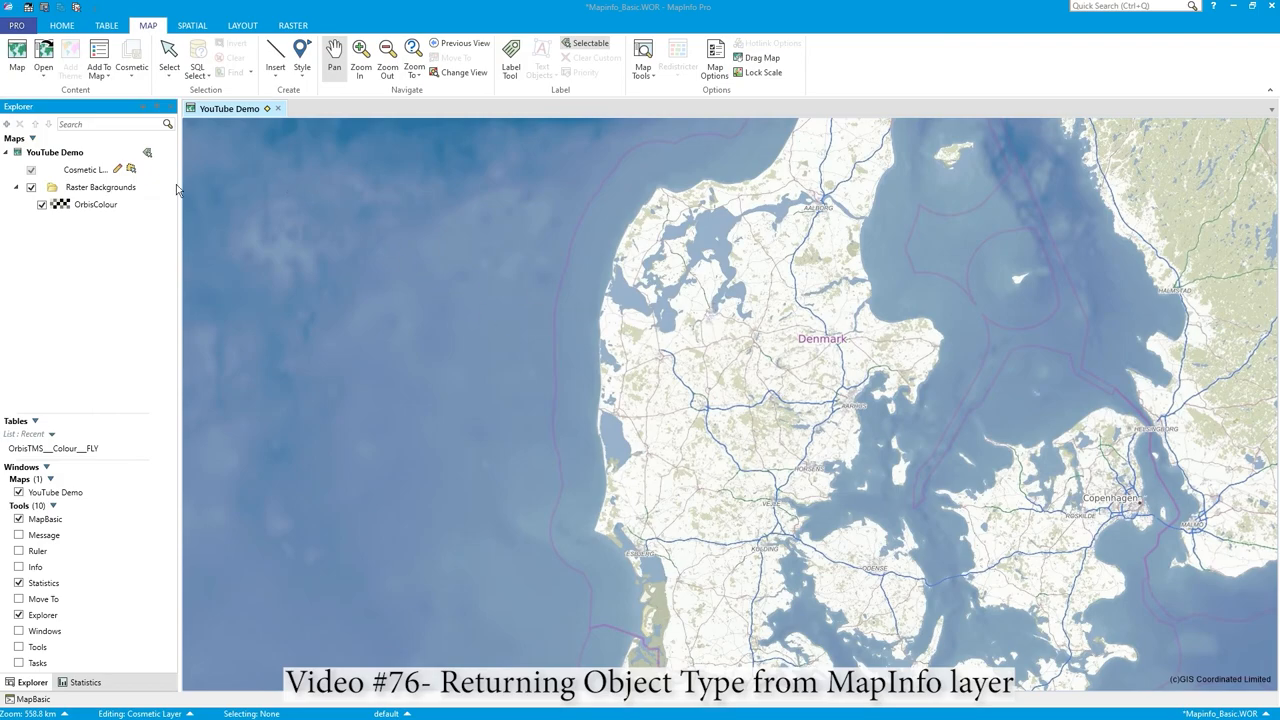
{"action": "mouse_move", "coordinate": [62, 24]}
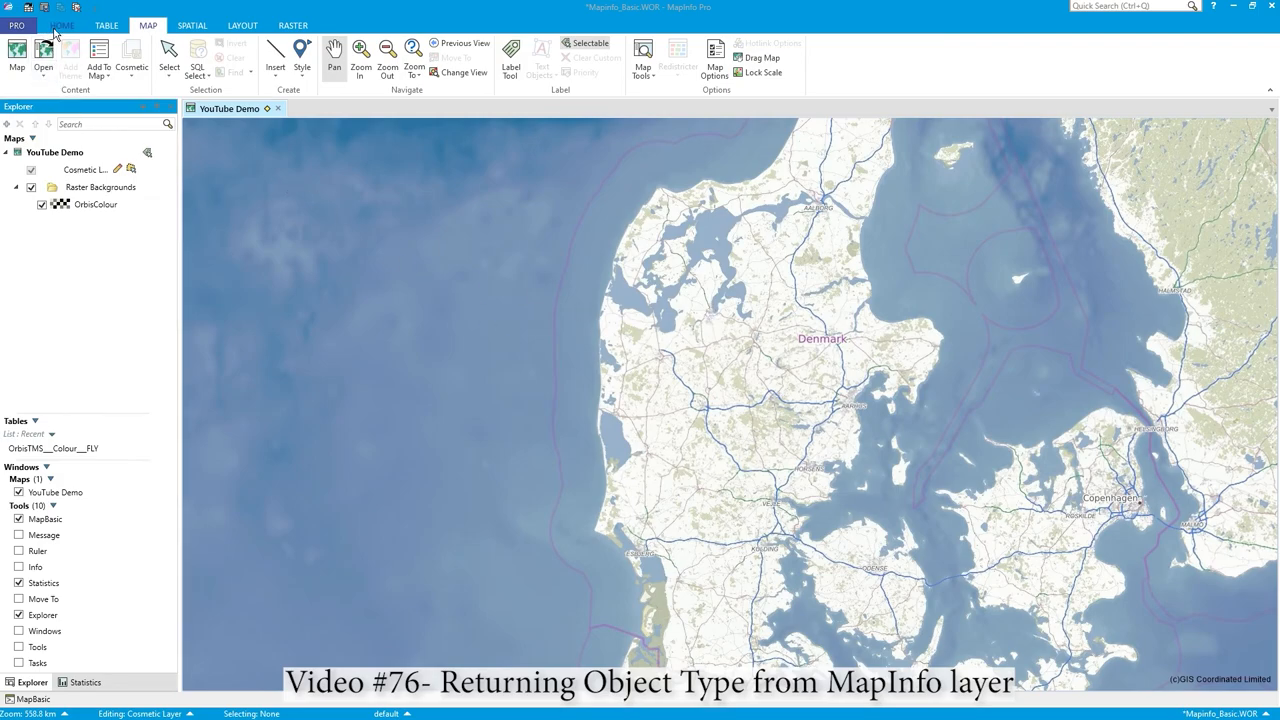
Visit the PRO backstage, return to the map and save the Denmark workspace.
{"action": "left_click", "coordinate": [20, 24]}
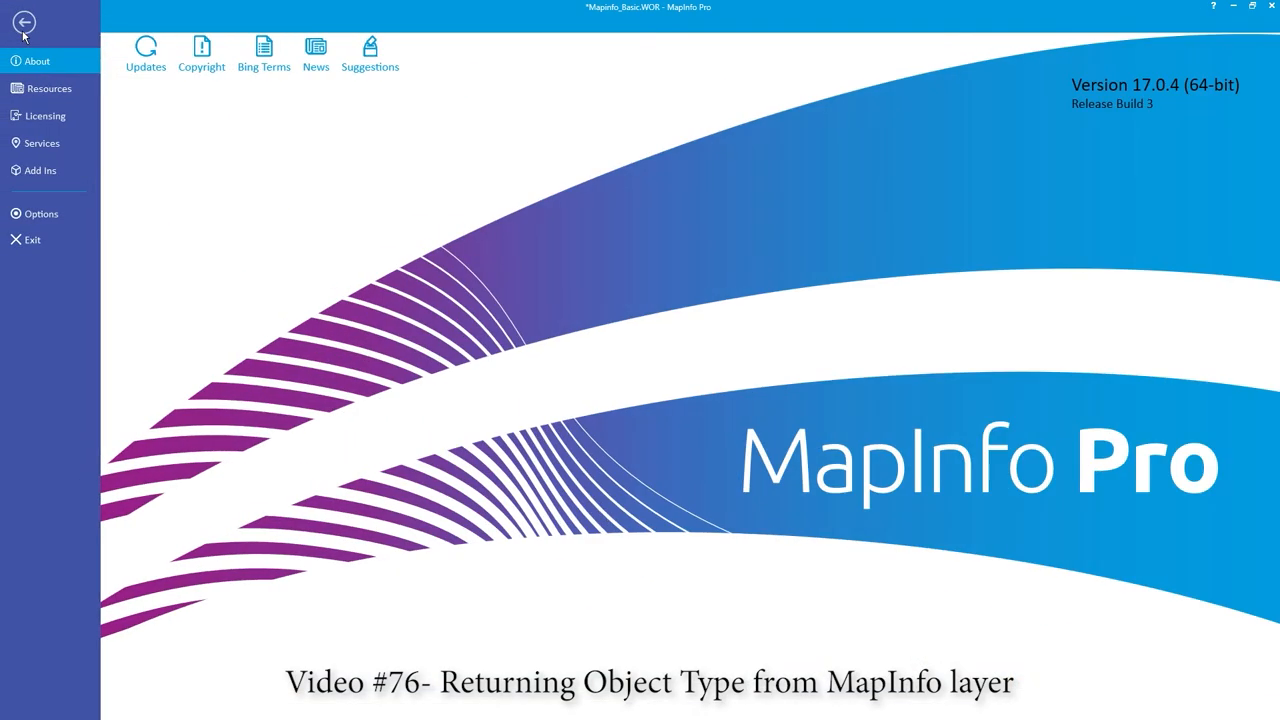
{"action": "left_click", "coordinate": [28, 22]}
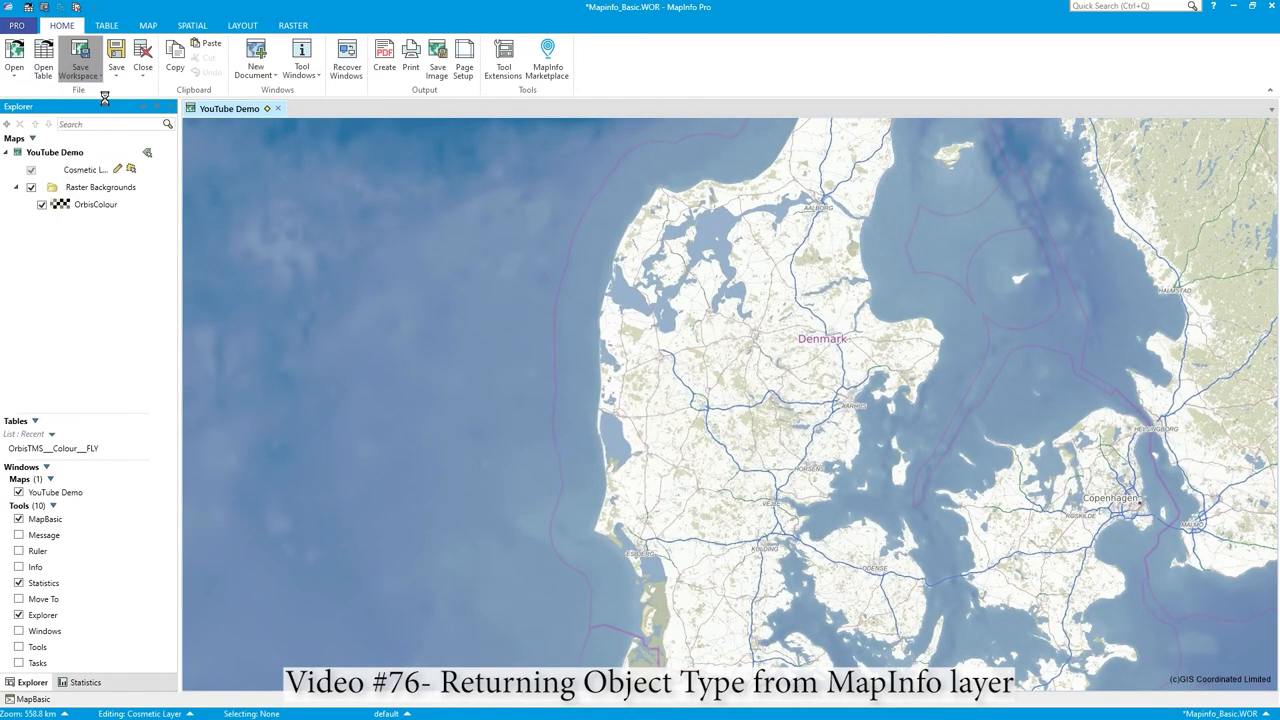
{"action": "left_click", "coordinate": [80, 56]}
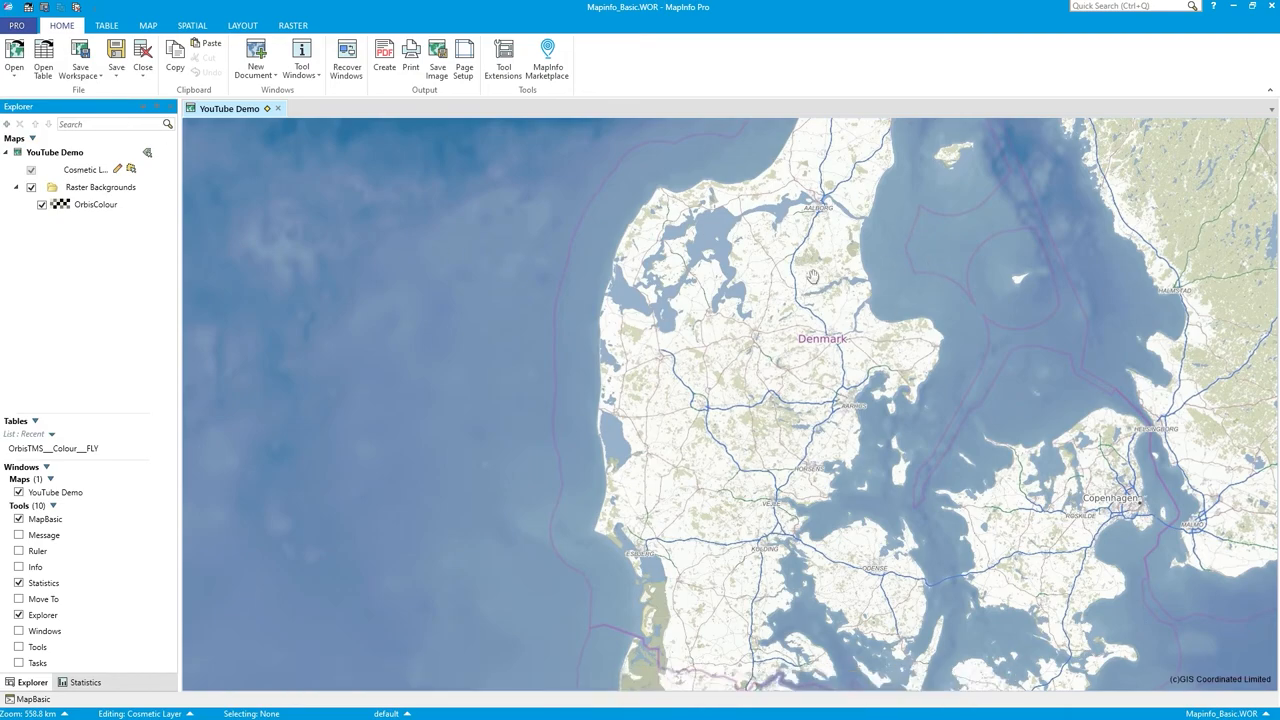
{"action": "left_click", "coordinate": [148, 22]}
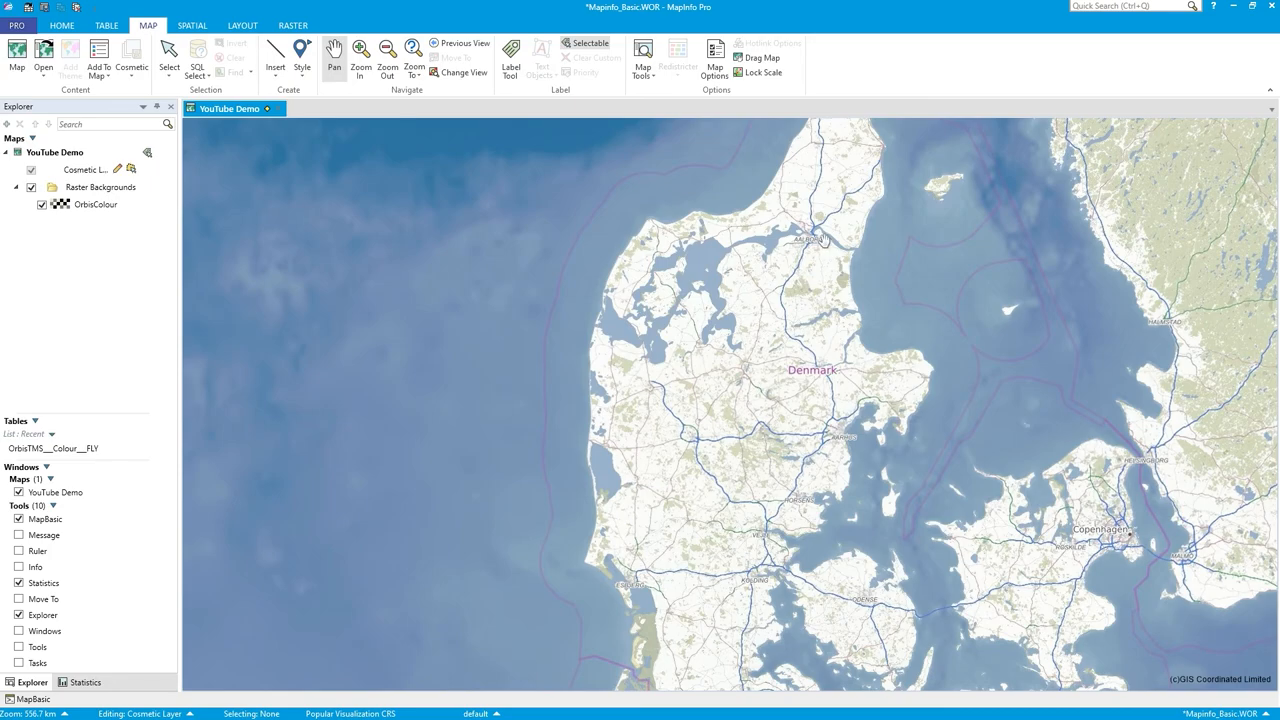
{"action": "mouse_move", "coordinate": [822, 266]}
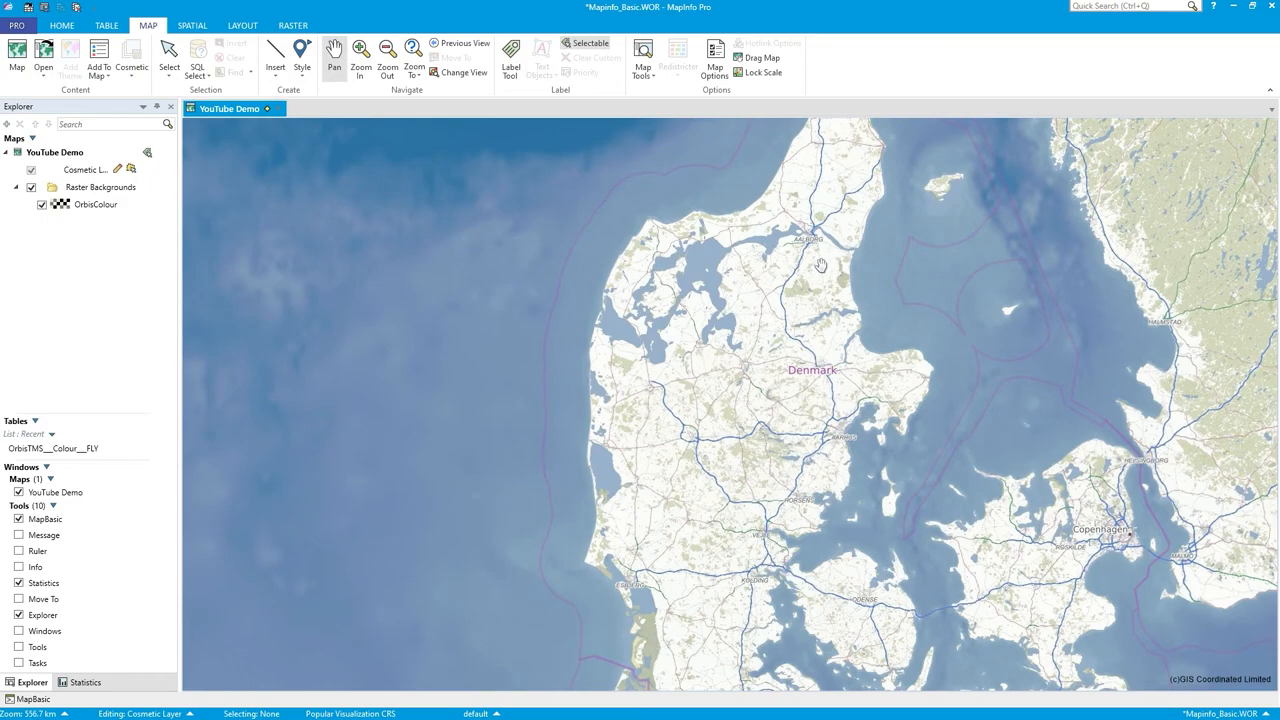
{"action": "mouse_move", "coordinate": [972, 420]}
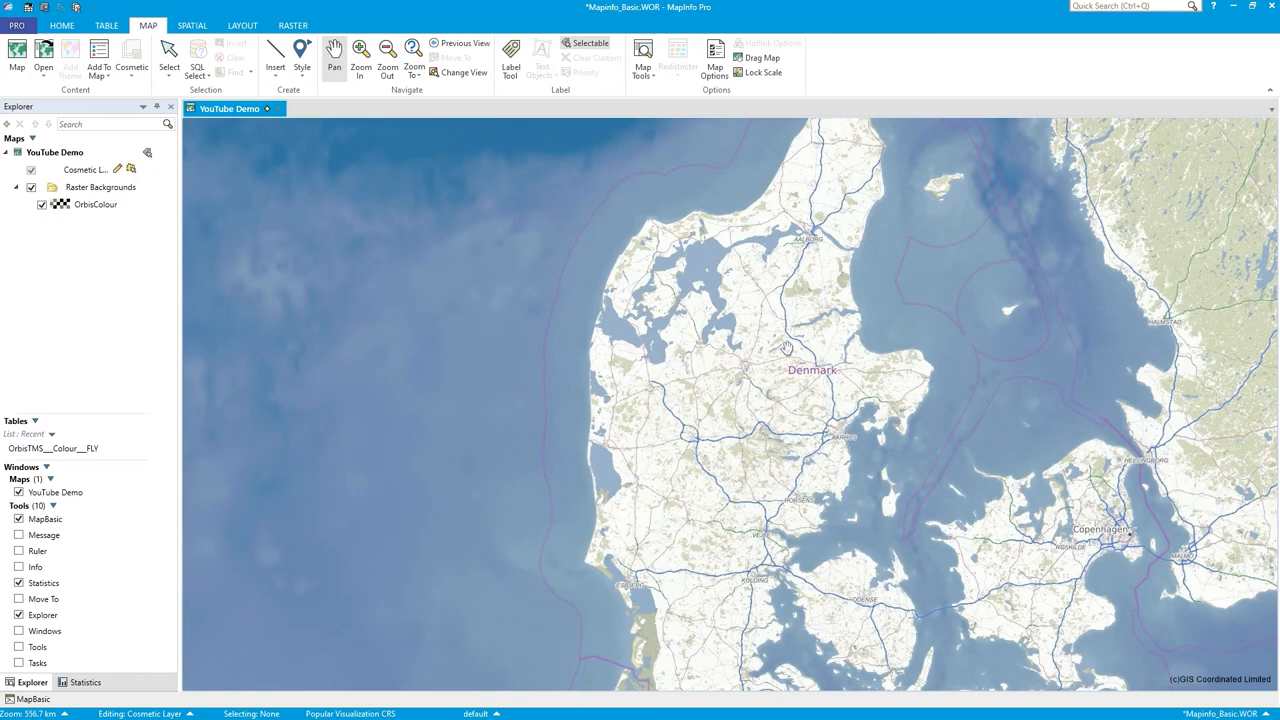
{"action": "mouse_move", "coordinate": [720, 348]}
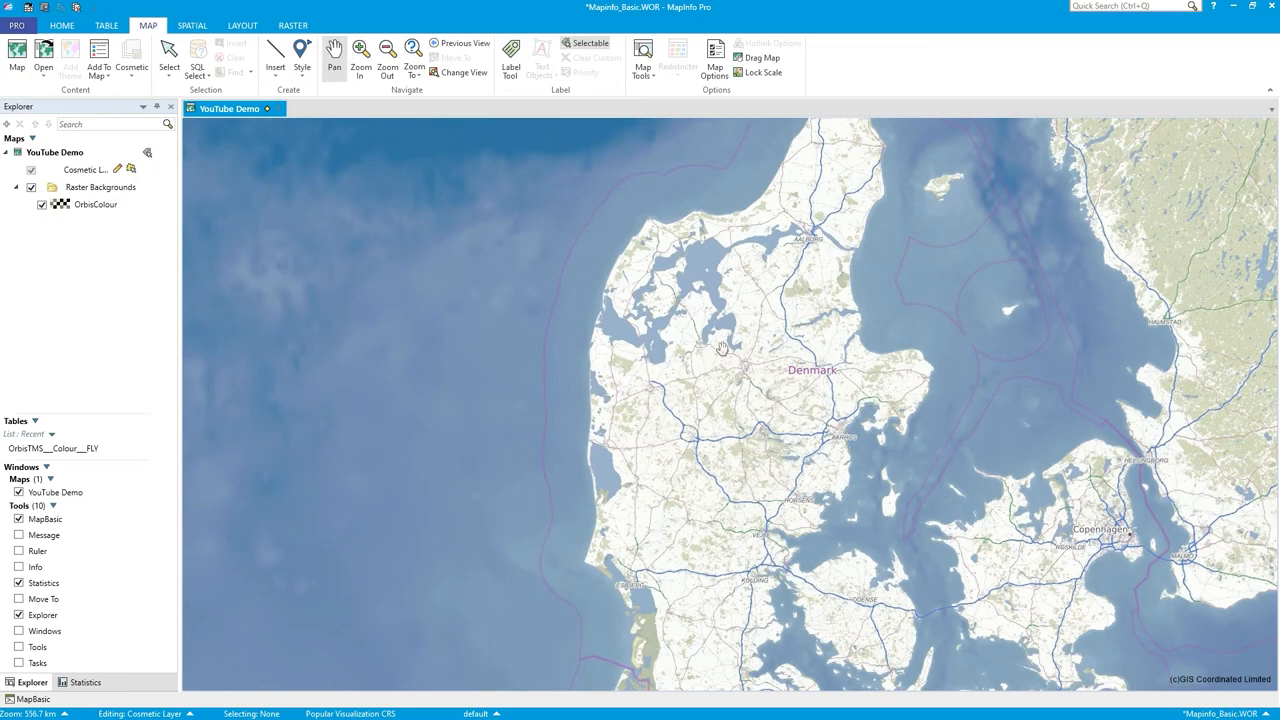
{"action": "mouse_move", "coordinate": [720, 278]}
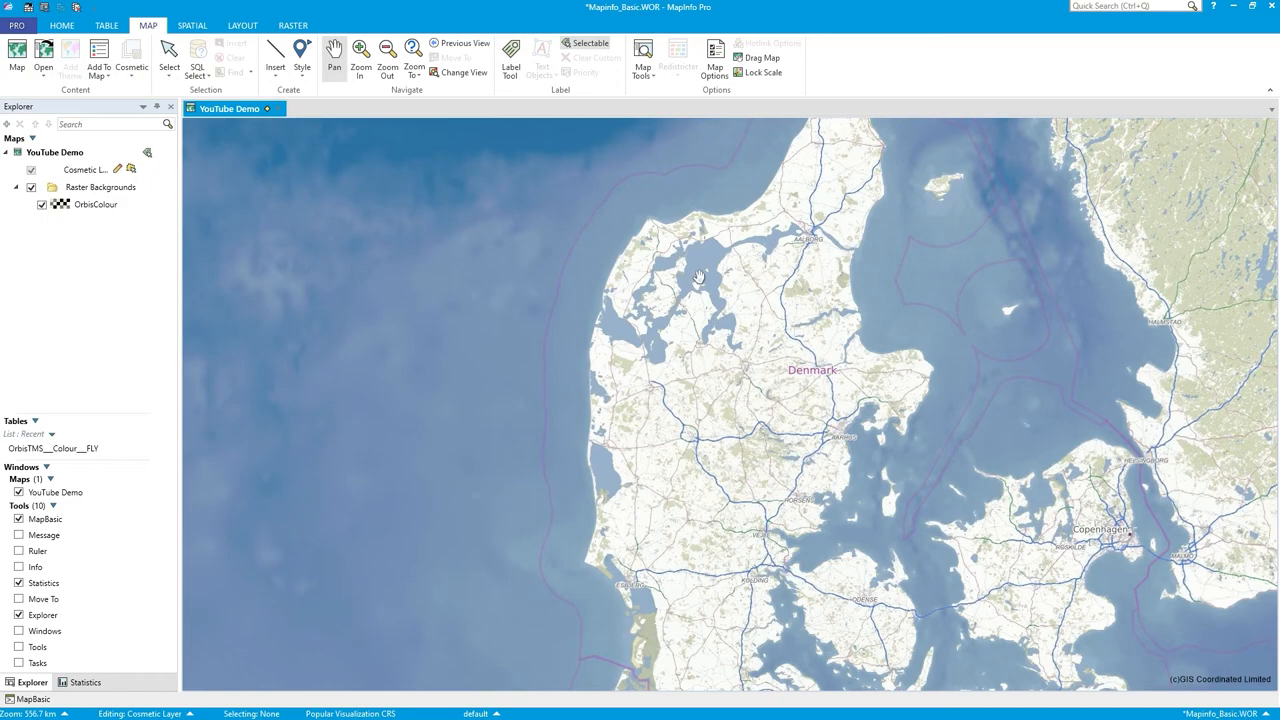
{"action": "mouse_move", "coordinate": [288, 246]}
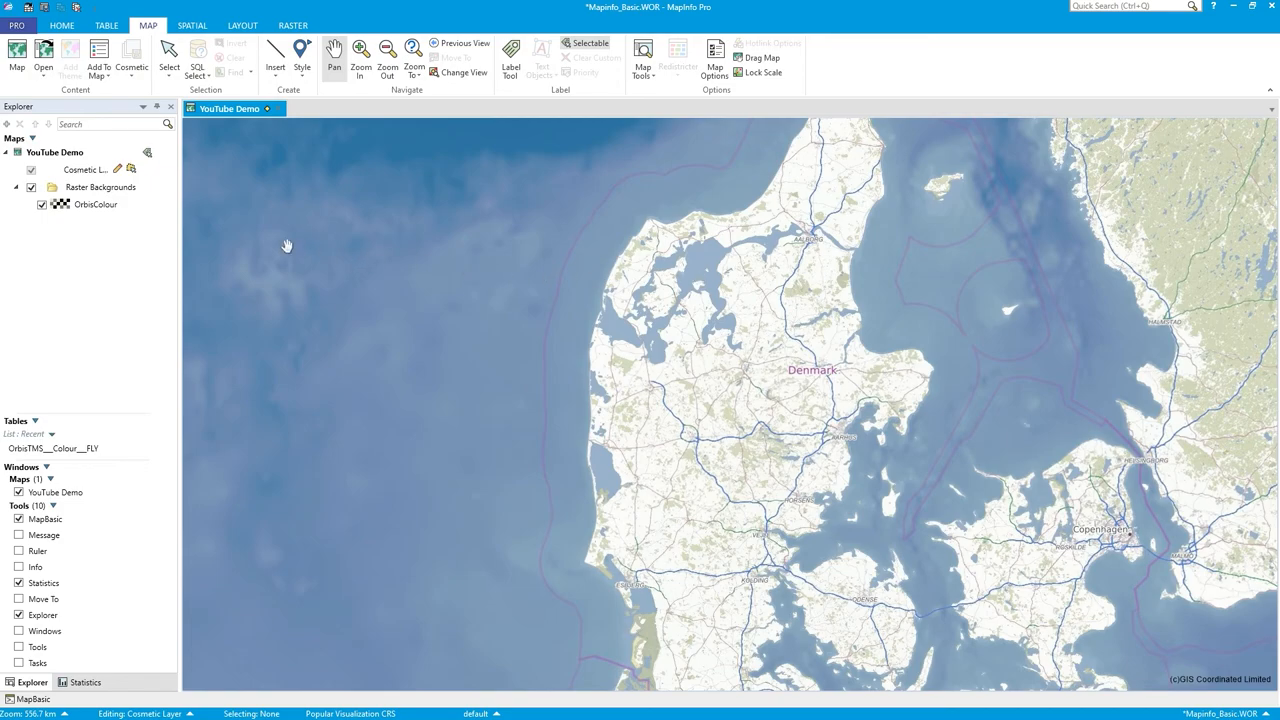
Make the Cosmetic layer editable from the Spatial ribbon.
{"action": "left_click", "coordinate": [80, 168]}
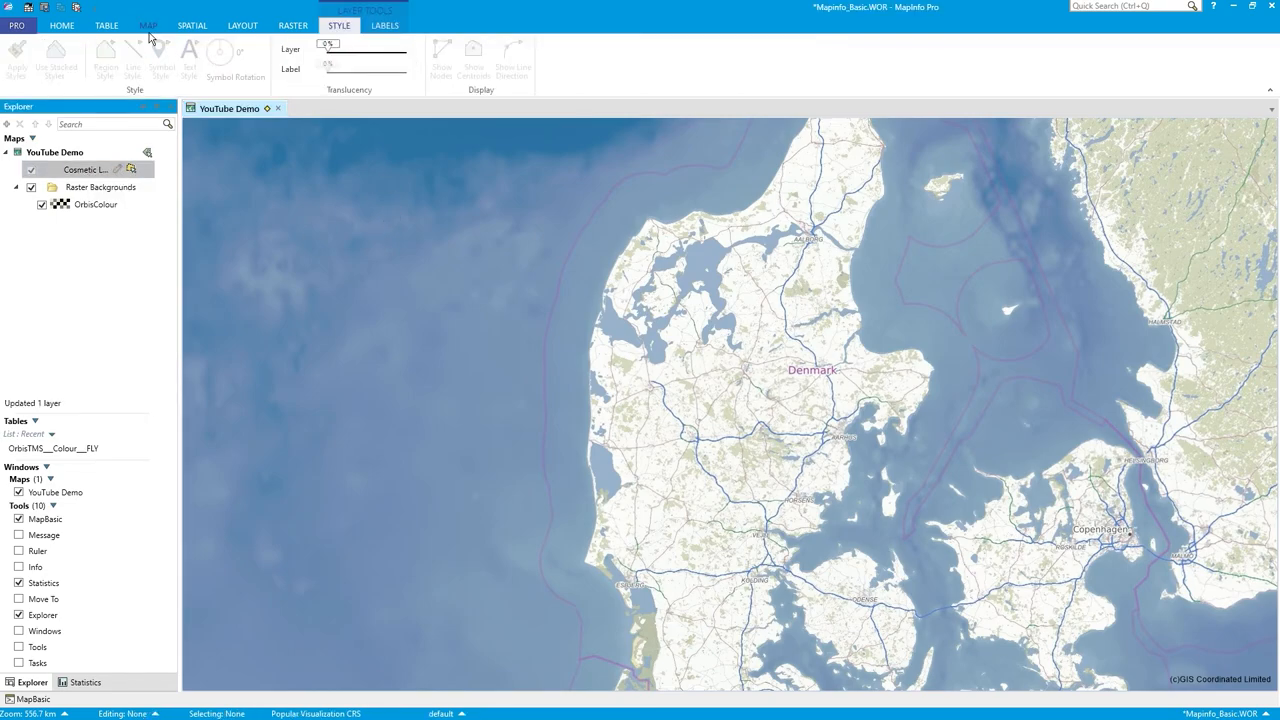
{"action": "left_click", "coordinate": [152, 24]}
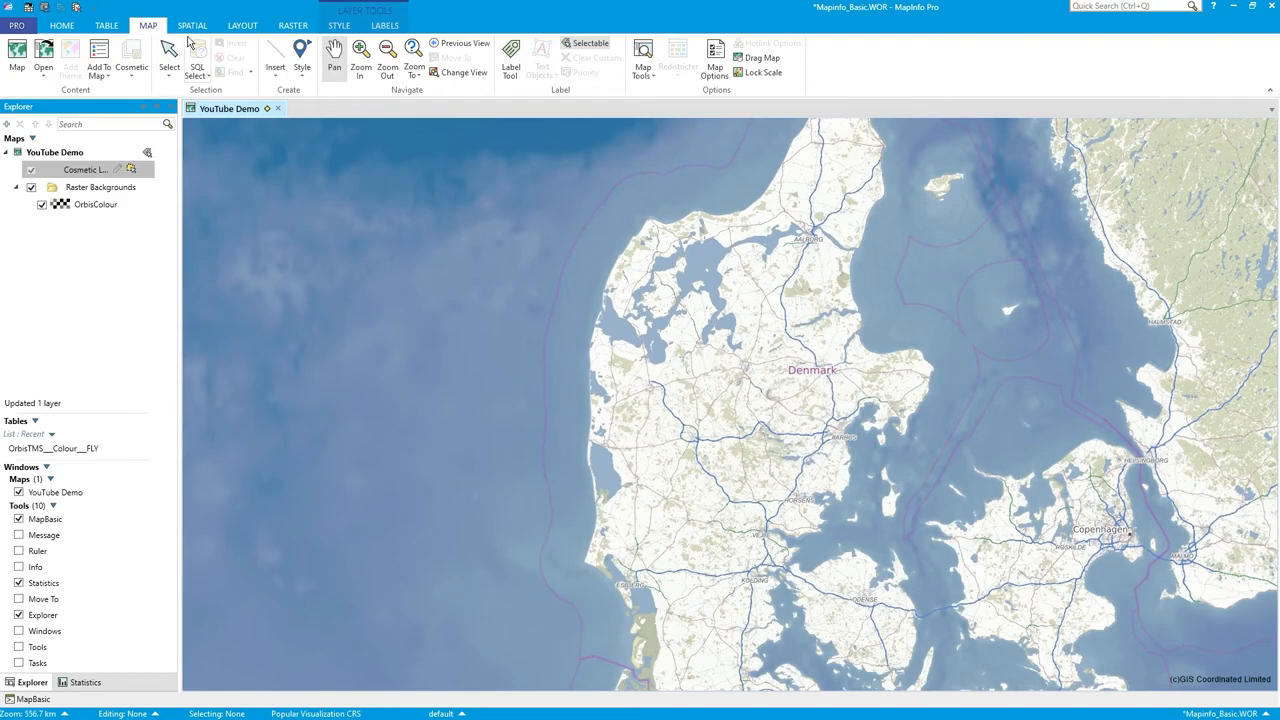
{"action": "left_click", "coordinate": [192, 24]}
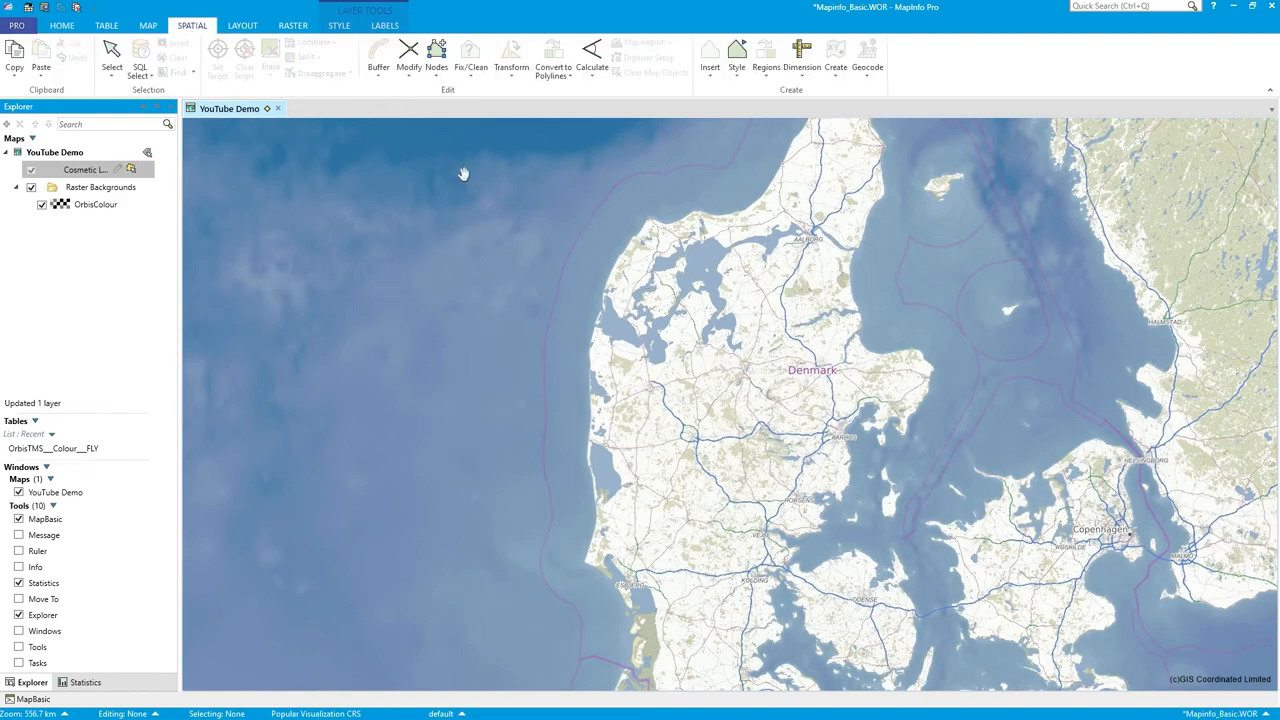
{"action": "mouse_move", "coordinate": [136, 172]}
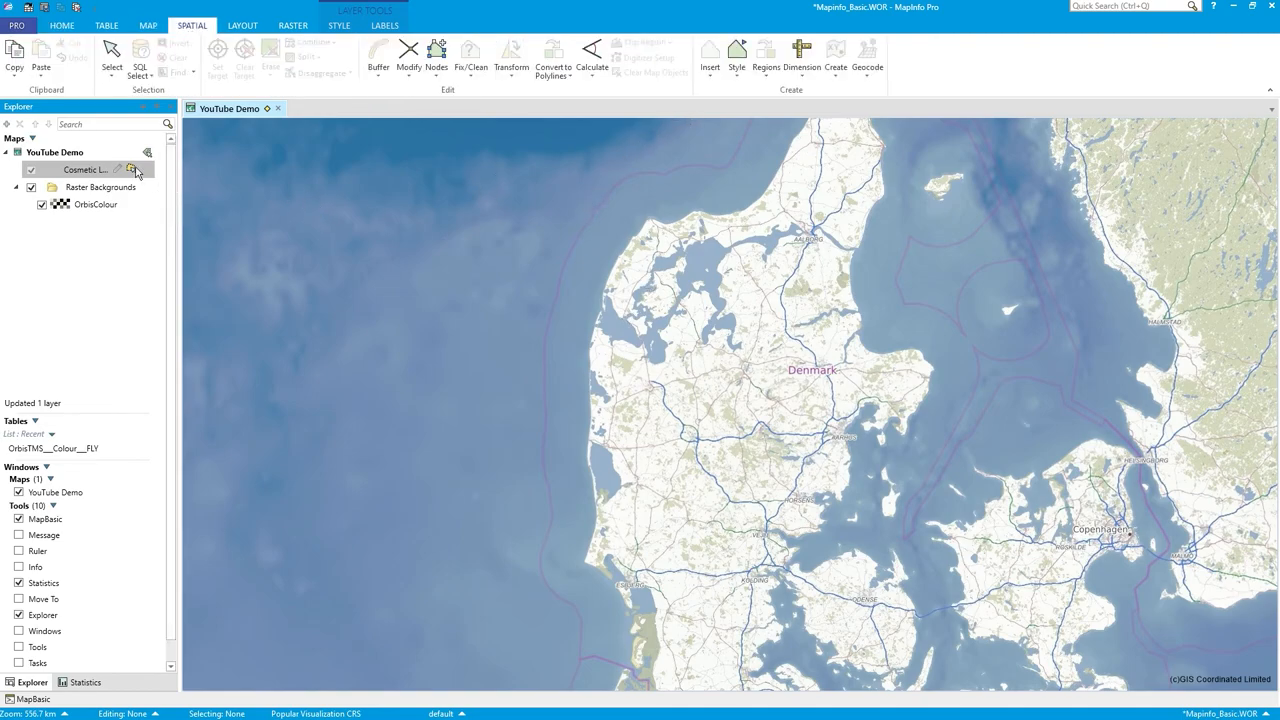
{"action": "left_click", "coordinate": [116, 166]}
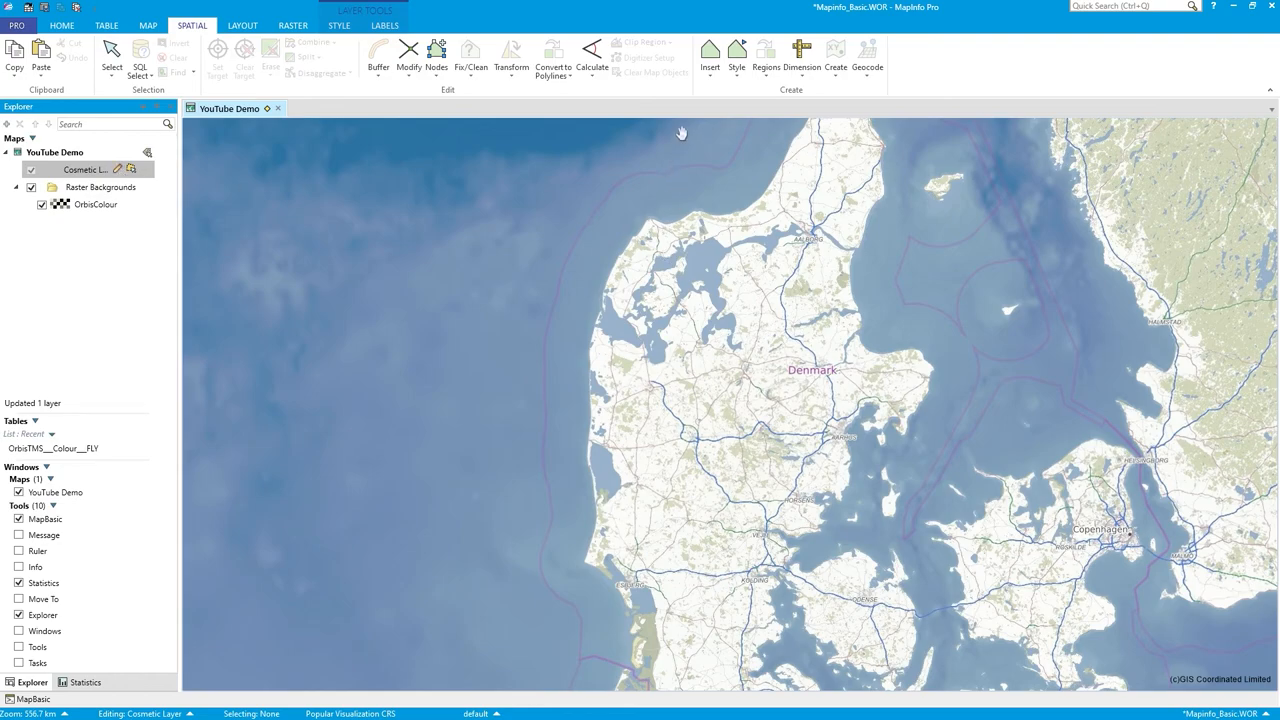
Choose Point from the Insert object list and place point markers over Denmark.
{"action": "left_click", "coordinate": [708, 50]}
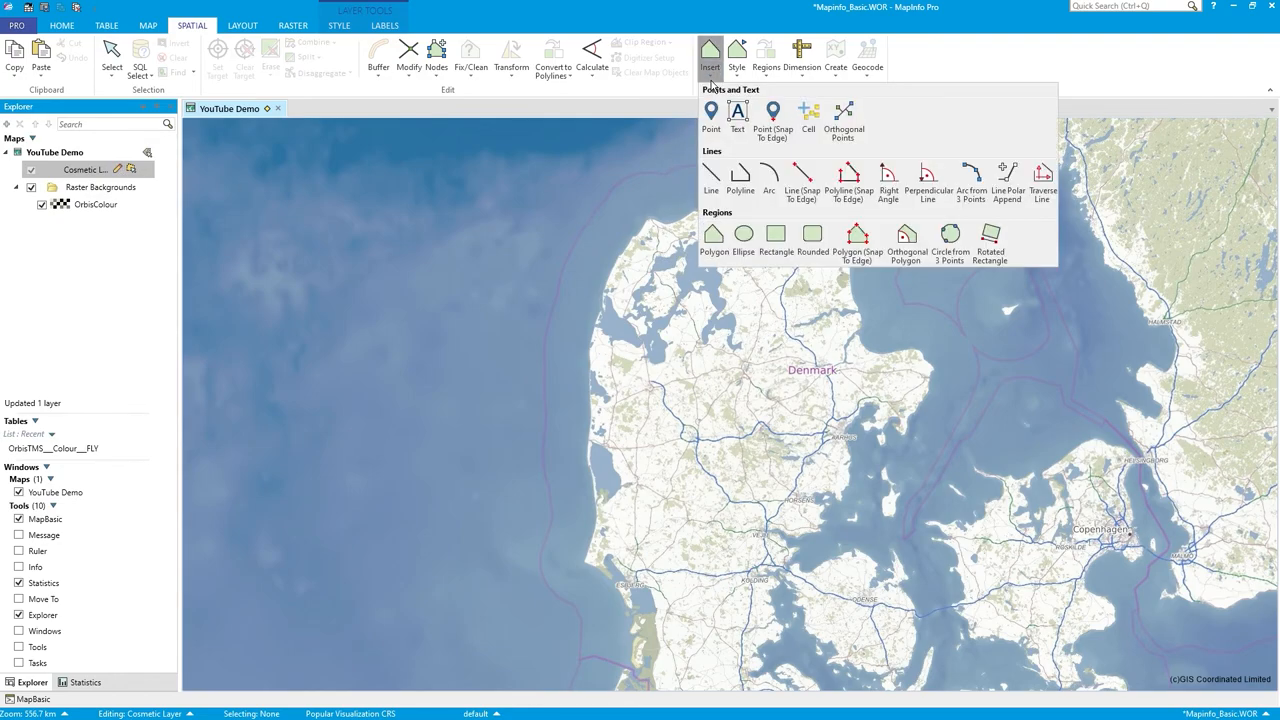
{"action": "left_click", "coordinate": [710, 56]}
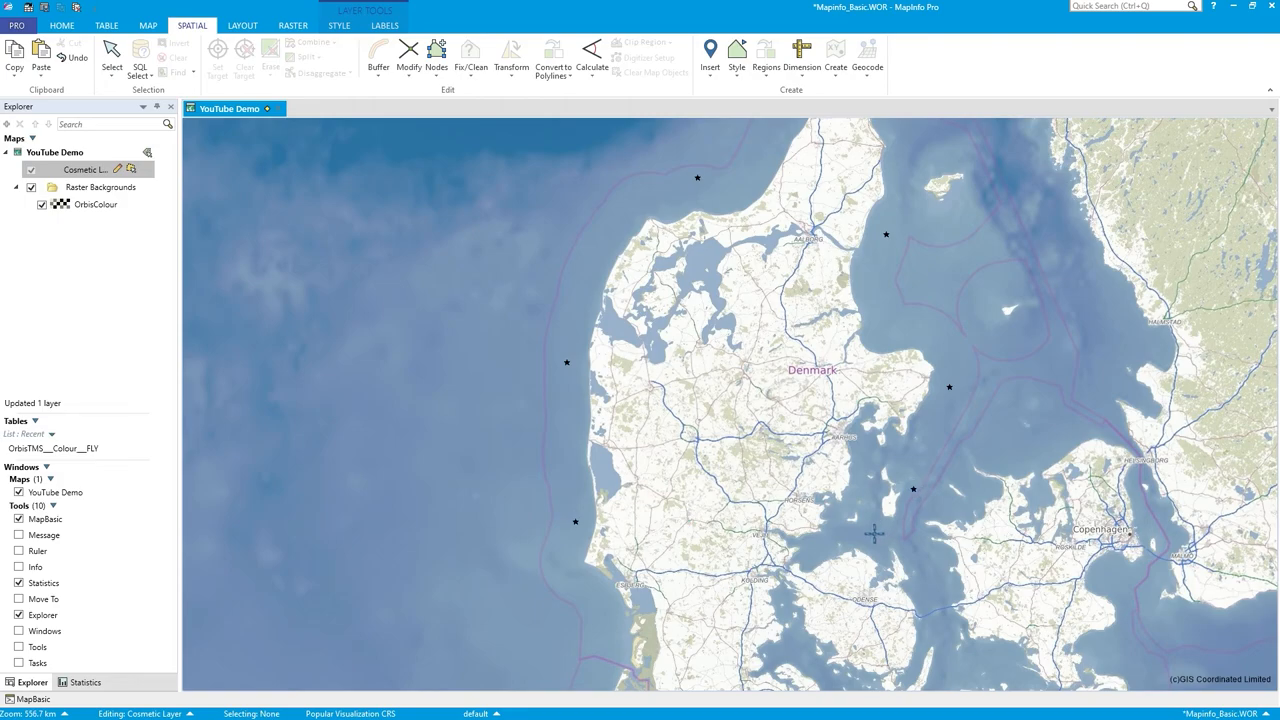
{"action": "left_click", "coordinate": [706, 56]}
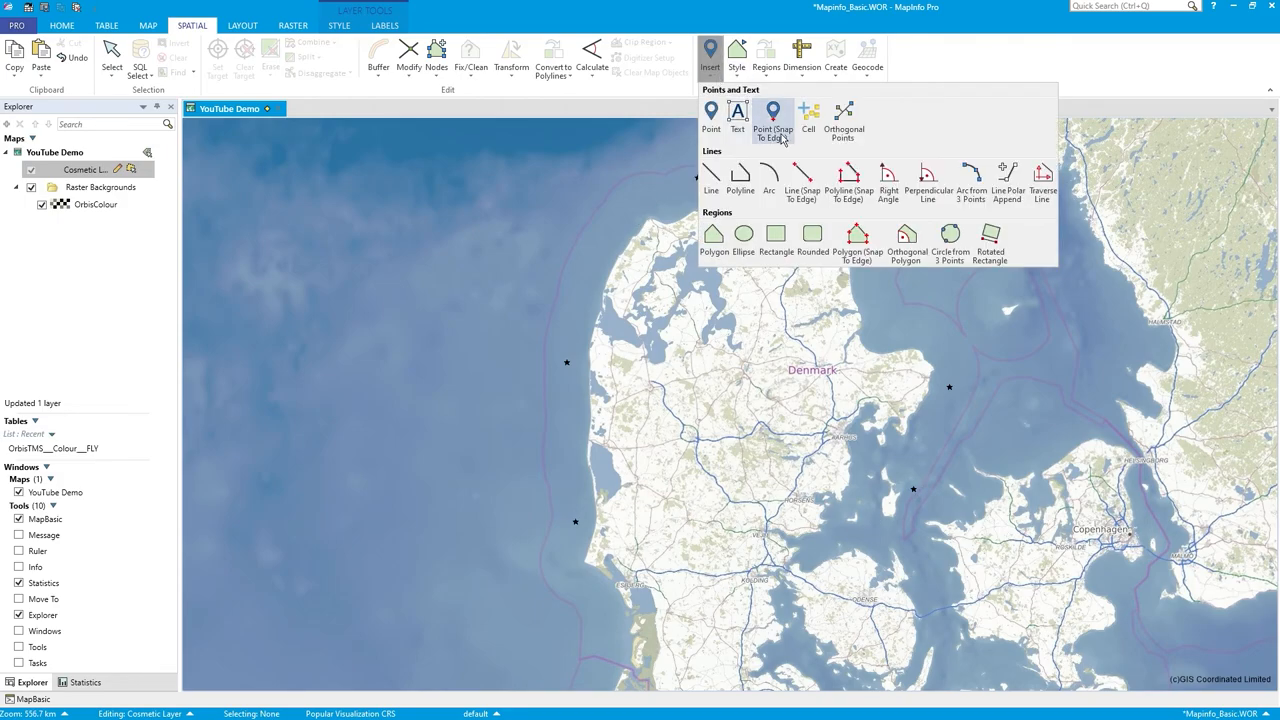
Switch to Line and draw a straight line across the Denmark map.
{"action": "left_click", "coordinate": [770, 114]}
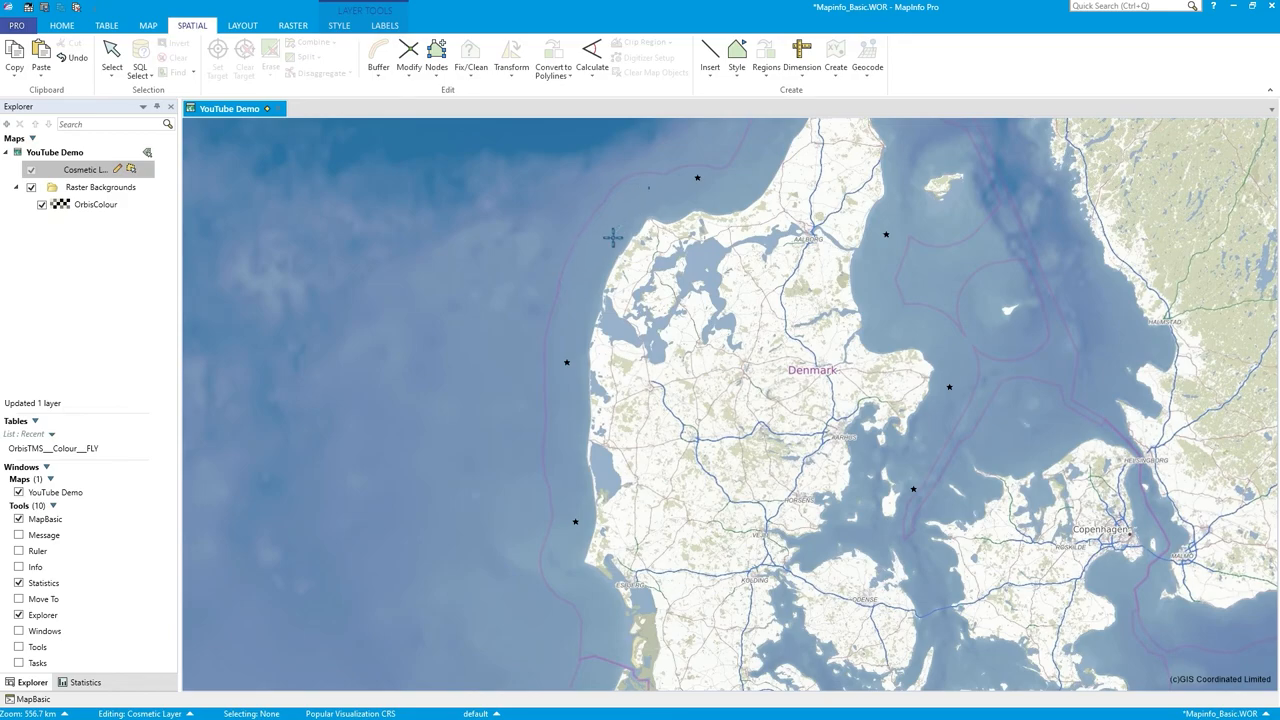
{"action": "left_click_drag", "start_coordinate": [616, 232], "coordinate": [588, 308]}
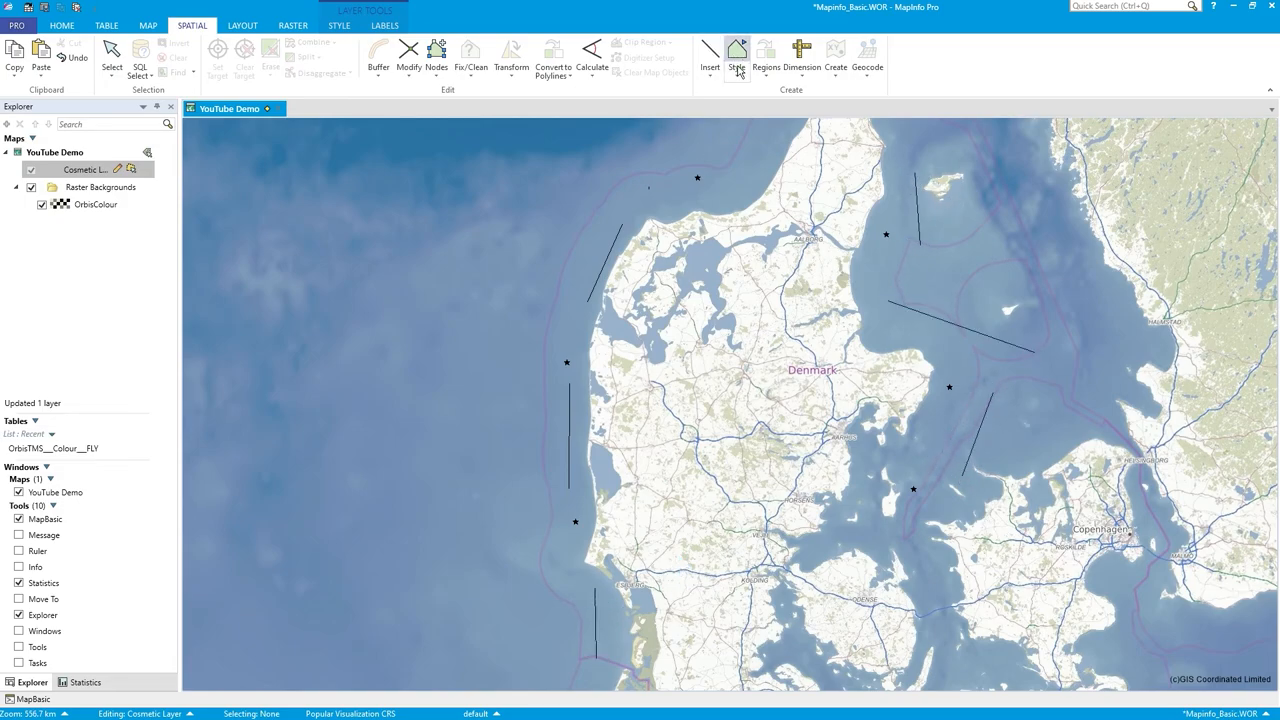
Switch to polygon drawing for a region traced across northern Jutland.
{"action": "left_click", "coordinate": [708, 56]}
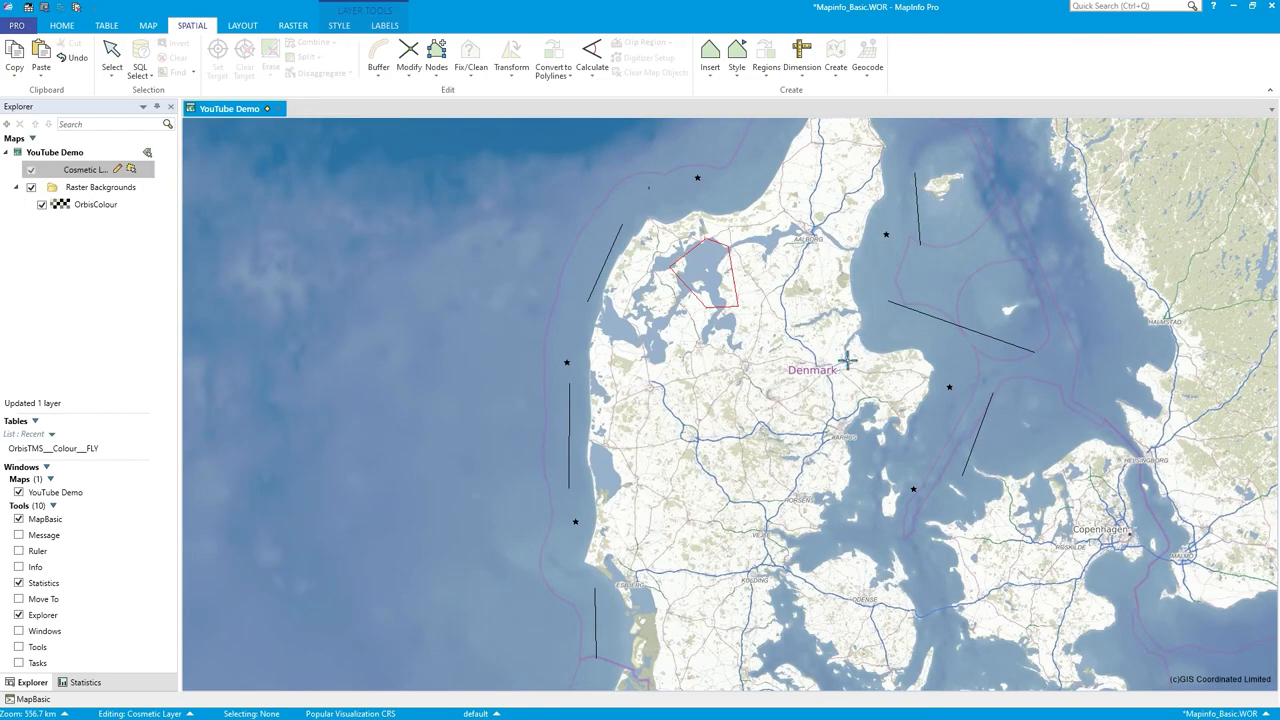
{"action": "mouse_move", "coordinate": [772, 374]}
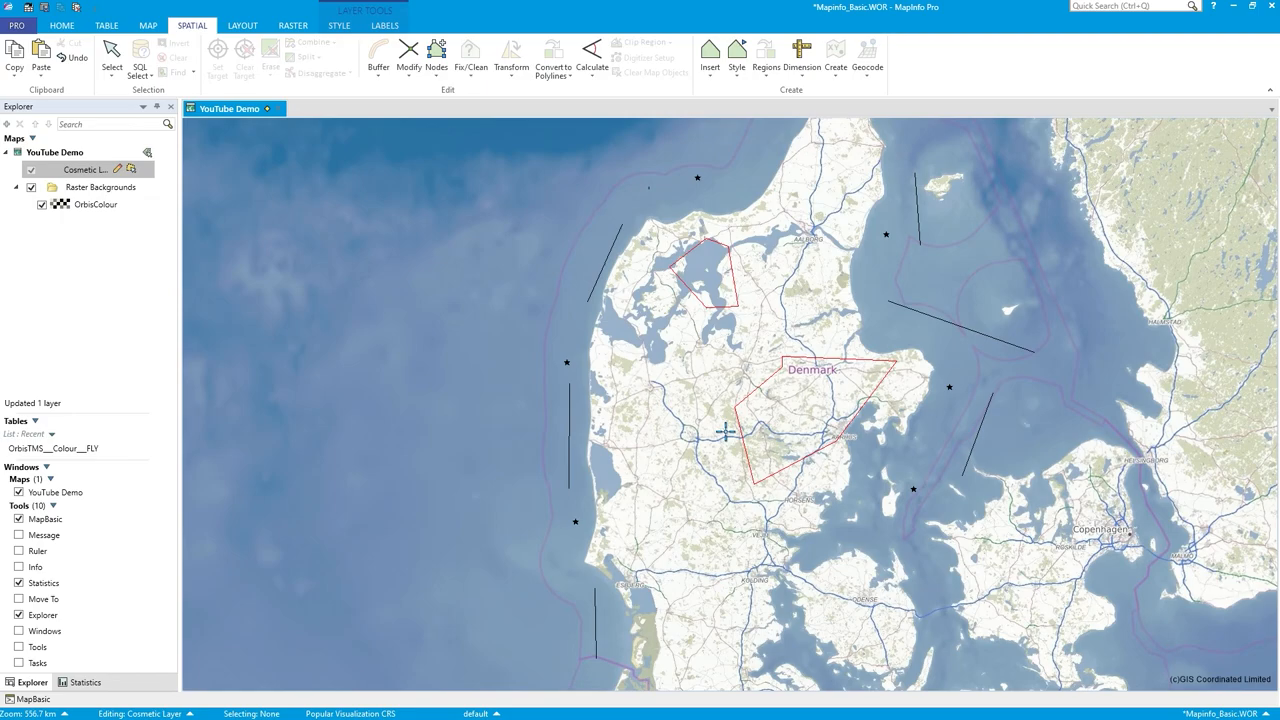
{"action": "mouse_move", "coordinate": [556, 360]}
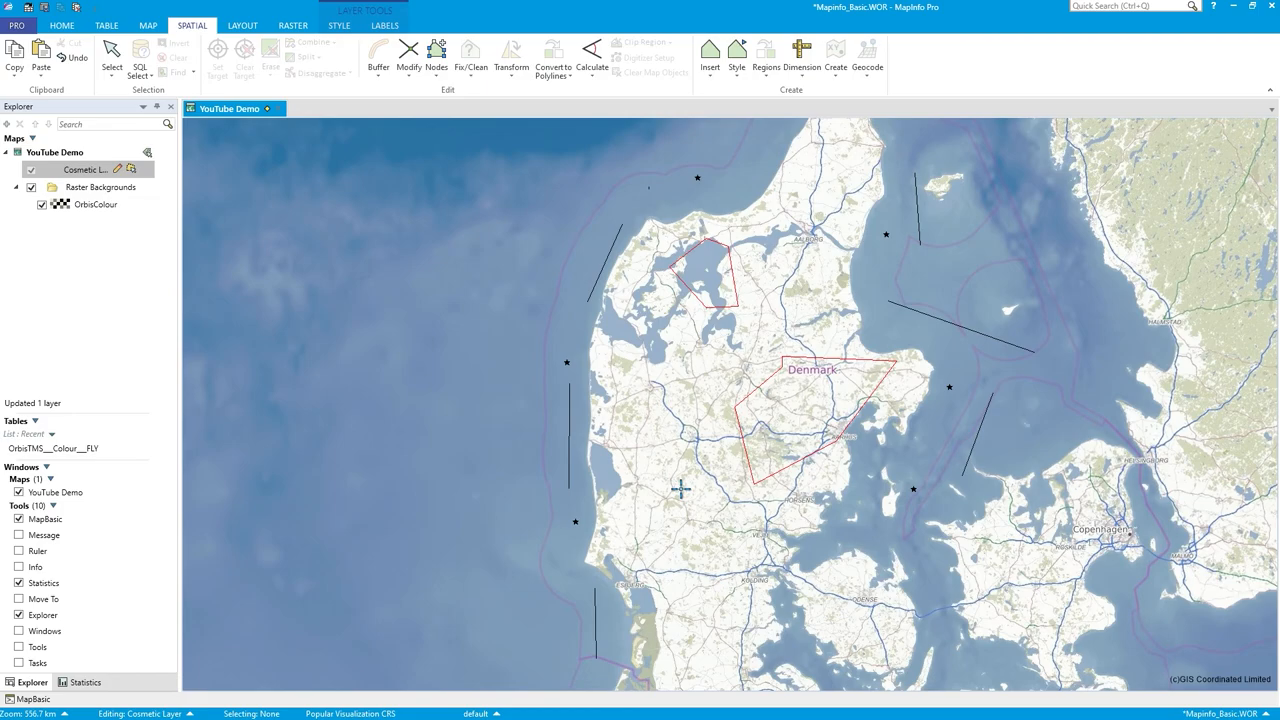
{"action": "mouse_move", "coordinate": [612, 600]}
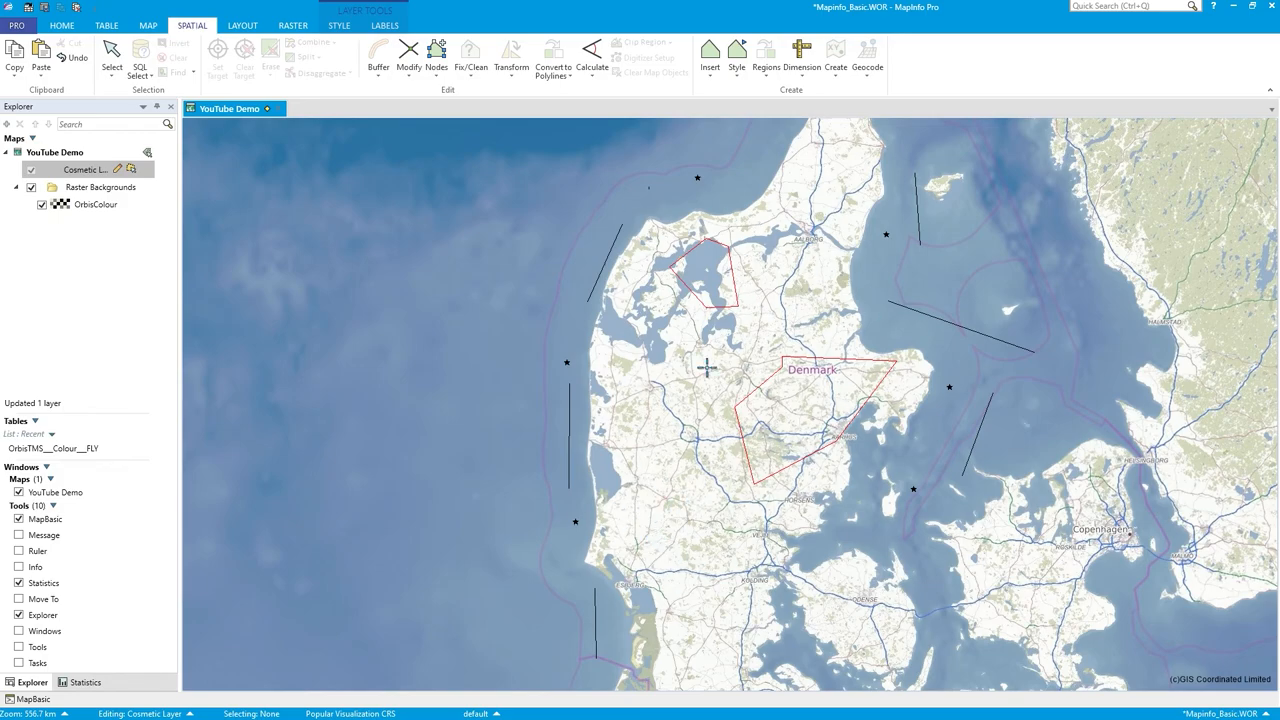
{"action": "mouse_move", "coordinate": [724, 238]}
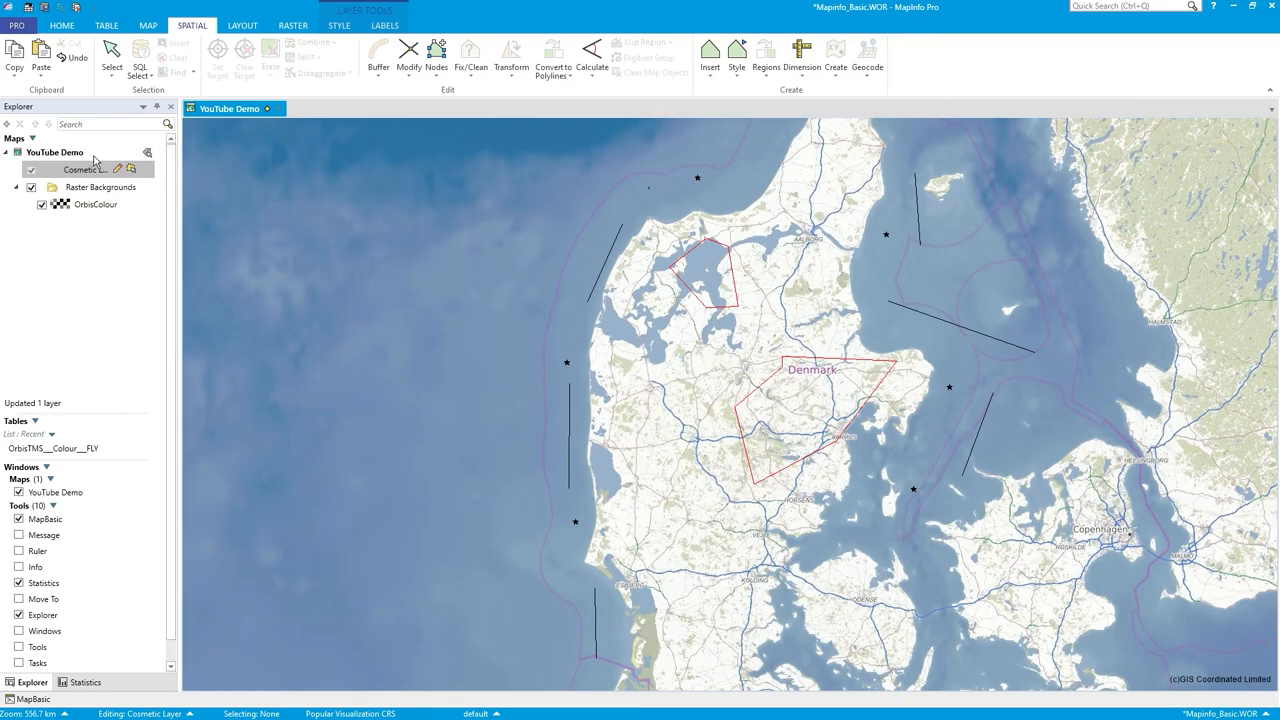
Save the cosmetic objects into mixed_objects.TAB, overwriting the existing file.
{"action": "left_click", "coordinate": [148, 24]}
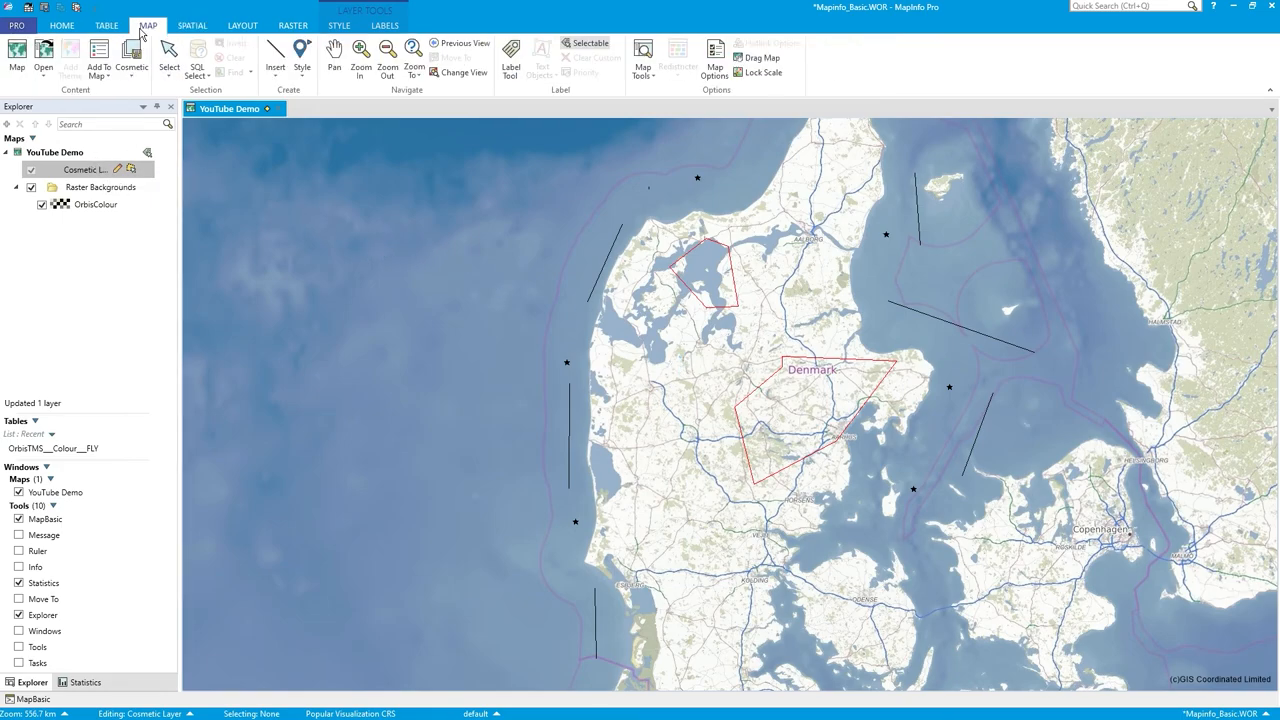
{"action": "left_click", "coordinate": [132, 56]}
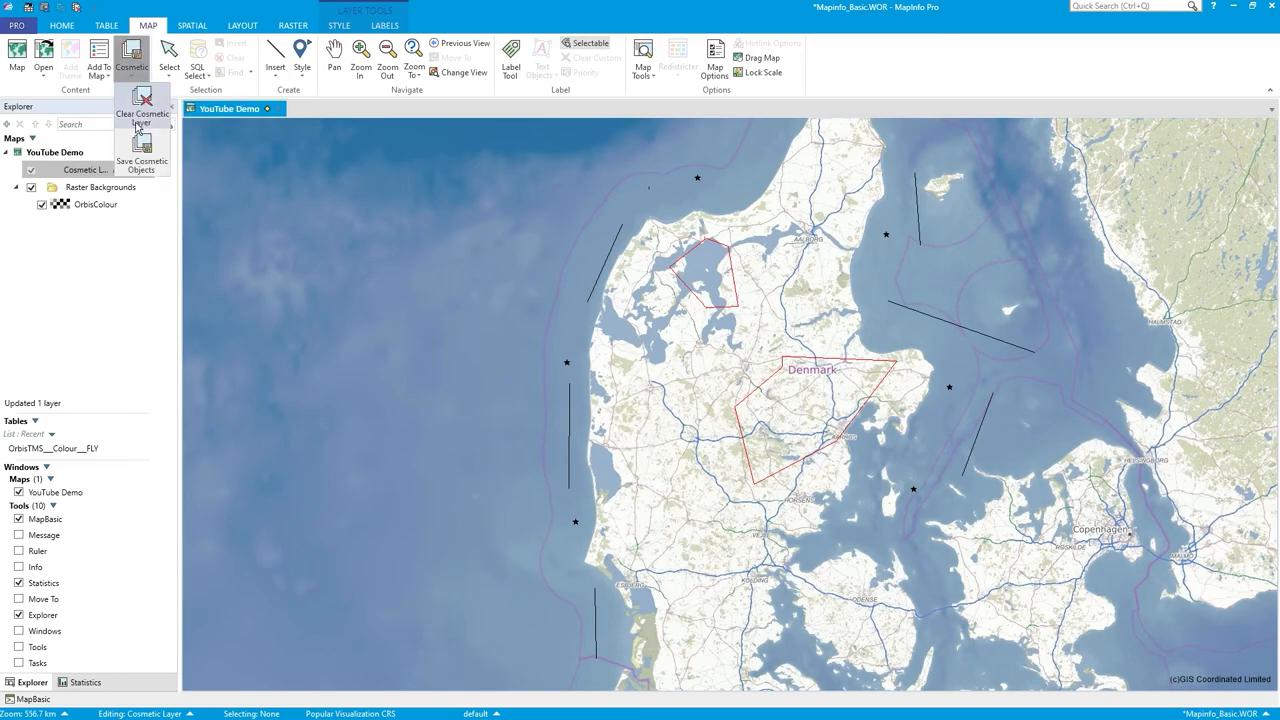
{"action": "mouse_move", "coordinate": [142, 156]}
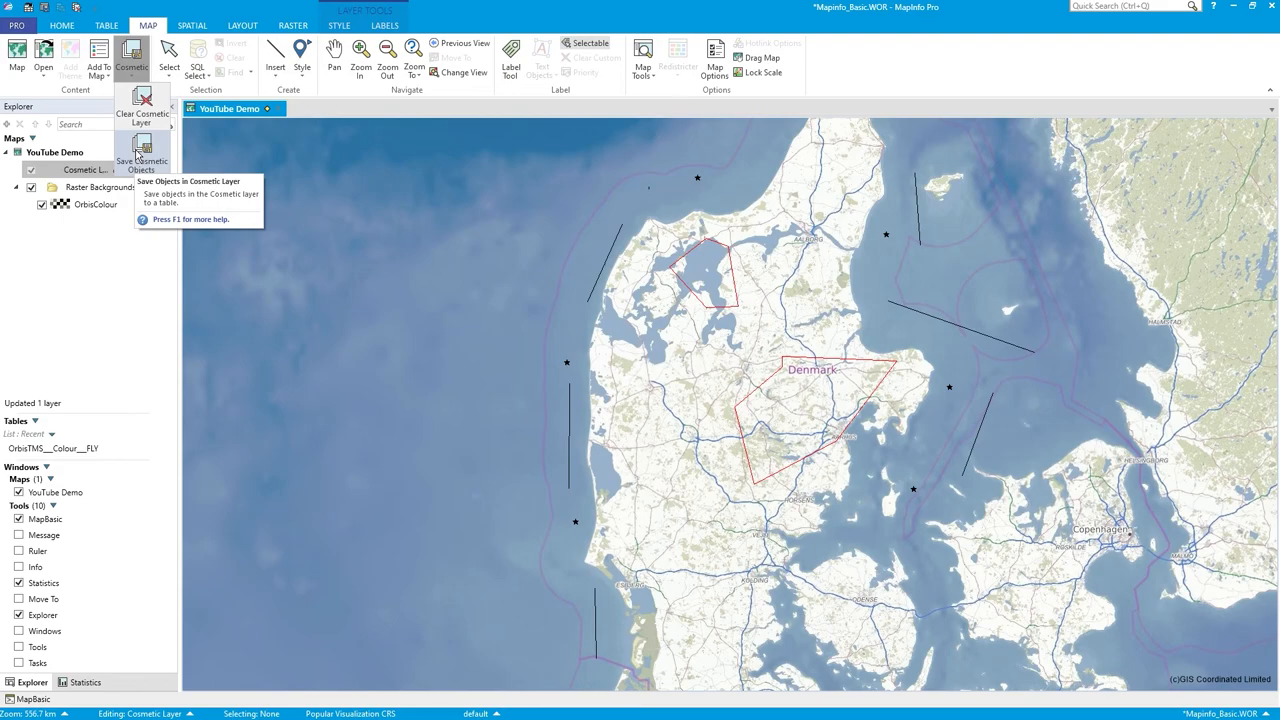
{"action": "left_click", "coordinate": [140, 156]}
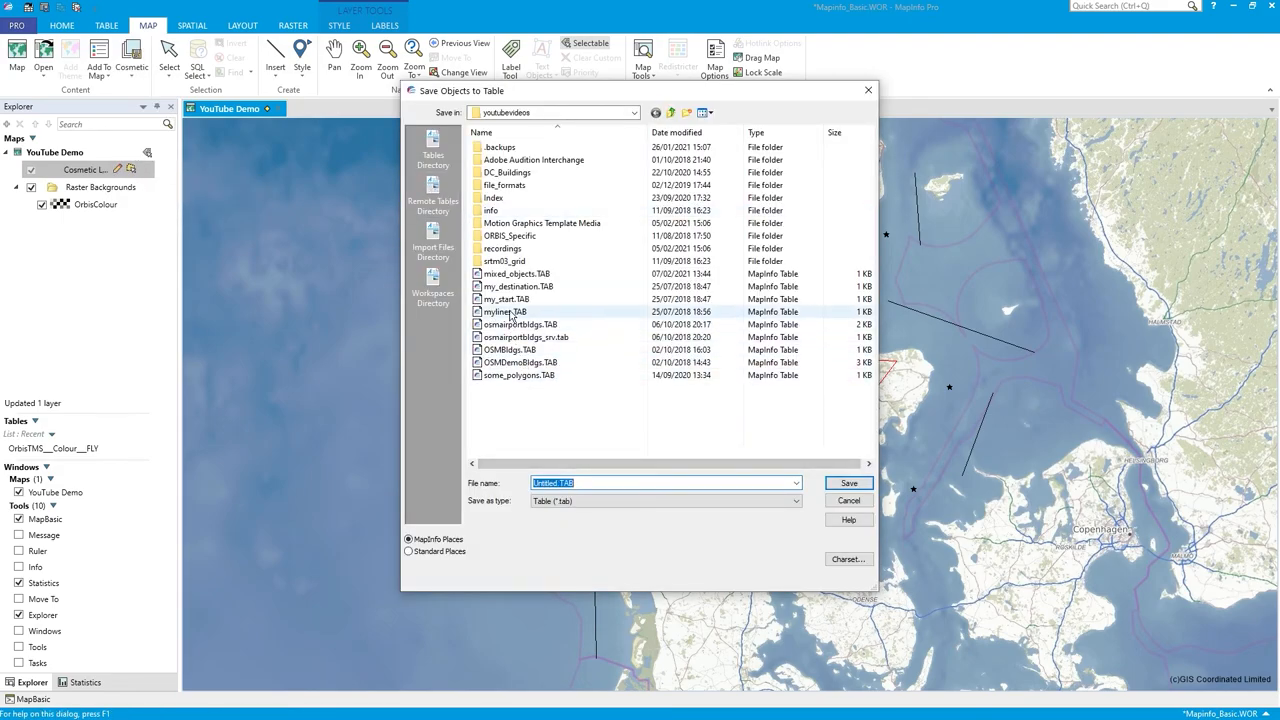
{"action": "left_click", "coordinate": [512, 272]}
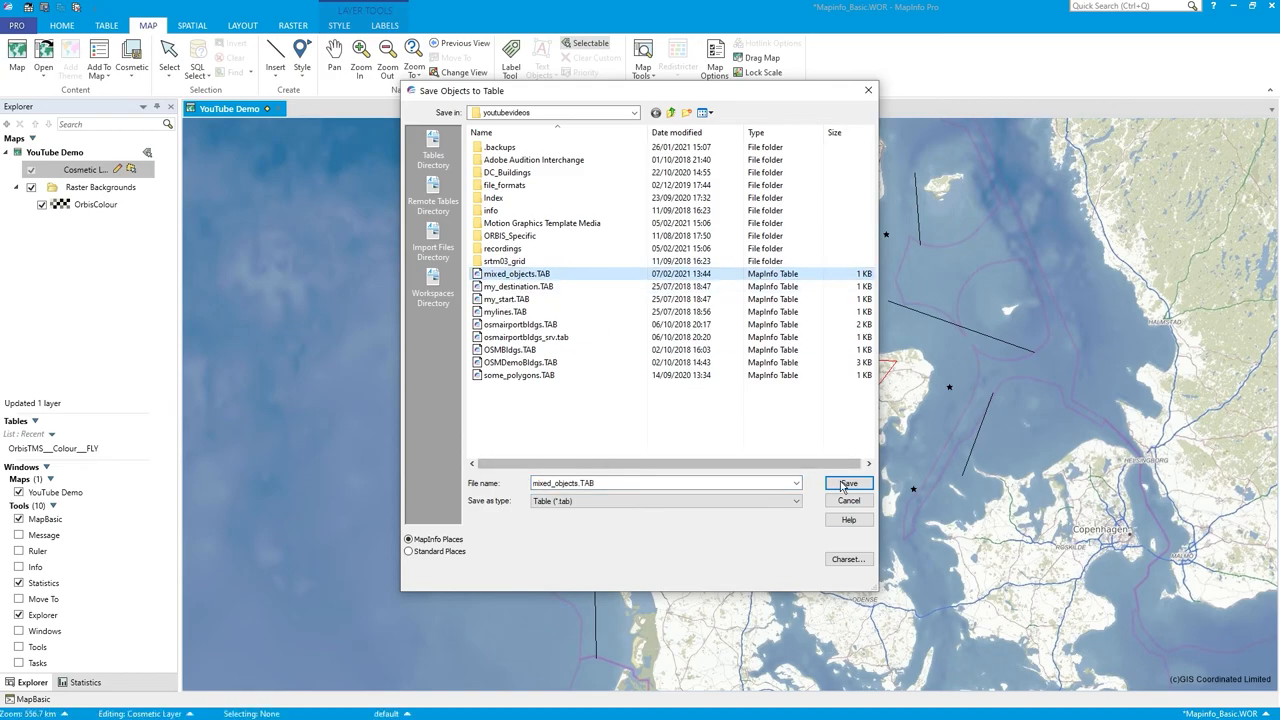
{"action": "left_click", "coordinate": [850, 482]}
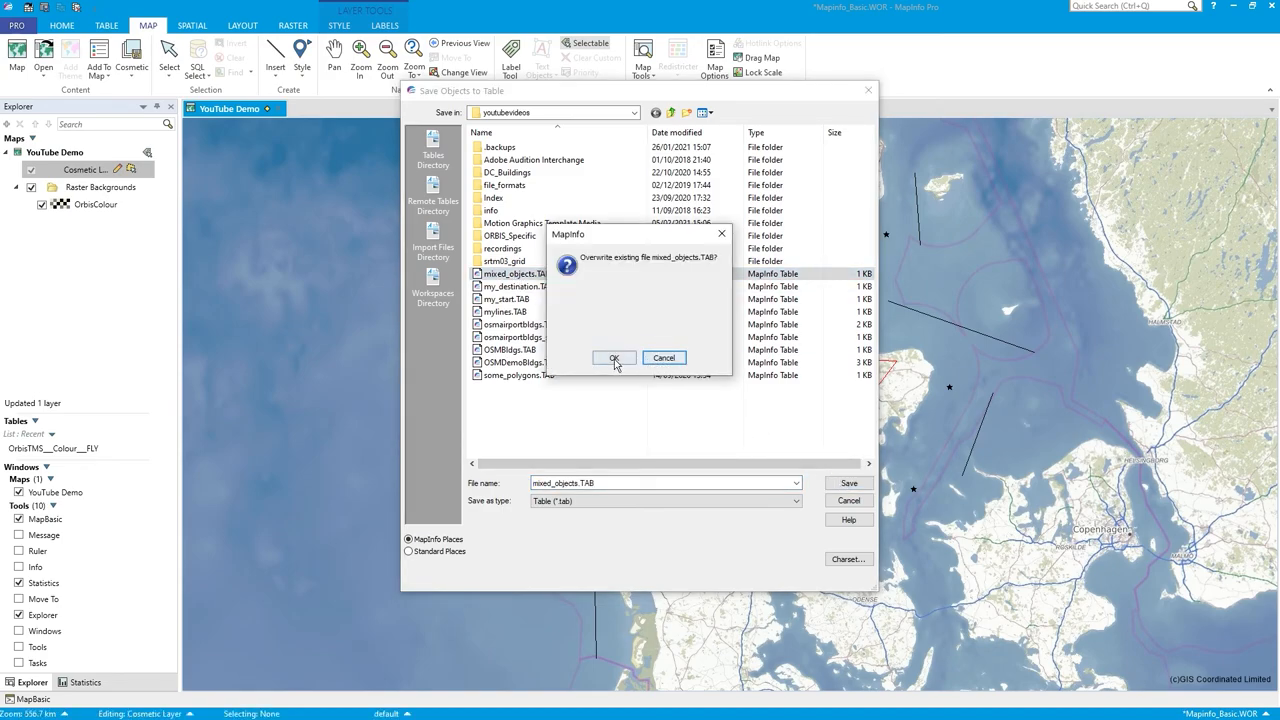
{"action": "left_click", "coordinate": [614, 358]}
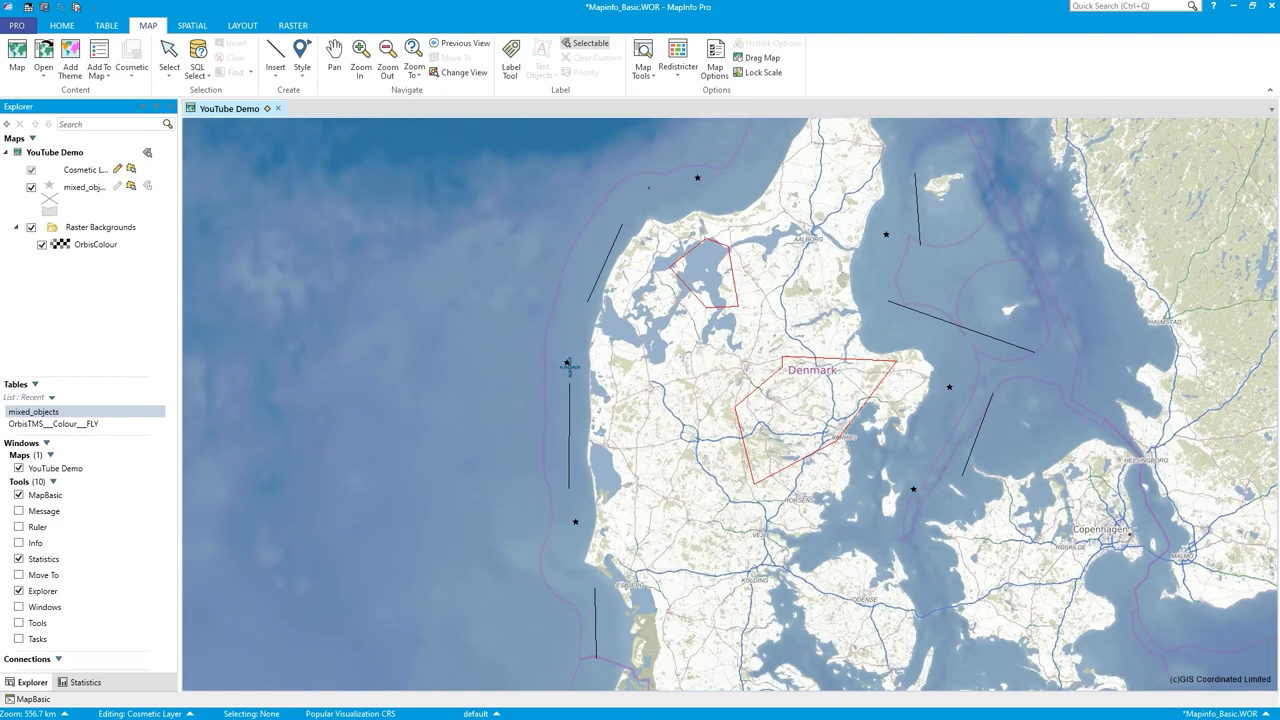
{"action": "mouse_move", "coordinate": [820, 456]}
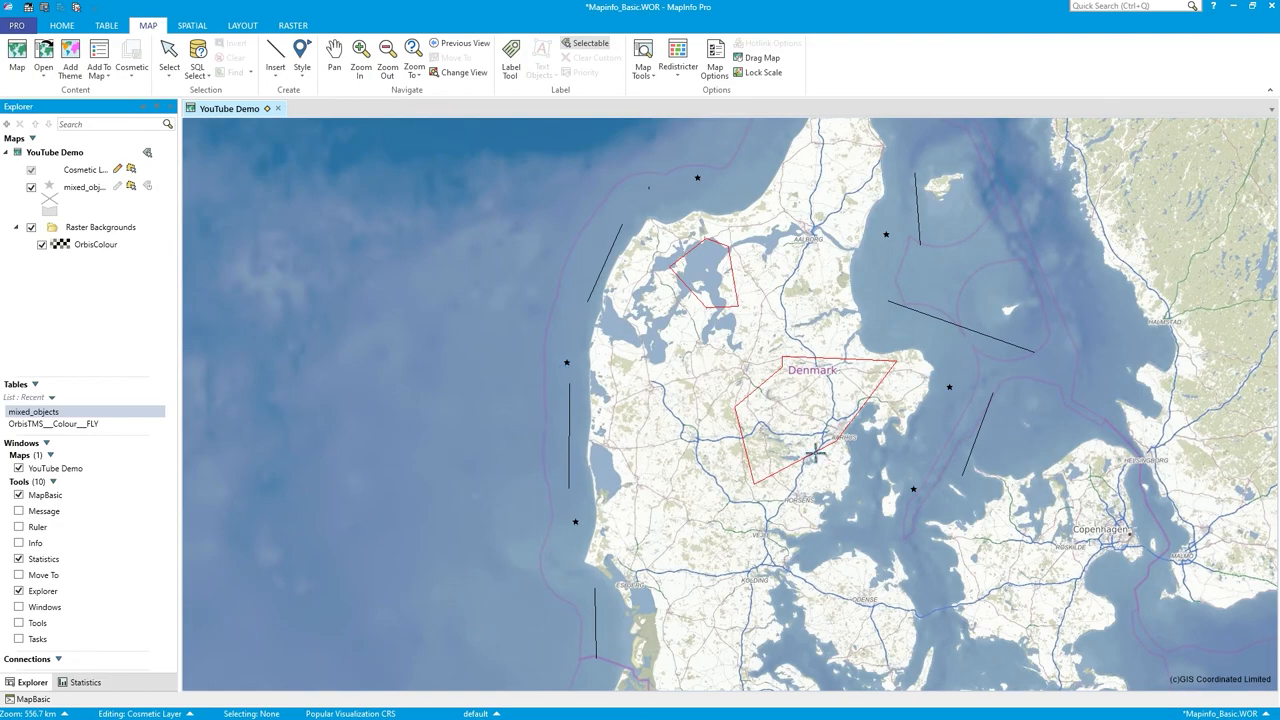
{"action": "mouse_move", "coordinate": [320, 482]}
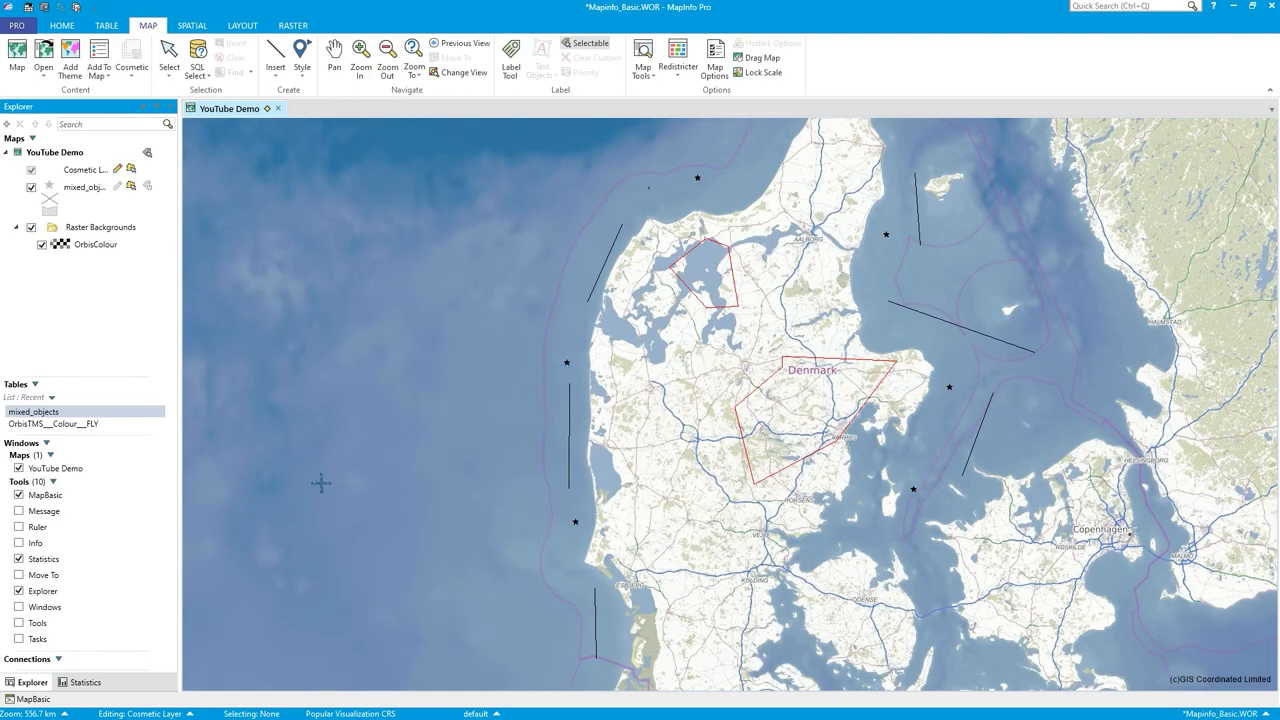
{"action": "mouse_move", "coordinate": [344, 506]}
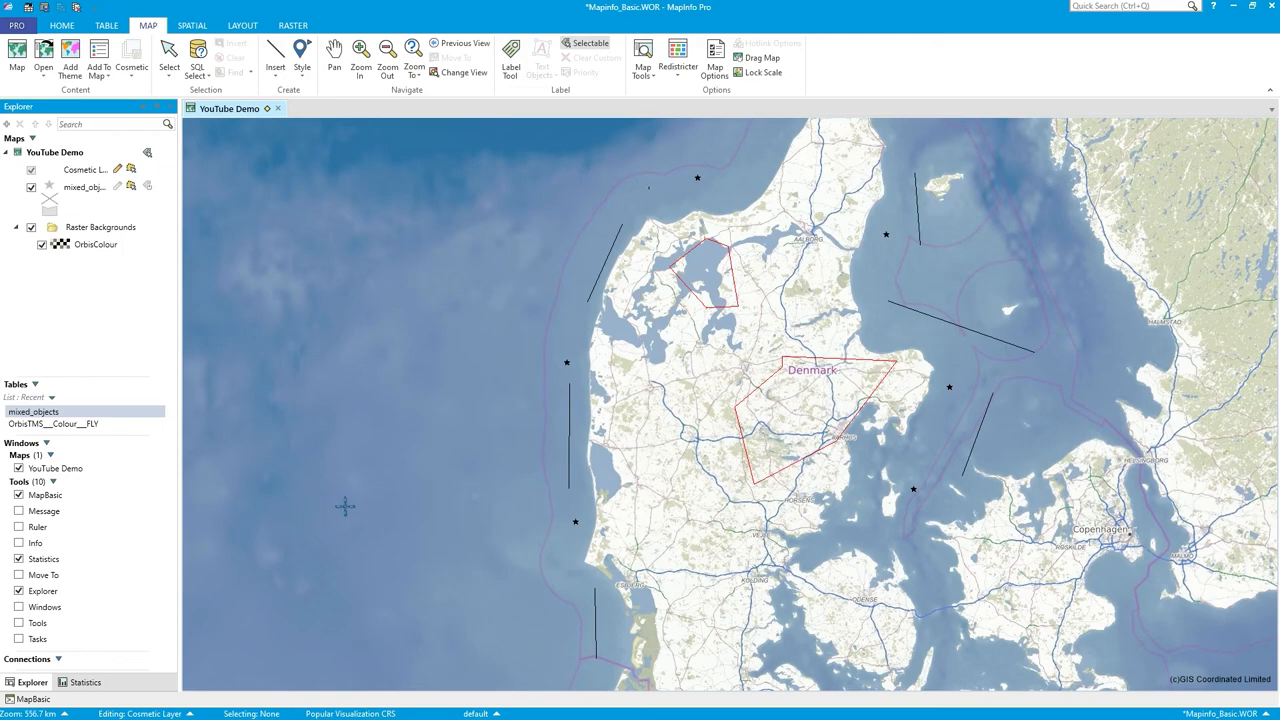
{"action": "mouse_move", "coordinate": [422, 424]}
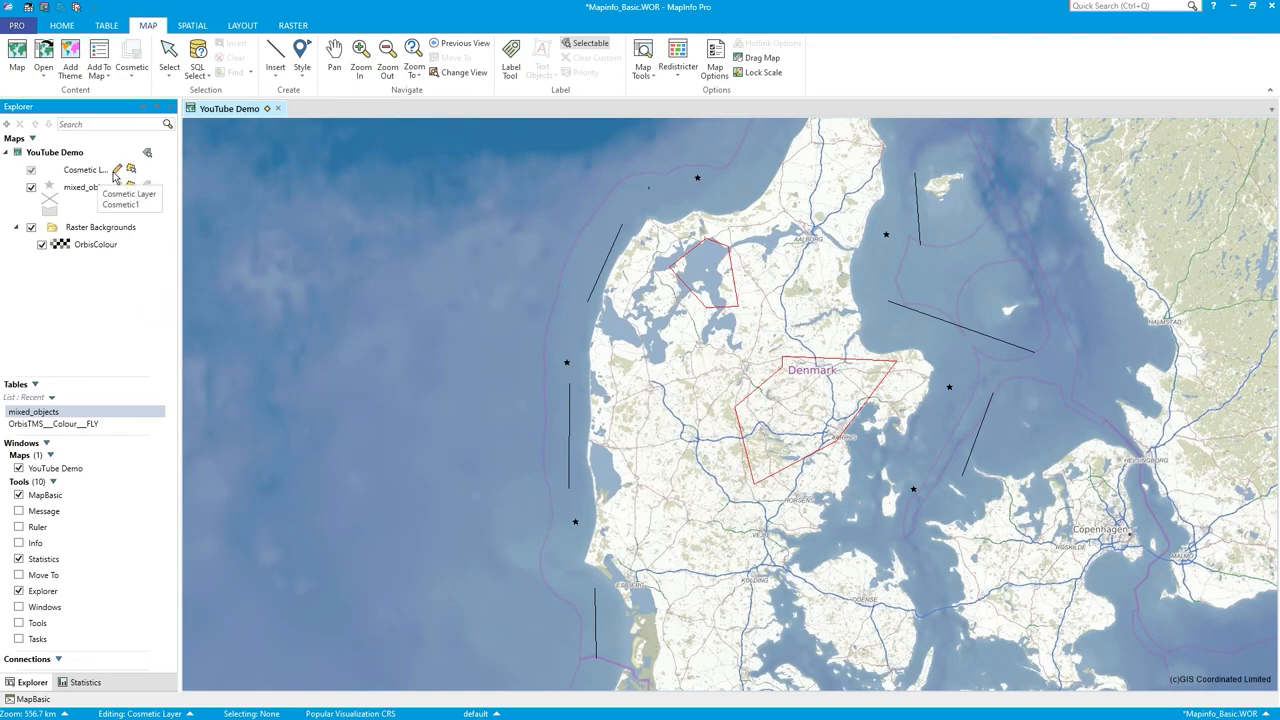
Select the new mixed_objects layer in place of the Cosmetic layer.
{"action": "left_click", "coordinate": [84, 168]}
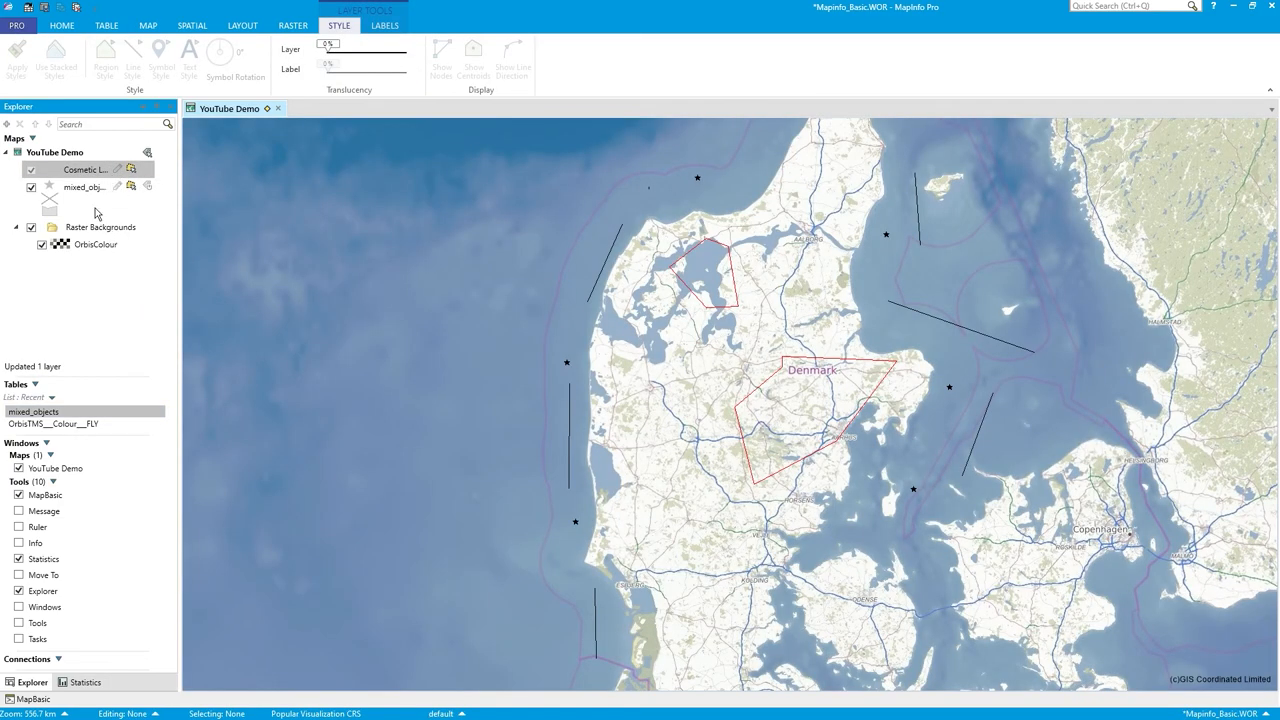
{"action": "left_click", "coordinate": [84, 188]}
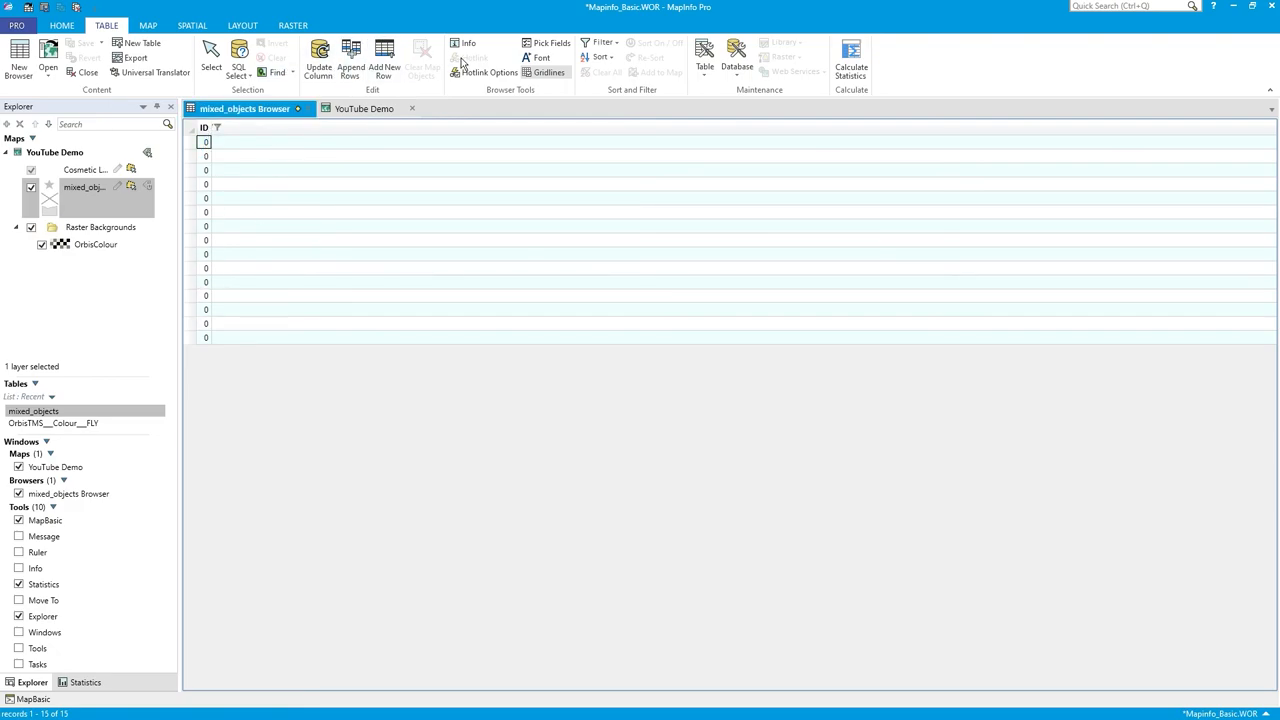
Update Column: fill ID with rowid, Browse Results unticked.
{"action": "left_click", "coordinate": [320, 56]}
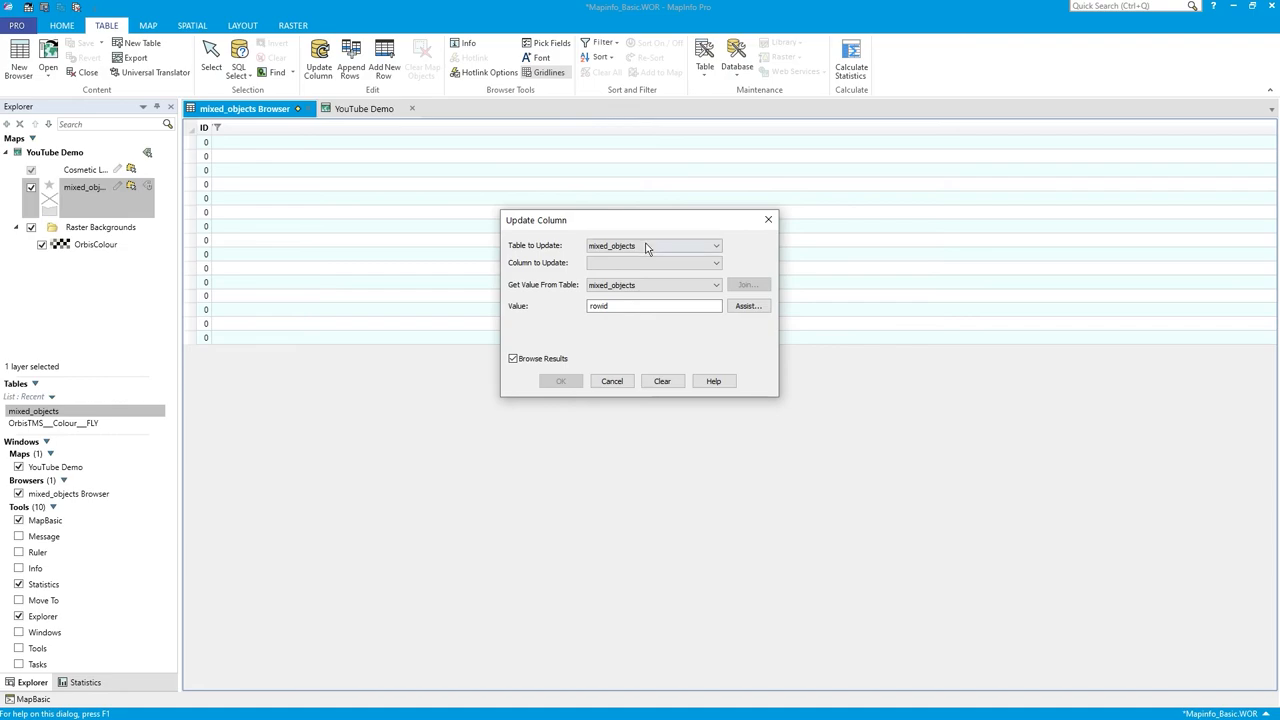
{"action": "left_click", "coordinate": [652, 262]}
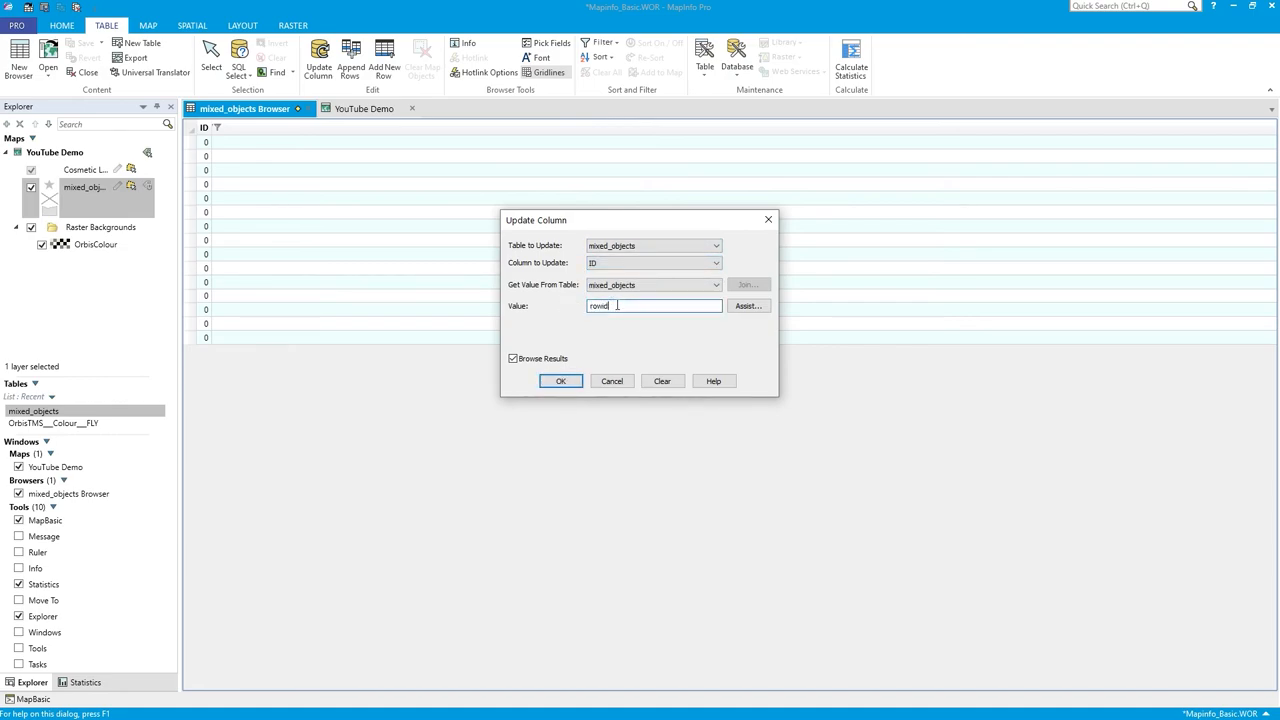
{"action": "left_click", "coordinate": [512, 358]}
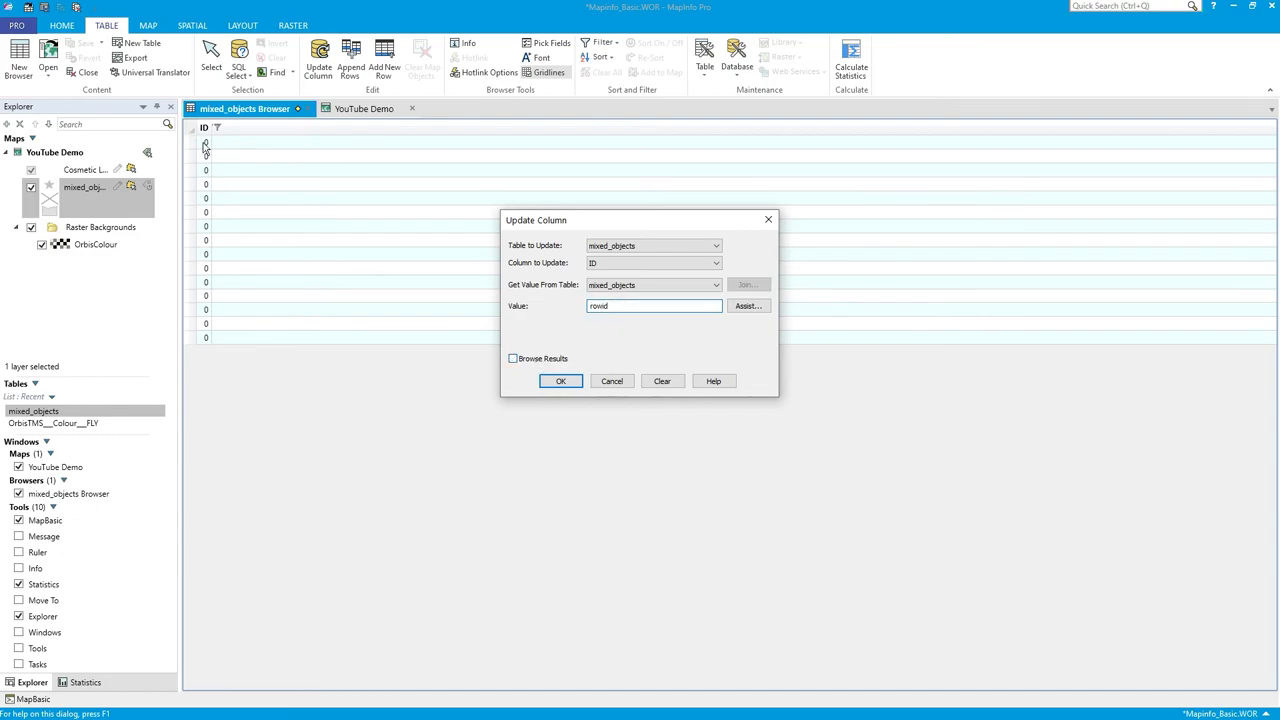
{"action": "mouse_move", "coordinate": [200, 348]}
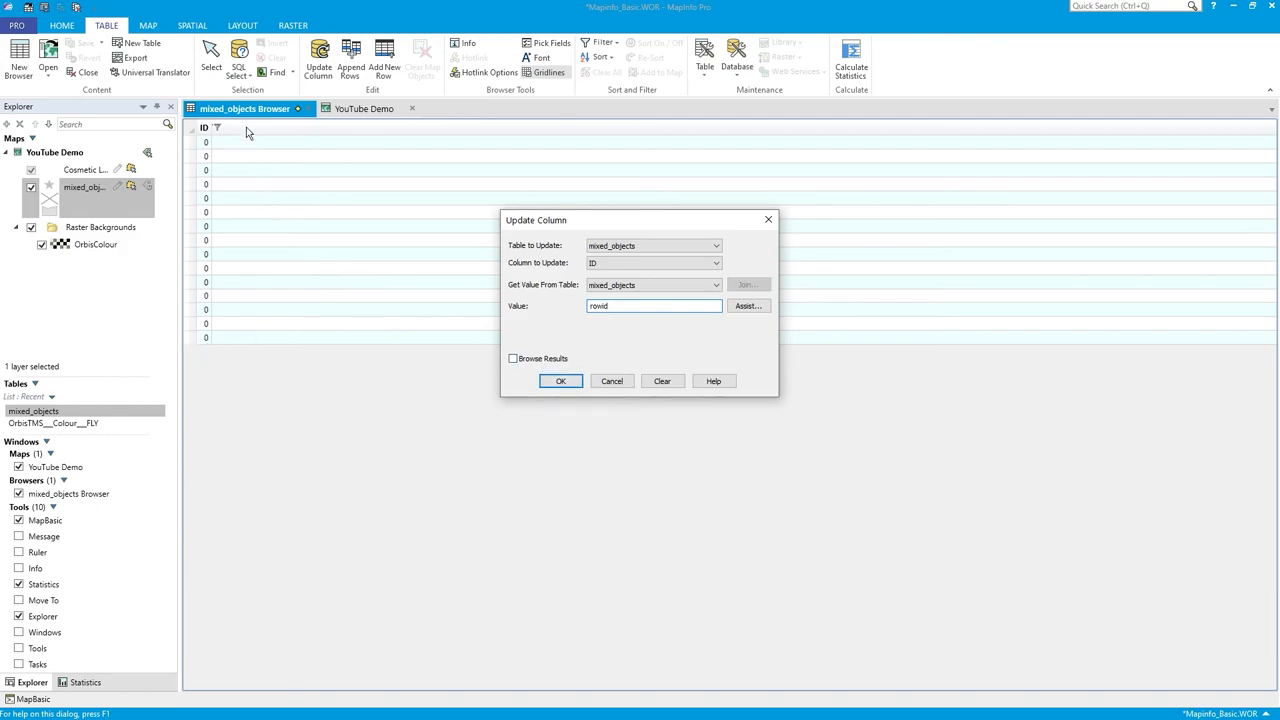
{"action": "left_click", "coordinate": [560, 380]}
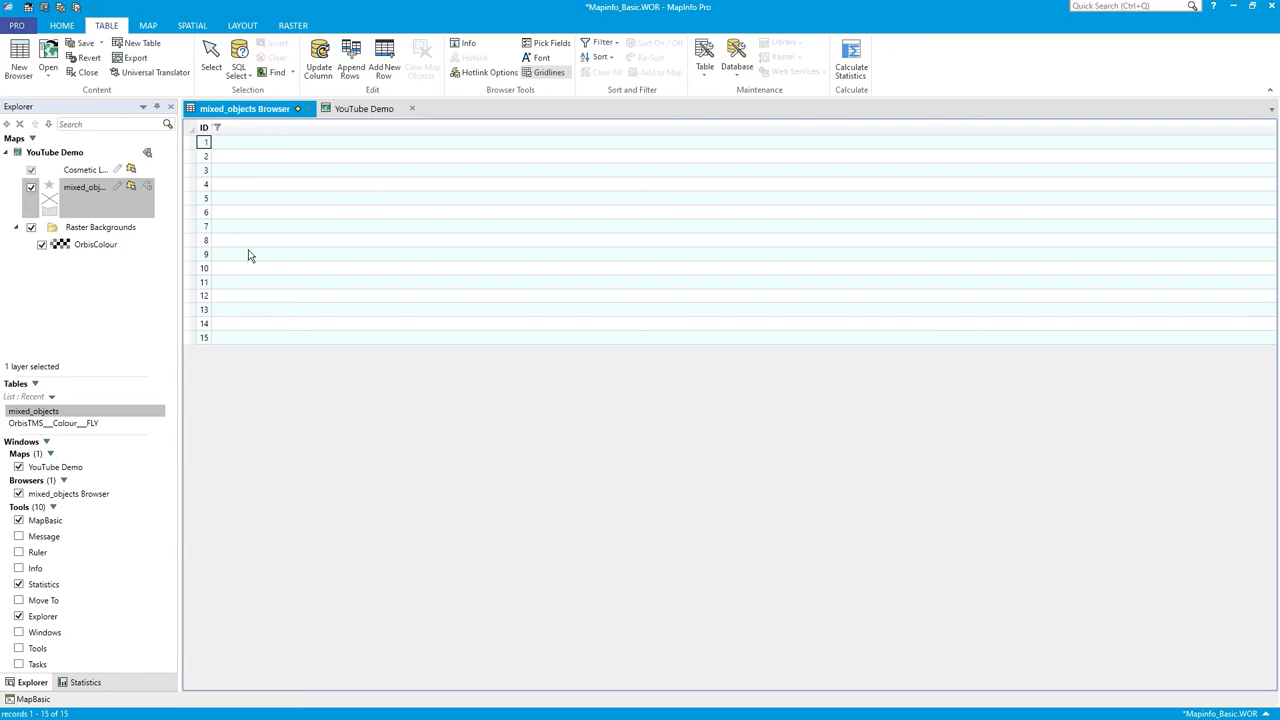
{"action": "left_click", "coordinate": [72, 20]}
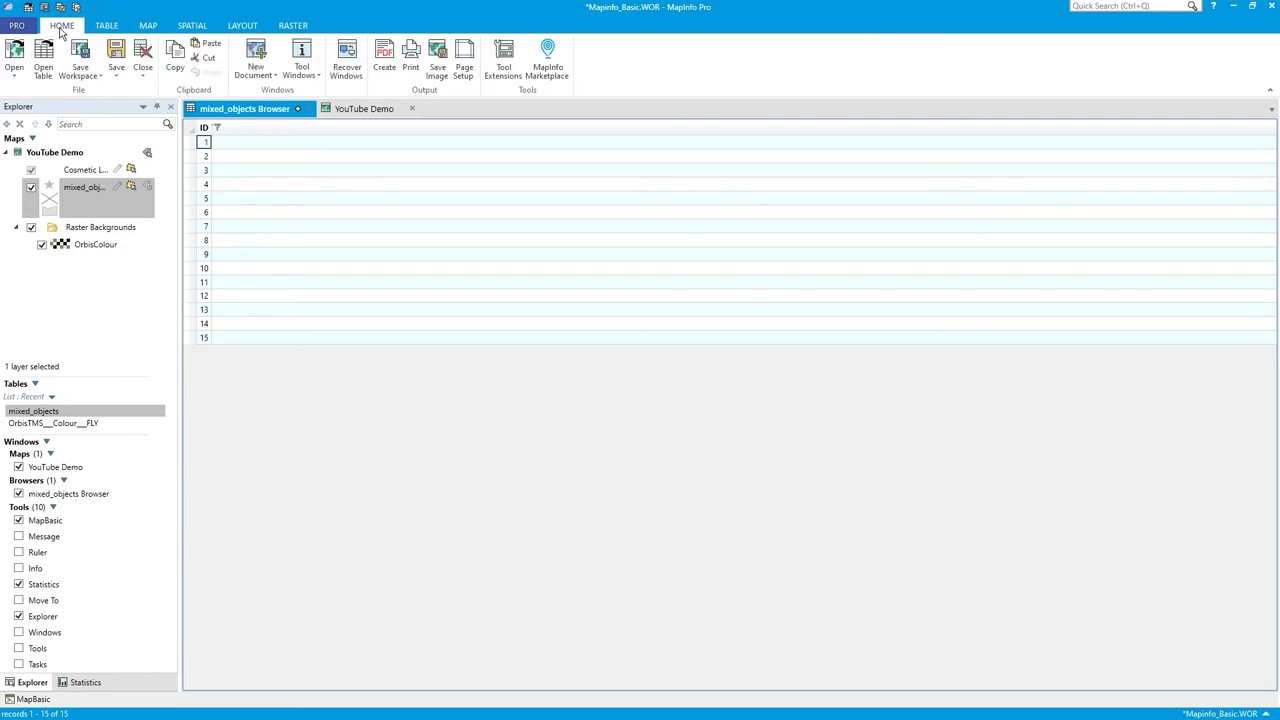
Save the mixed_objects table and return to the YouTube Demo map.
{"action": "left_click", "coordinate": [118, 52]}
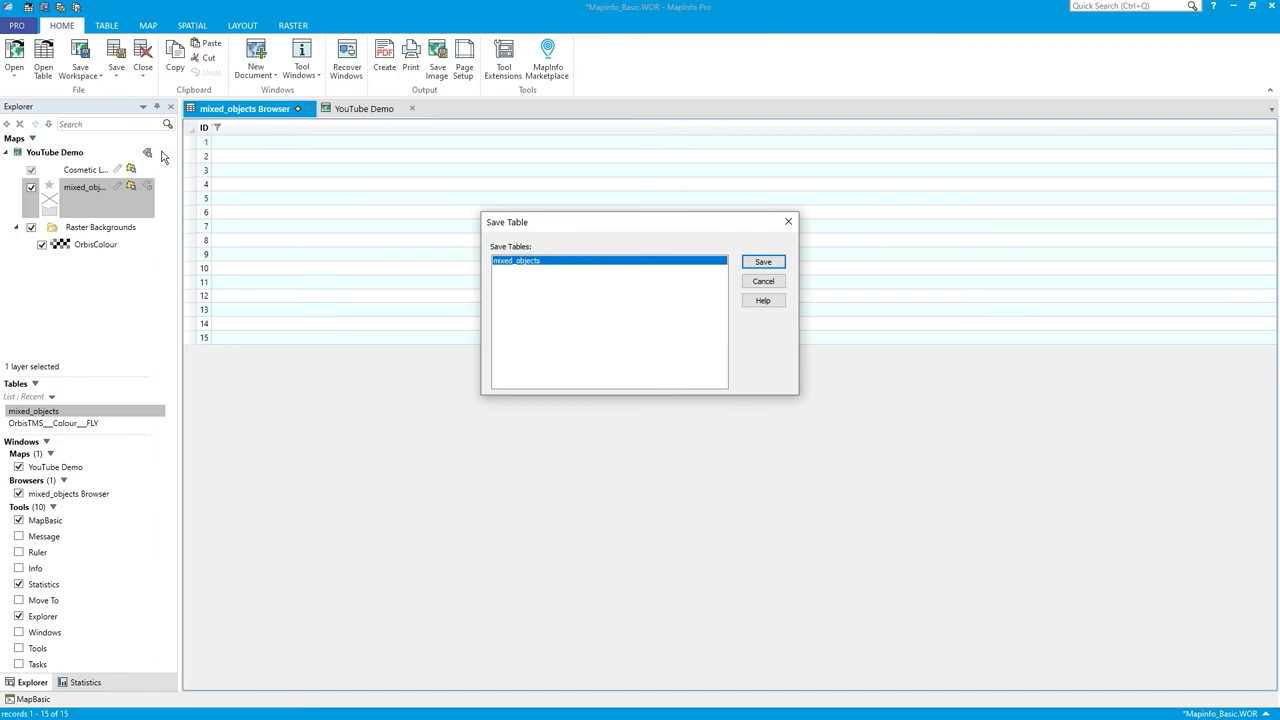
{"action": "left_click", "coordinate": [764, 260]}
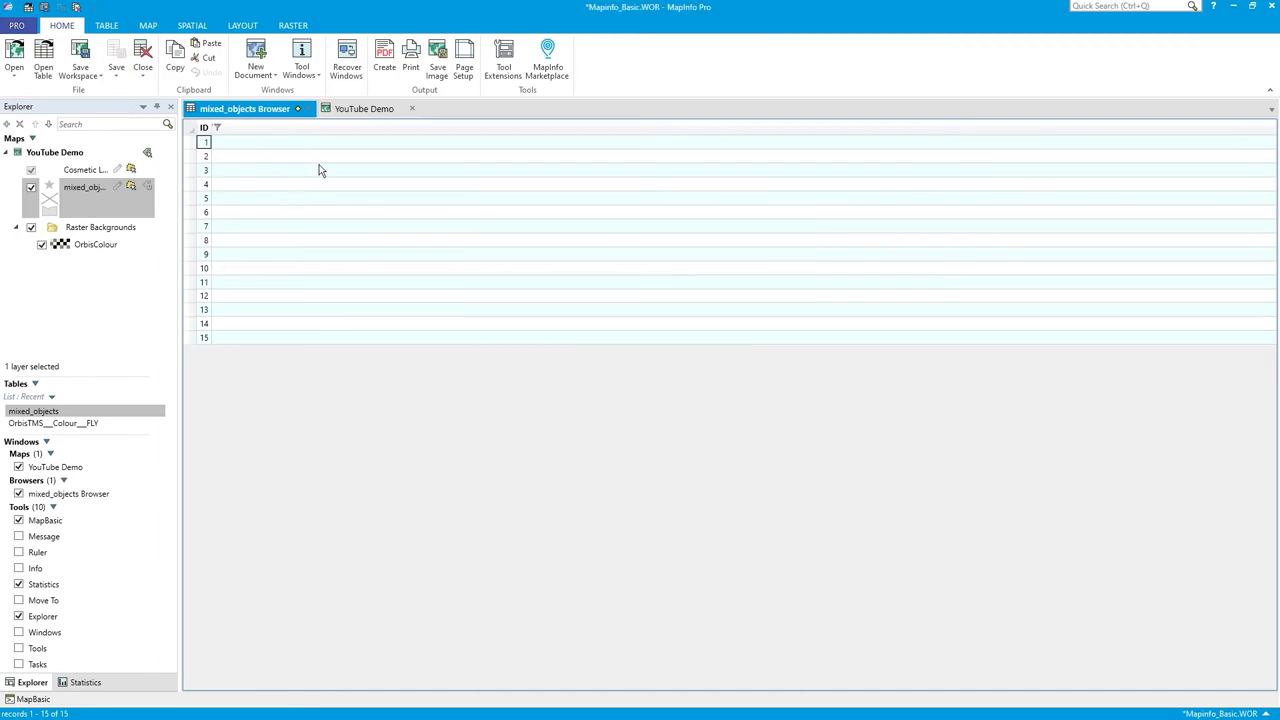
{"action": "left_click", "coordinate": [360, 108]}
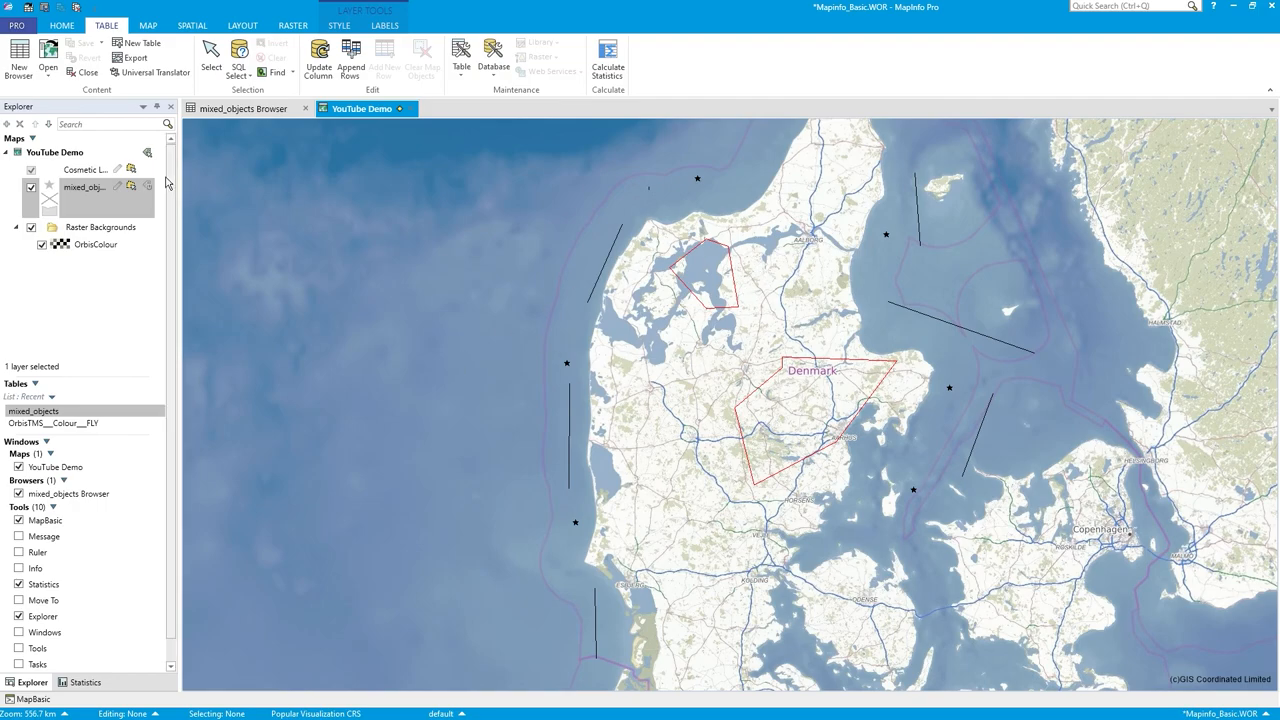
Float the mixed_objects browser, highlight the Denmark polygon record, then close the browser.
{"action": "right_click", "coordinate": [250, 108]}
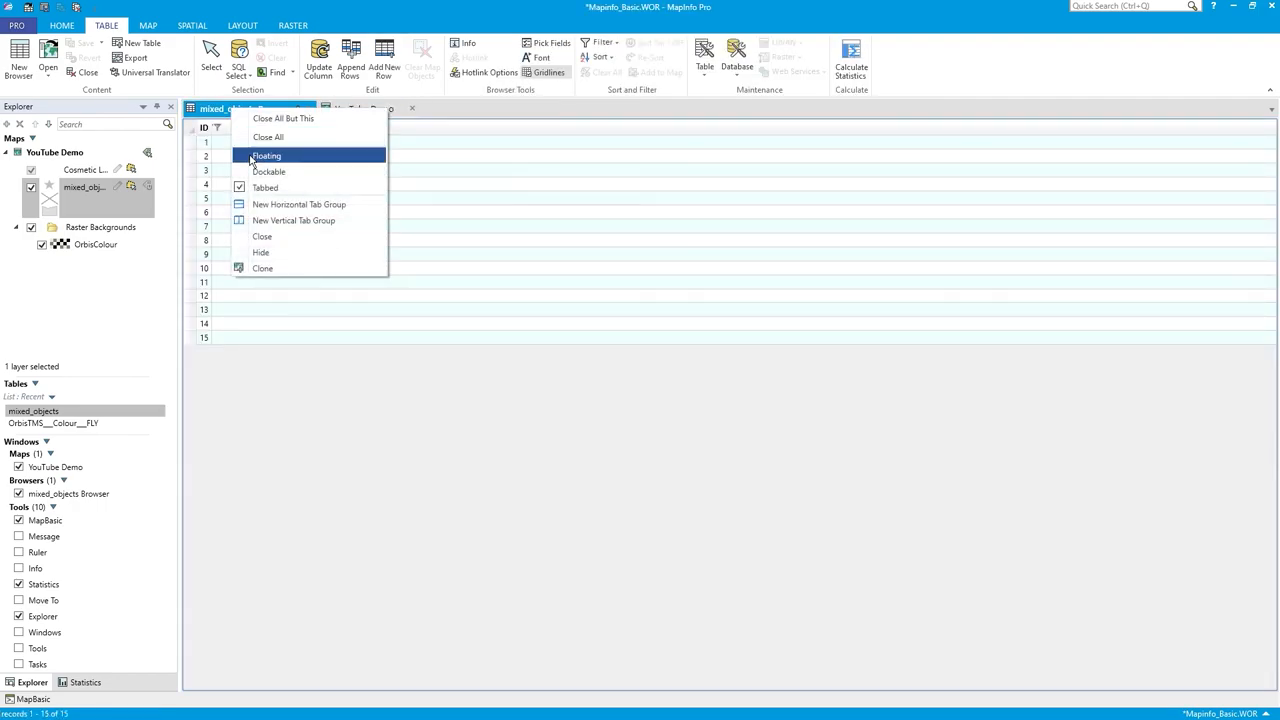
{"action": "left_click", "coordinate": [266, 156]}
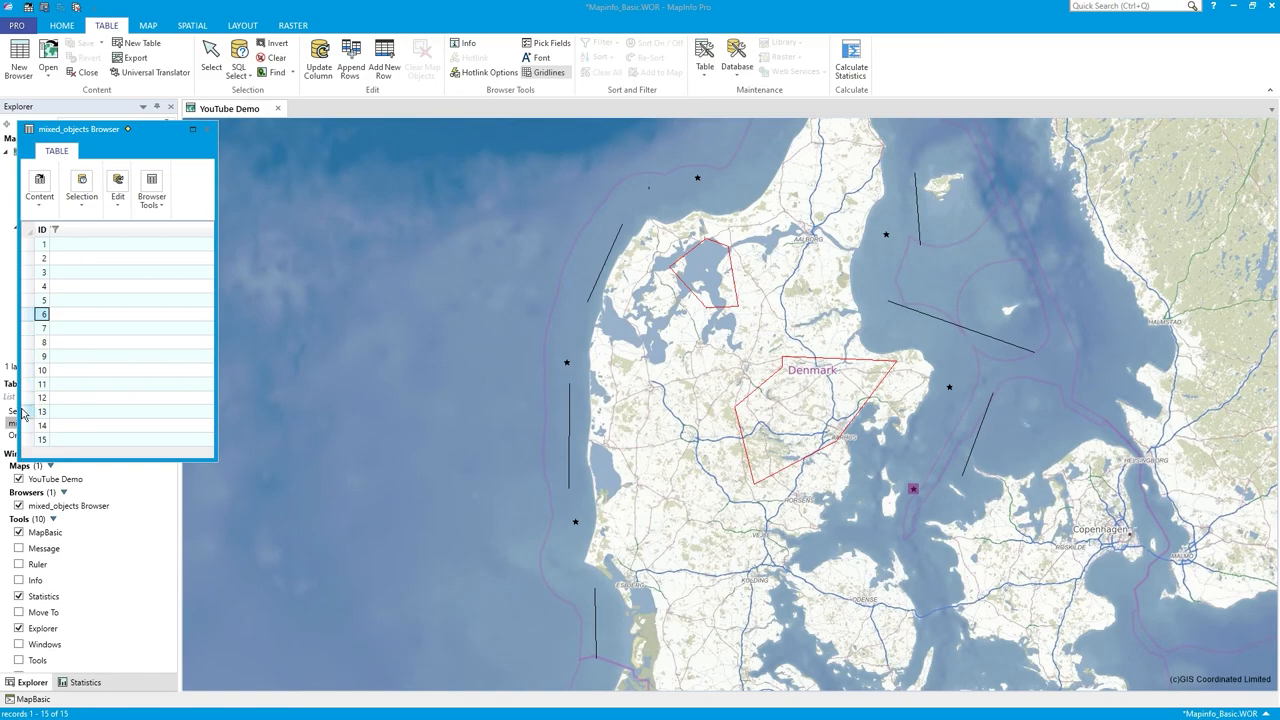
{"action": "left_click", "coordinate": [44, 412]}
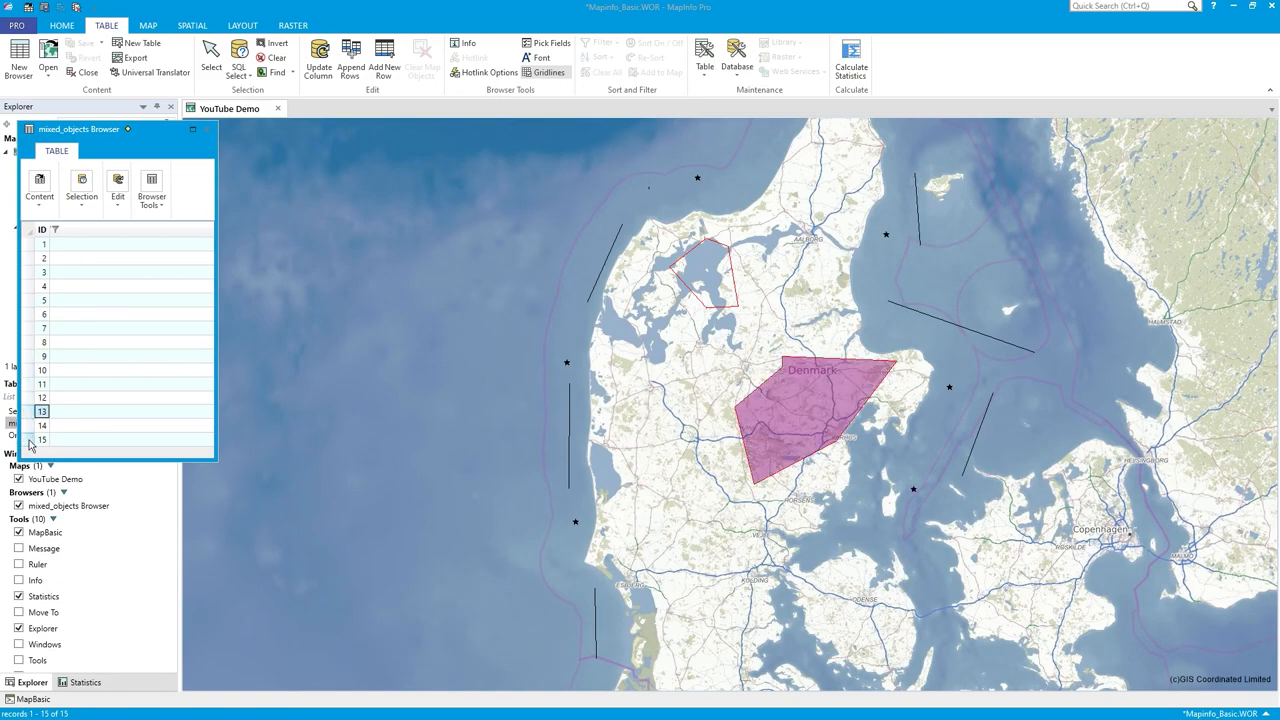
{"action": "left_click", "coordinate": [44, 440]}
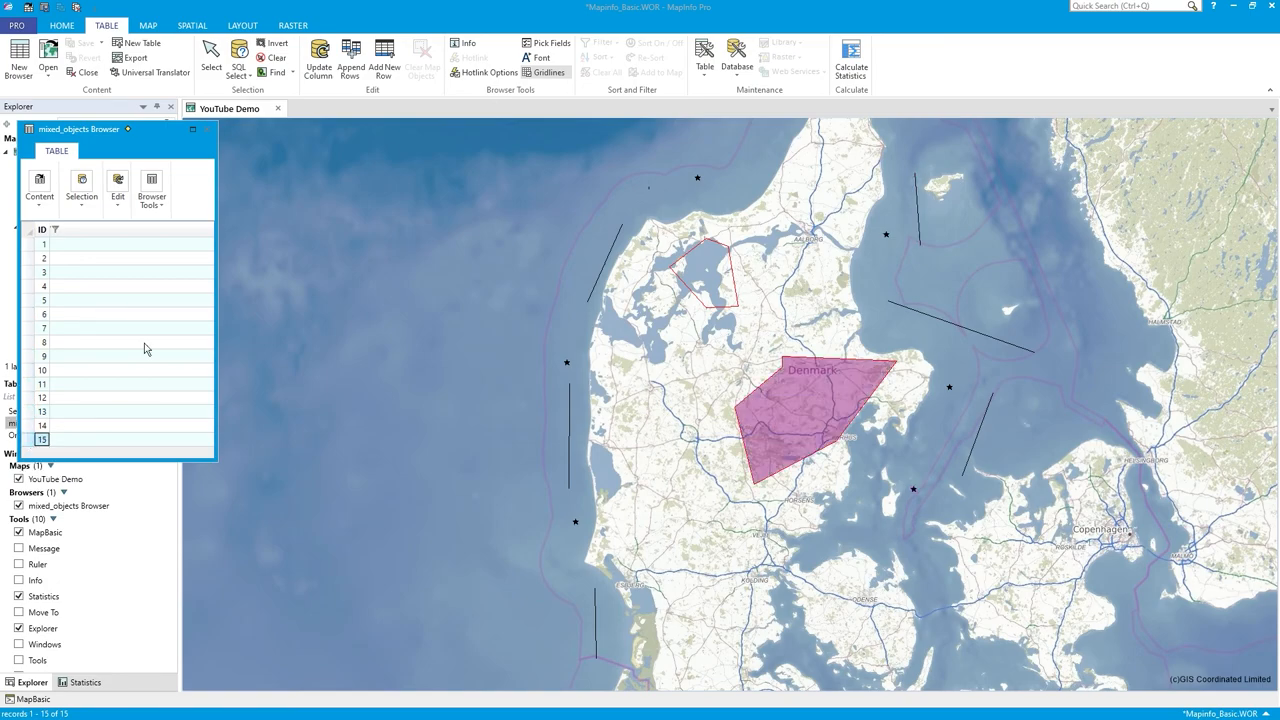
{"action": "mouse_move", "coordinate": [210, 130]}
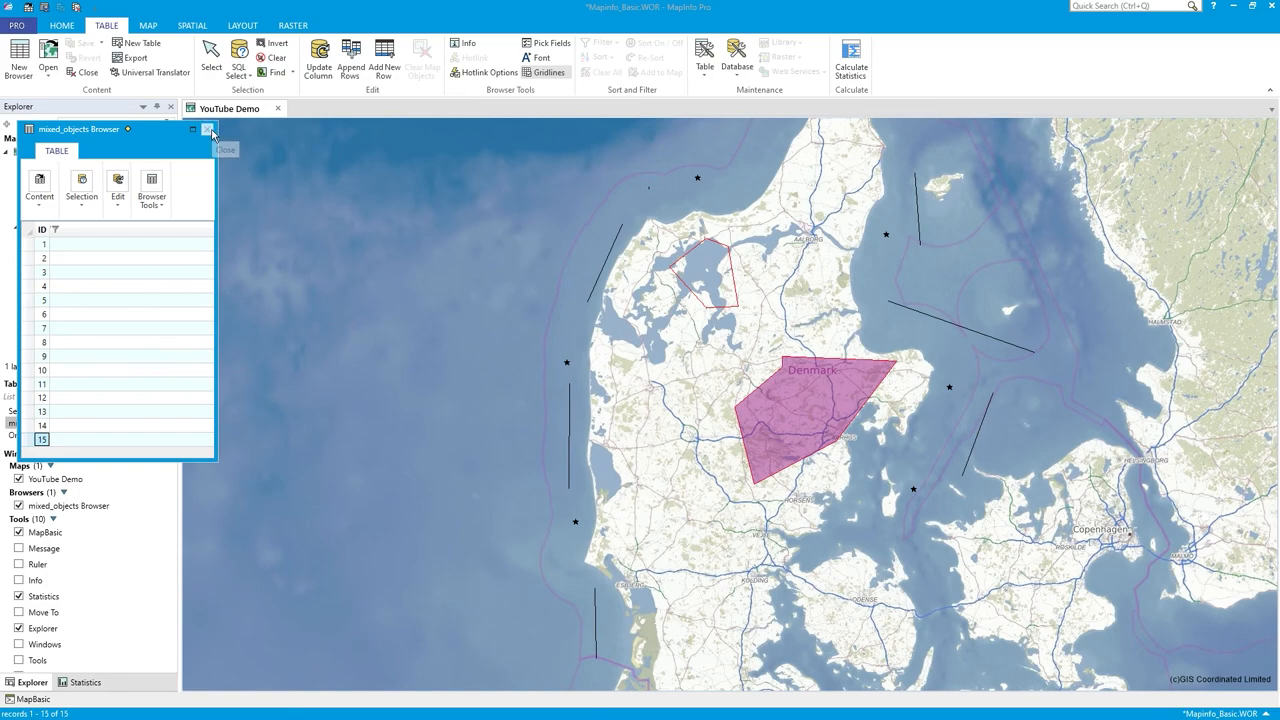
{"action": "left_click", "coordinate": [210, 128]}
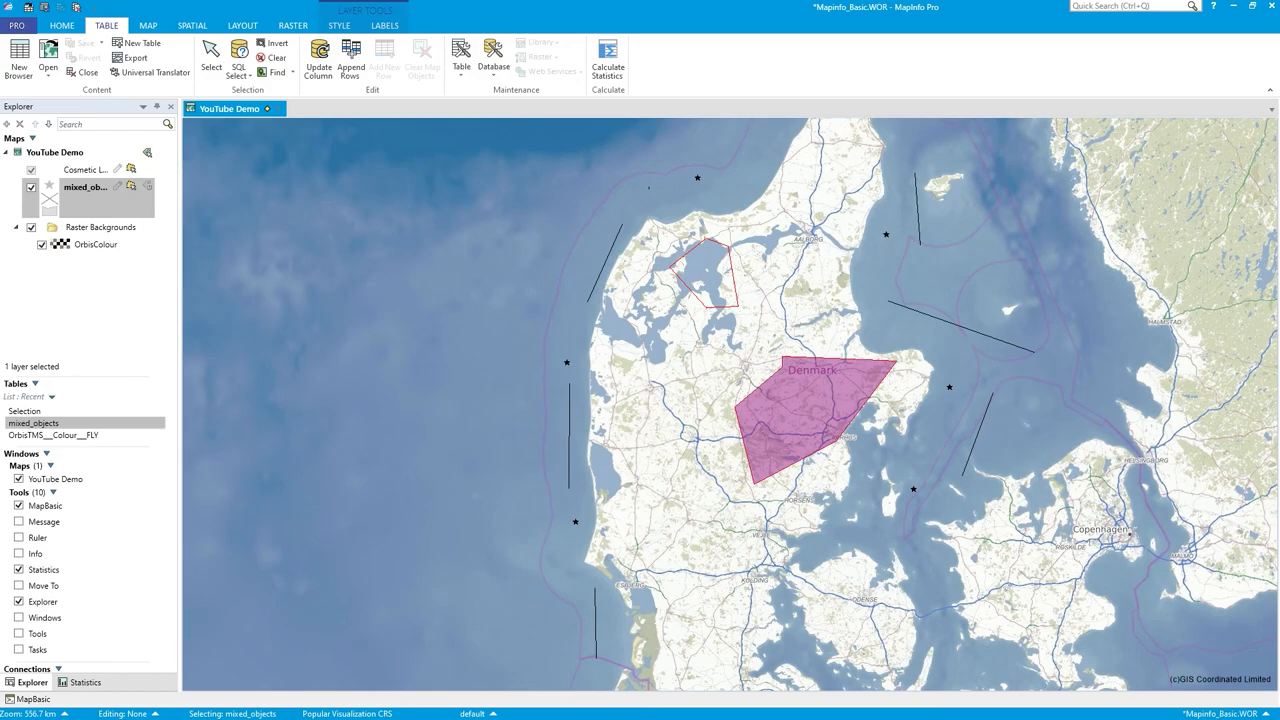
{"action": "mouse_move", "coordinate": [342, 218]}
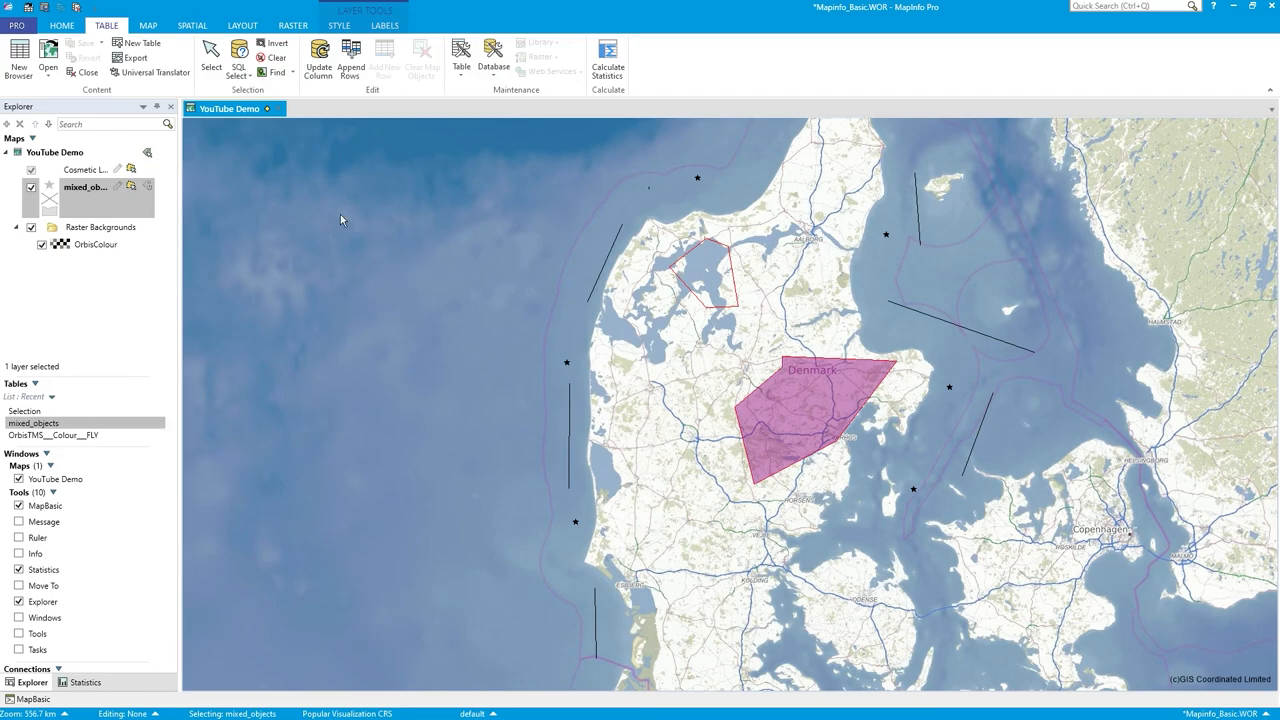
{"action": "mouse_move", "coordinate": [240, 56]}
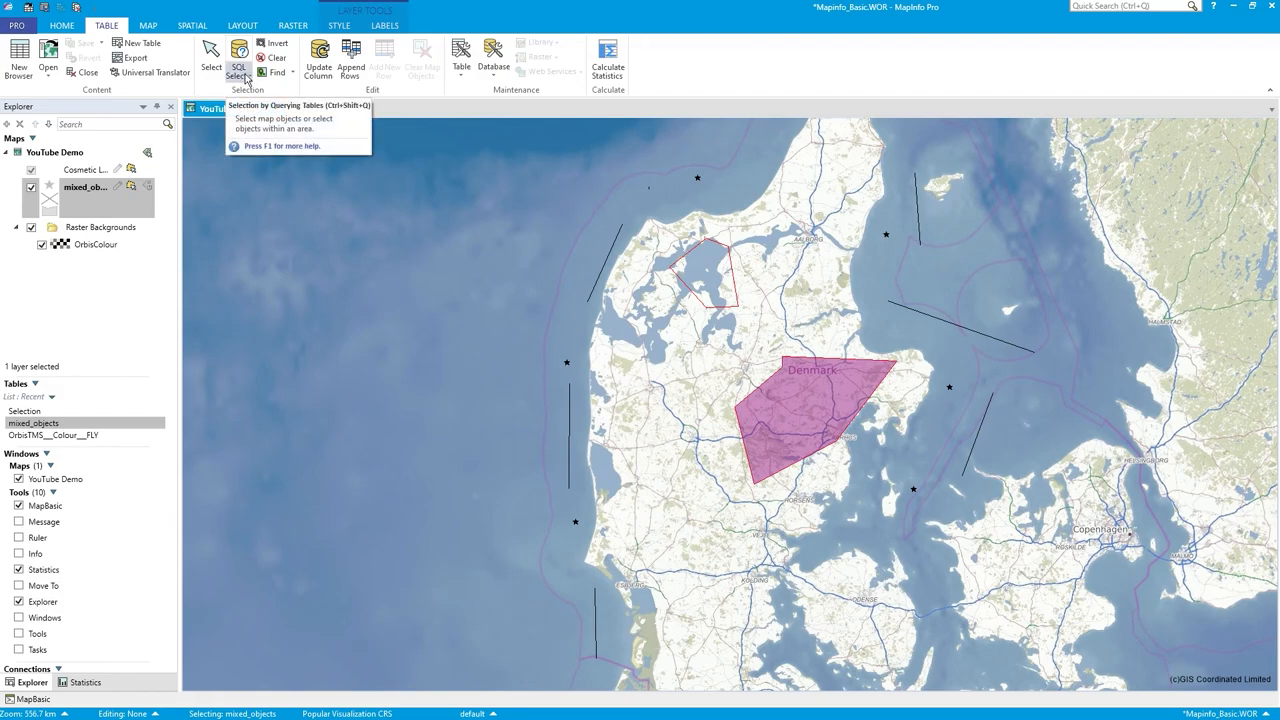
{"action": "mouse_move", "coordinate": [816, 432]}
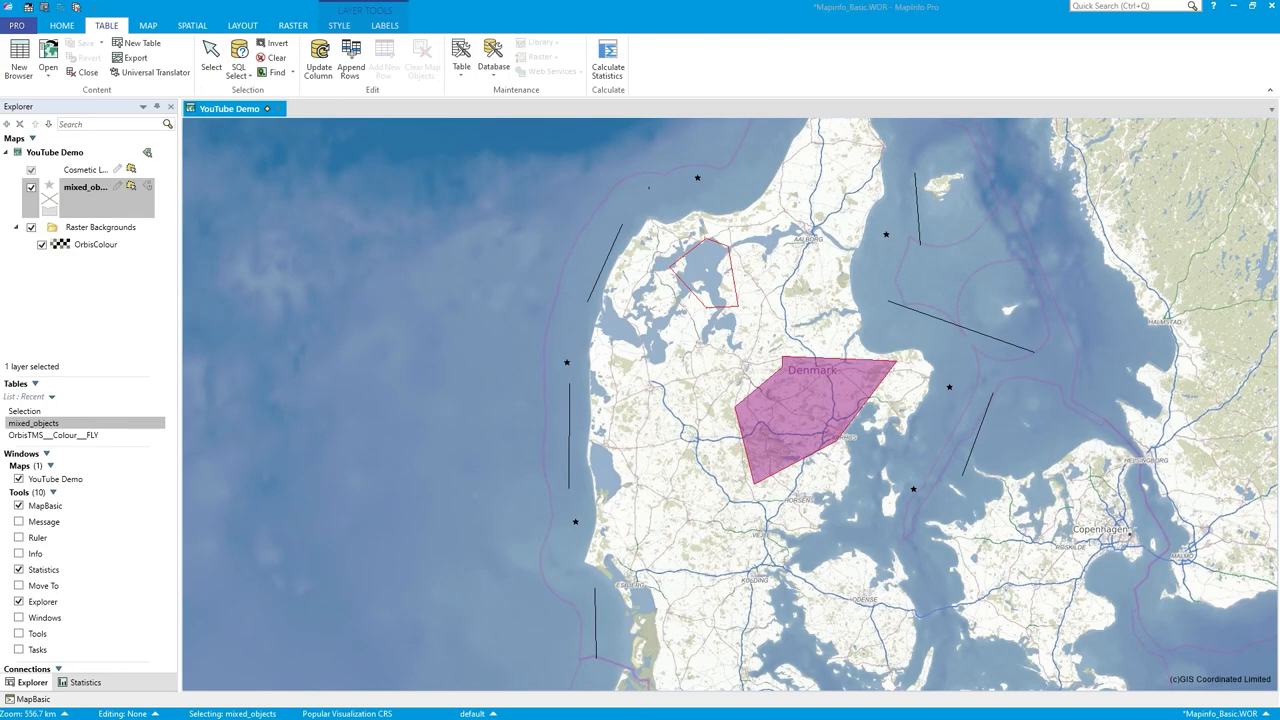
{"action": "mouse_move", "coordinate": [664, 412]}
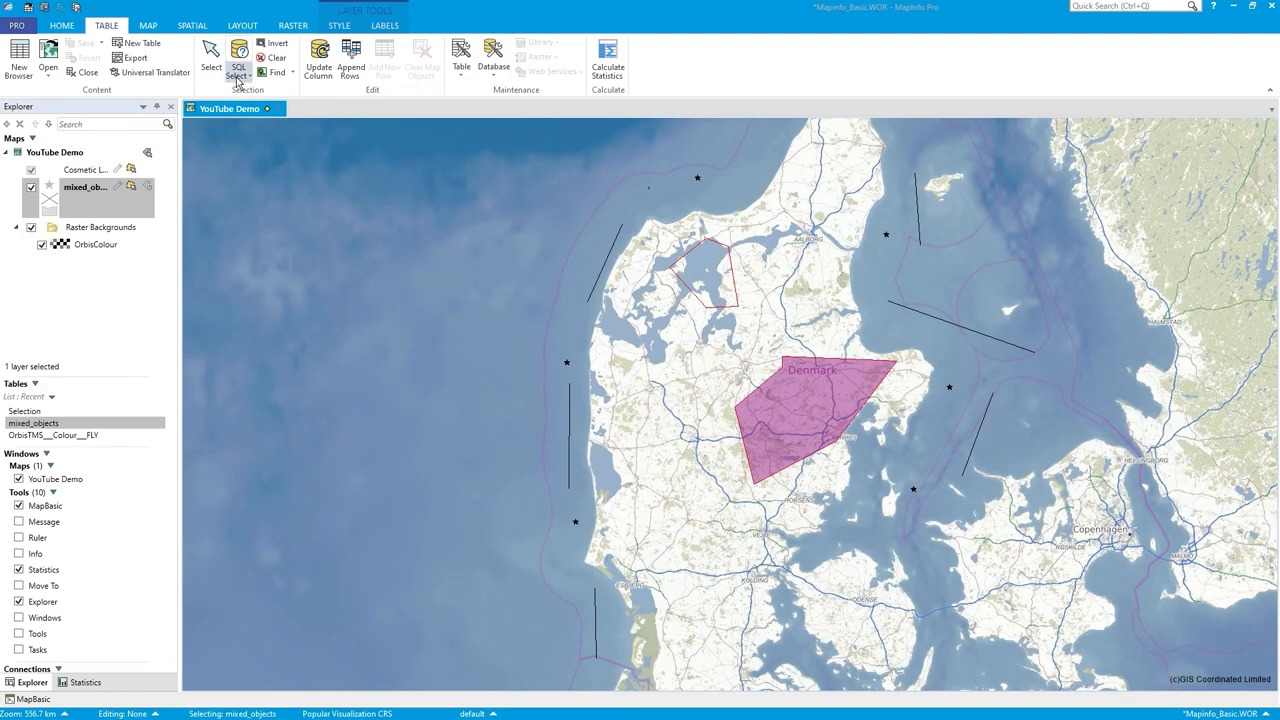
Start SQL Select from the TABLE tab for mixed_objects.
{"action": "left_click", "coordinate": [240, 58]}
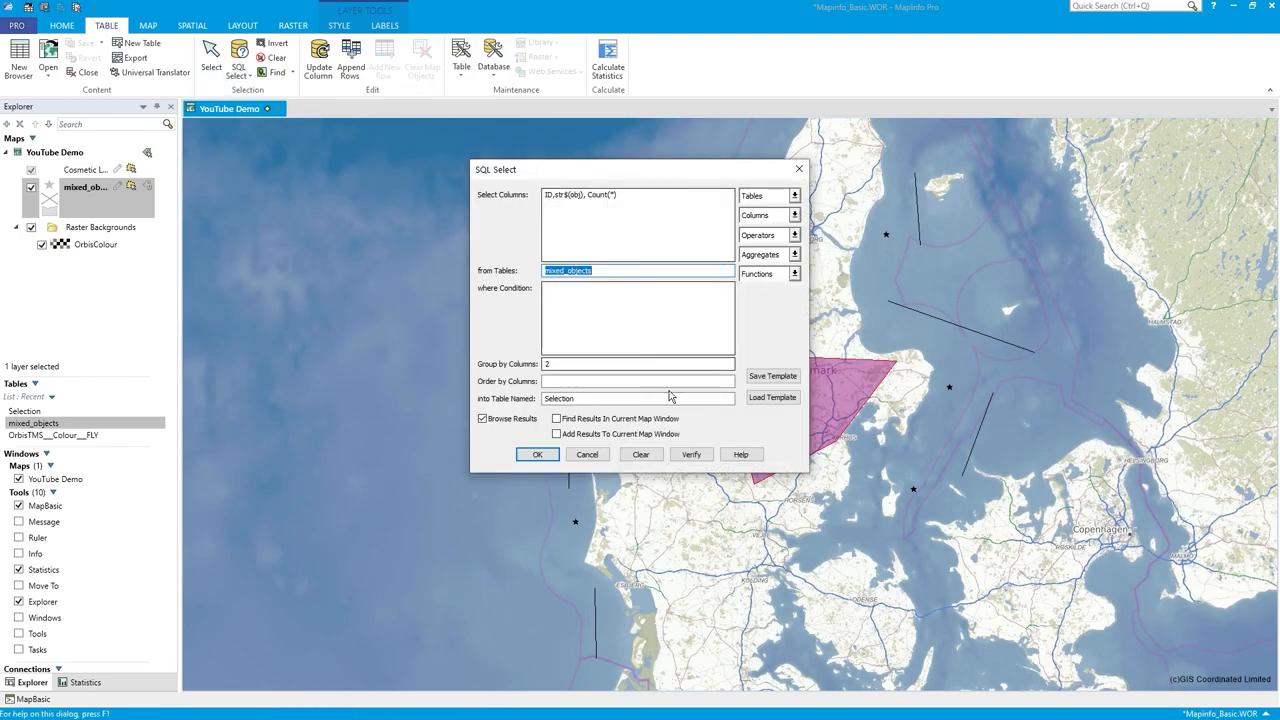
Clear the query, choose mixed_objects and add ID and Str$(obj) columns.
{"action": "left_click", "coordinate": [640, 454]}
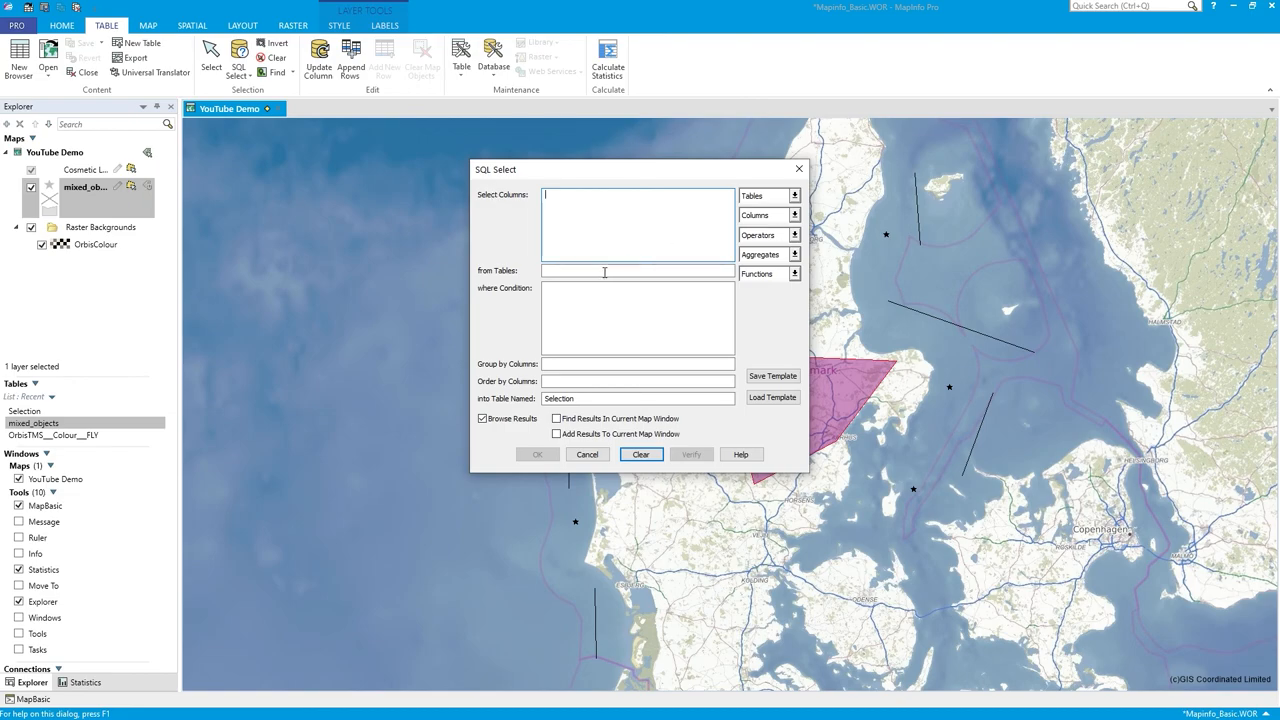
{"action": "left_click", "coordinate": [792, 196]}
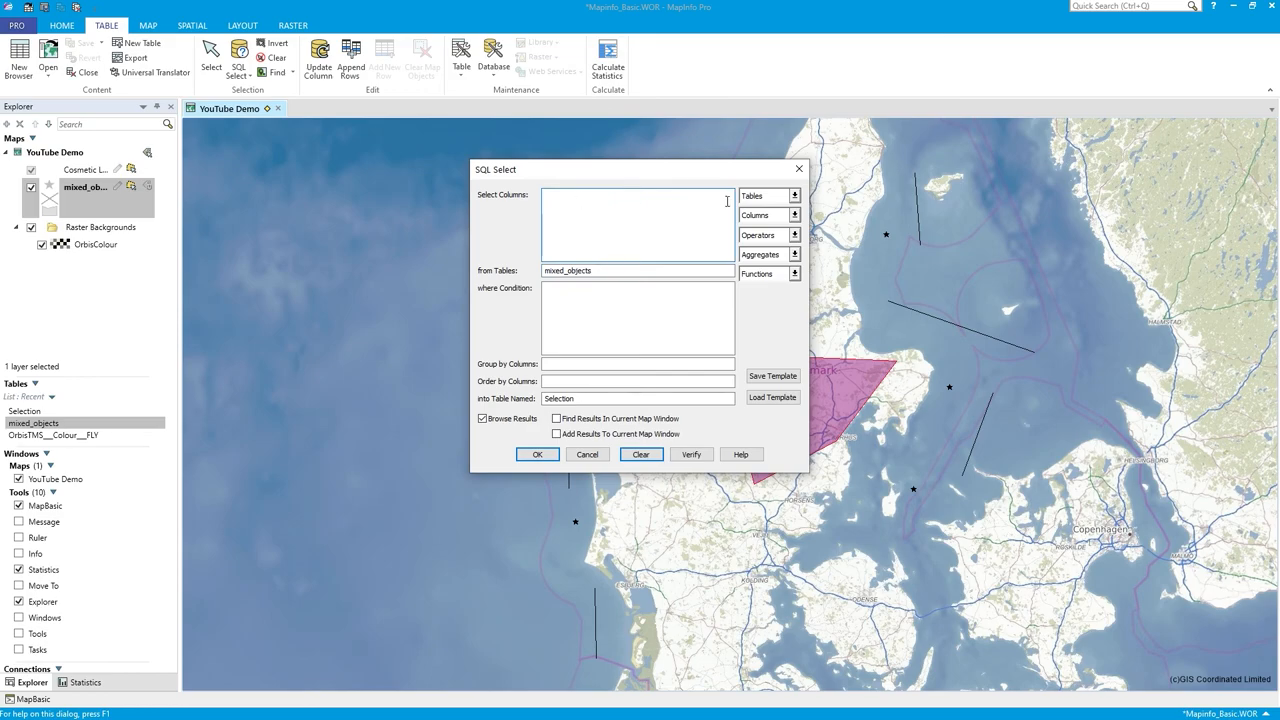
{"action": "left_click", "coordinate": [794, 216]}
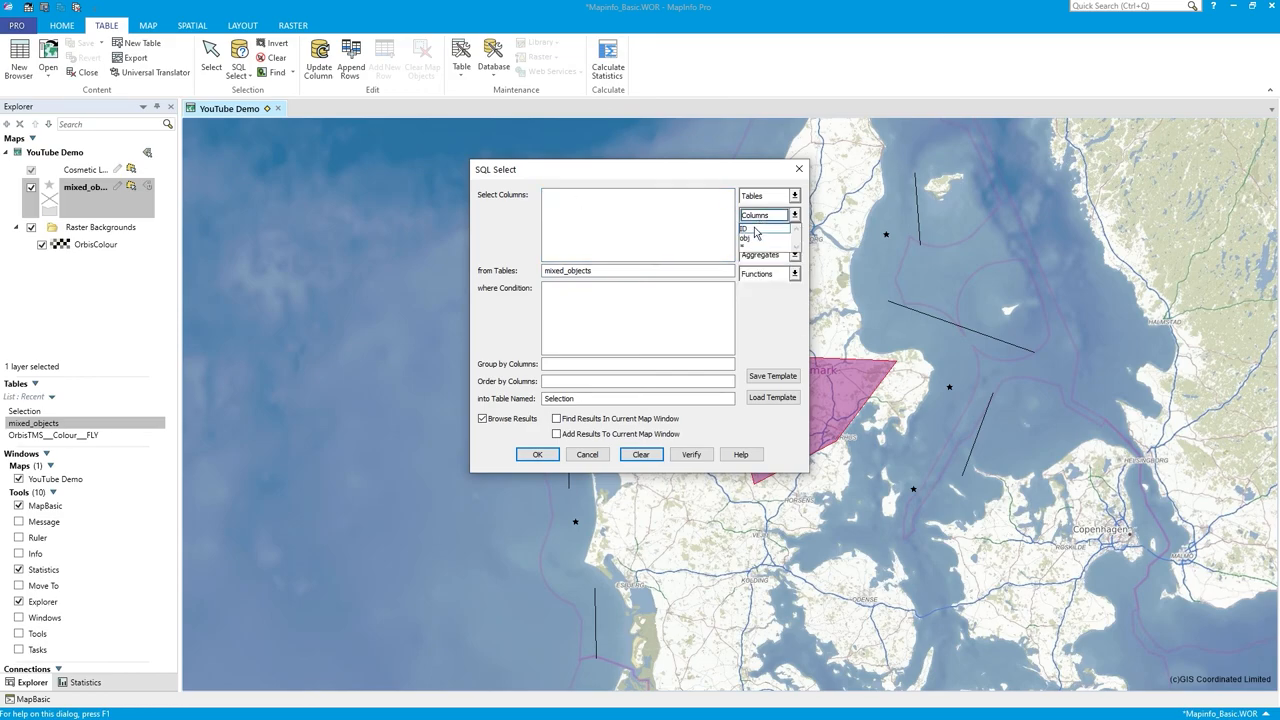
{"action": "left_click", "coordinate": [738, 228]}
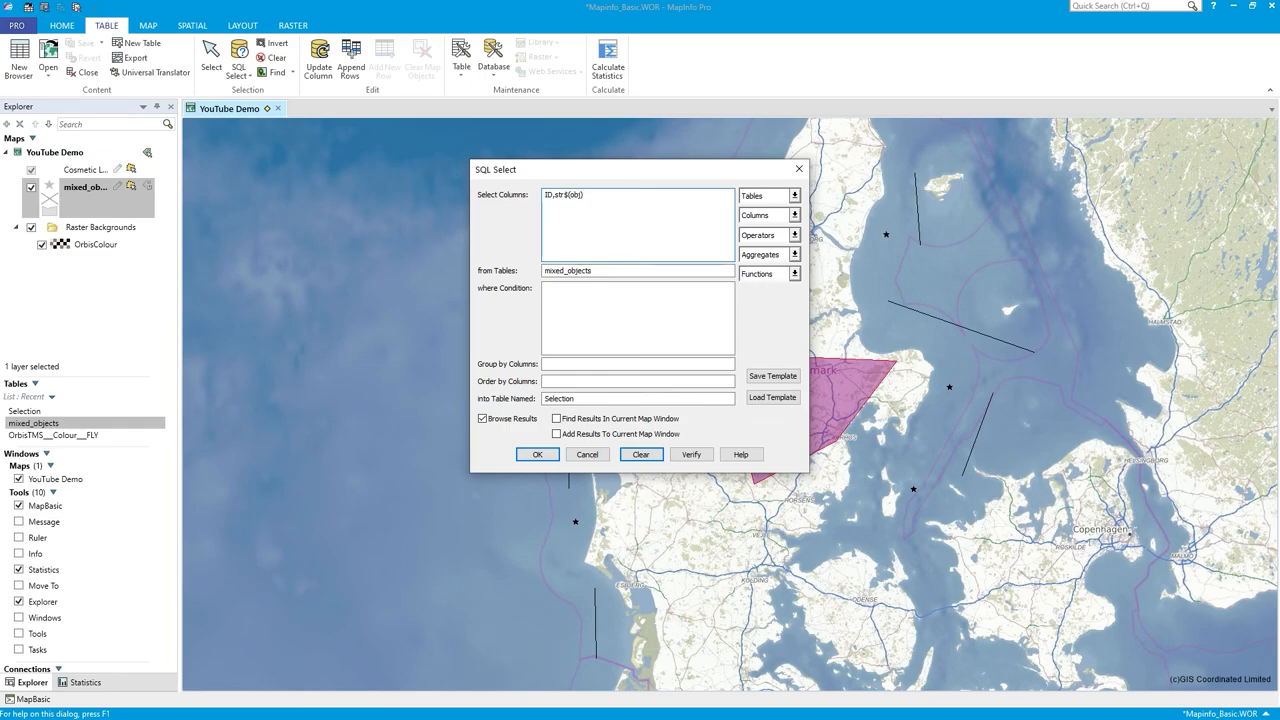
{"action": "type", "text": ")"}
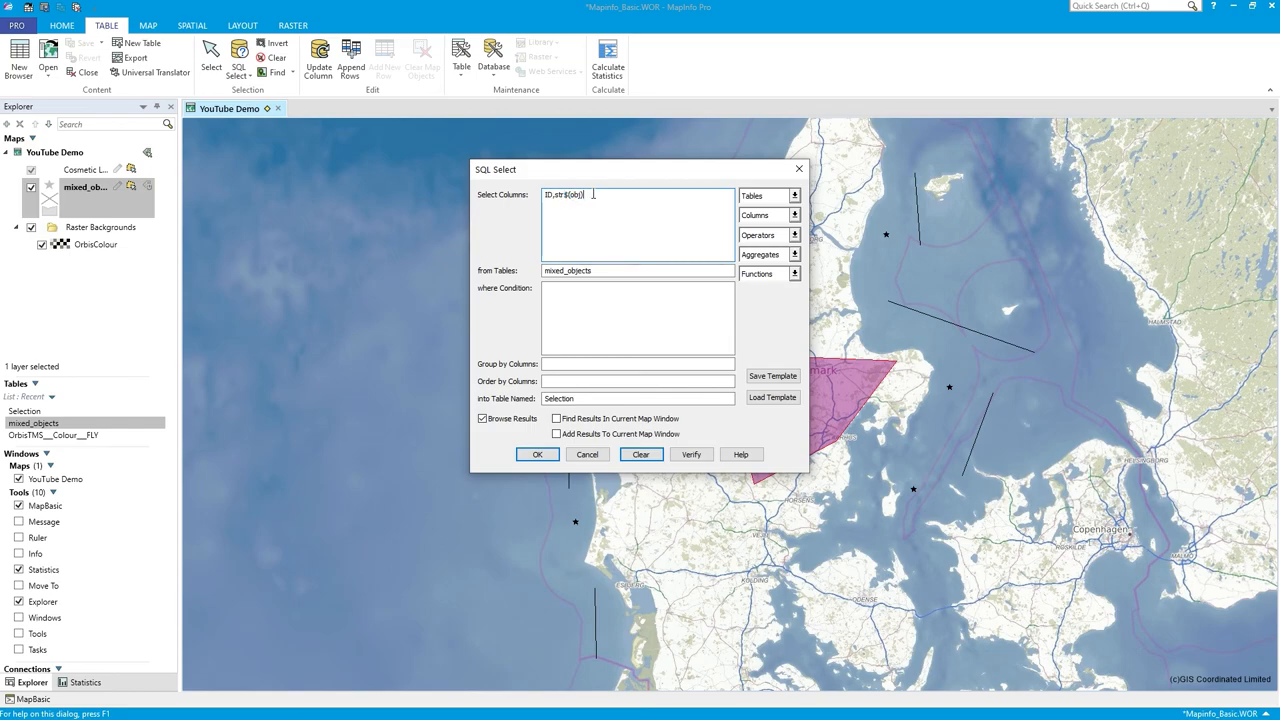
{"action": "type", "text": ","}
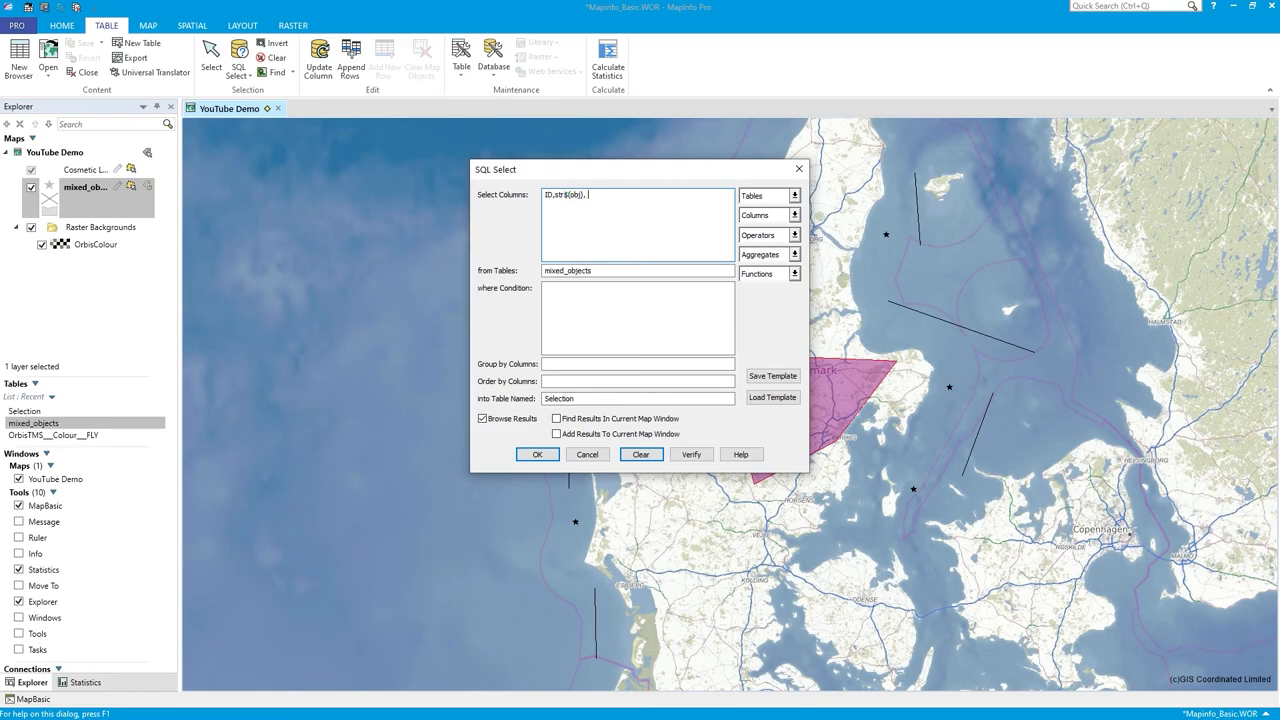
Add Count(*) from Aggregates, run the query and close its single-row result.
{"action": "left_click", "coordinate": [796, 272]}
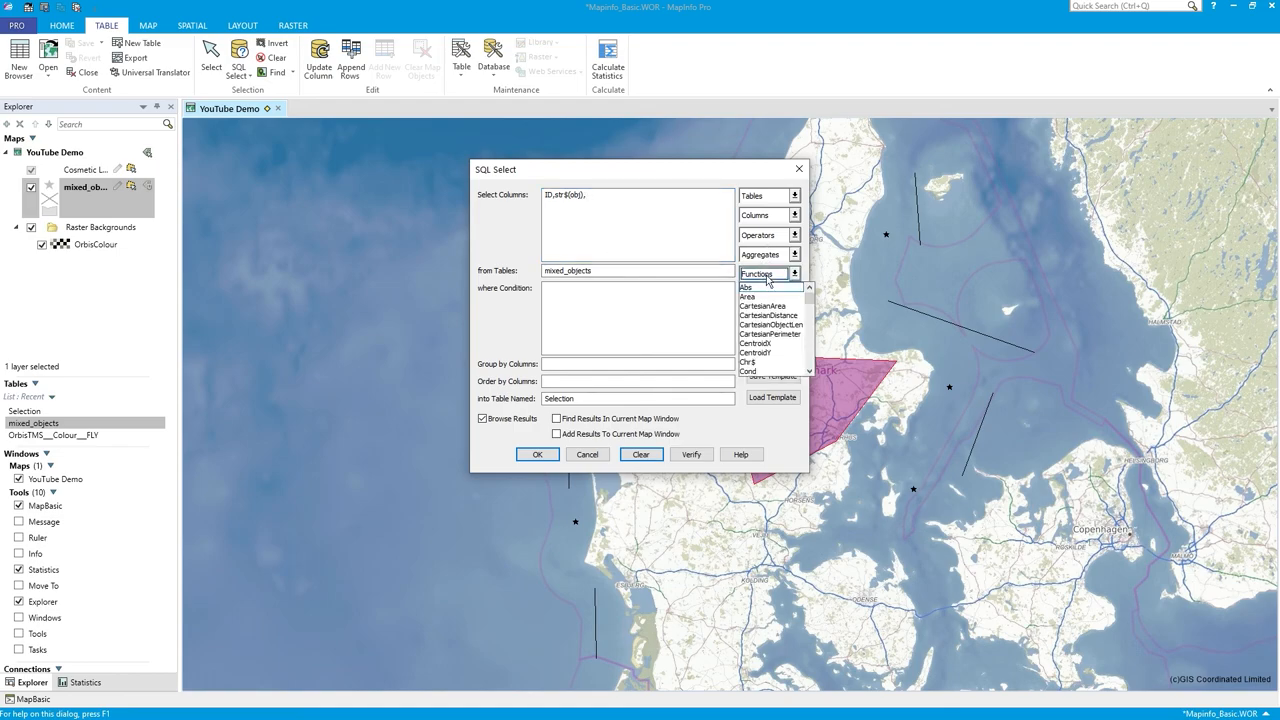
{"action": "mouse_move", "coordinate": [804, 352]}
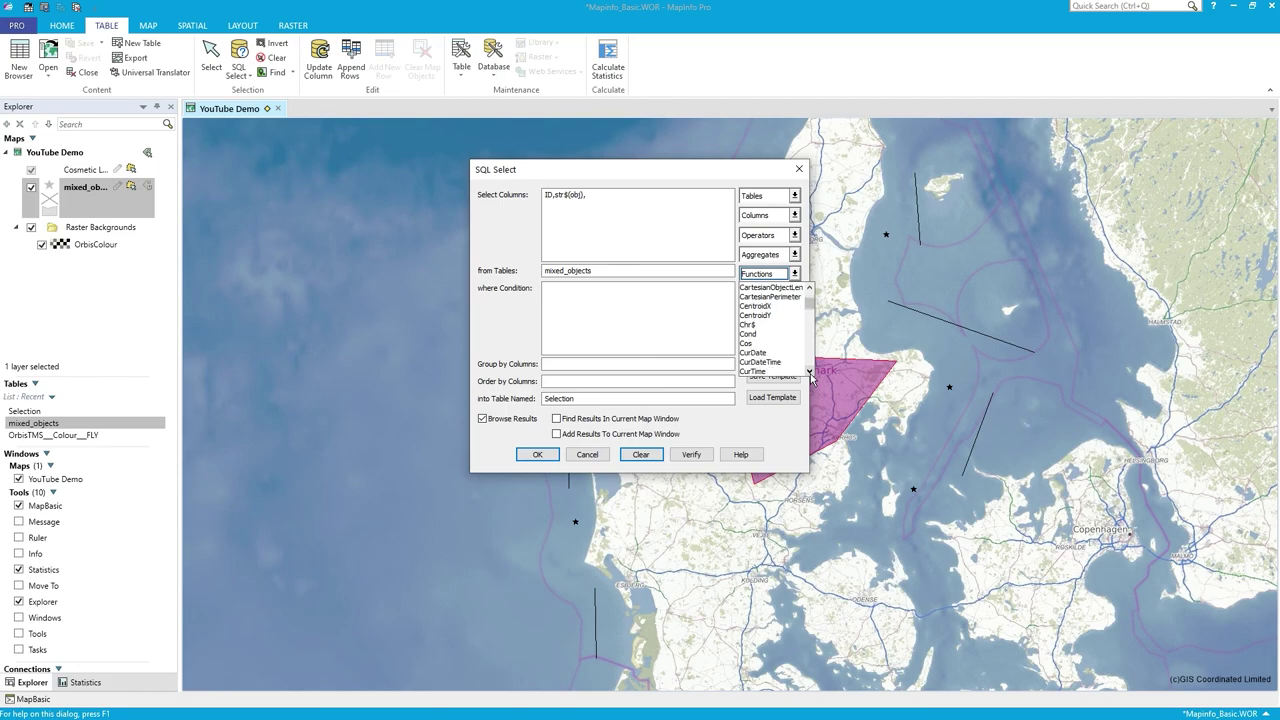
{"action": "left_click", "coordinate": [796, 252]}
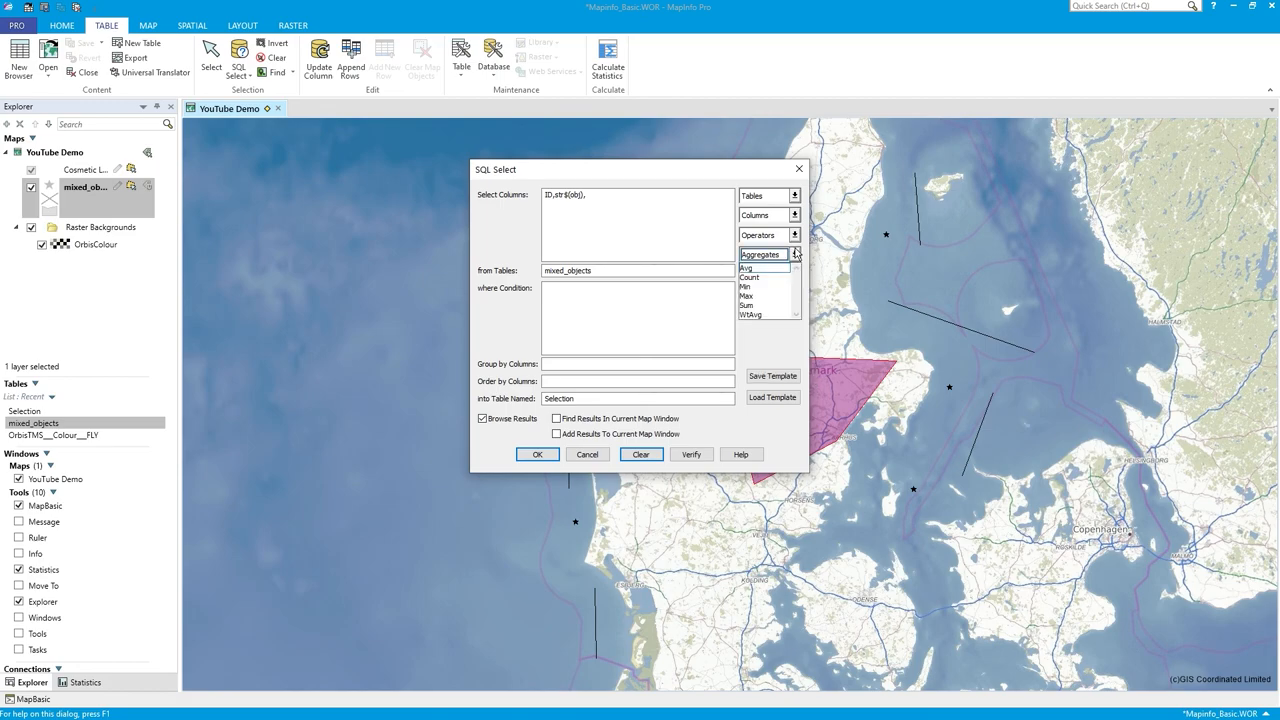
{"action": "left_click", "coordinate": [750, 288]}
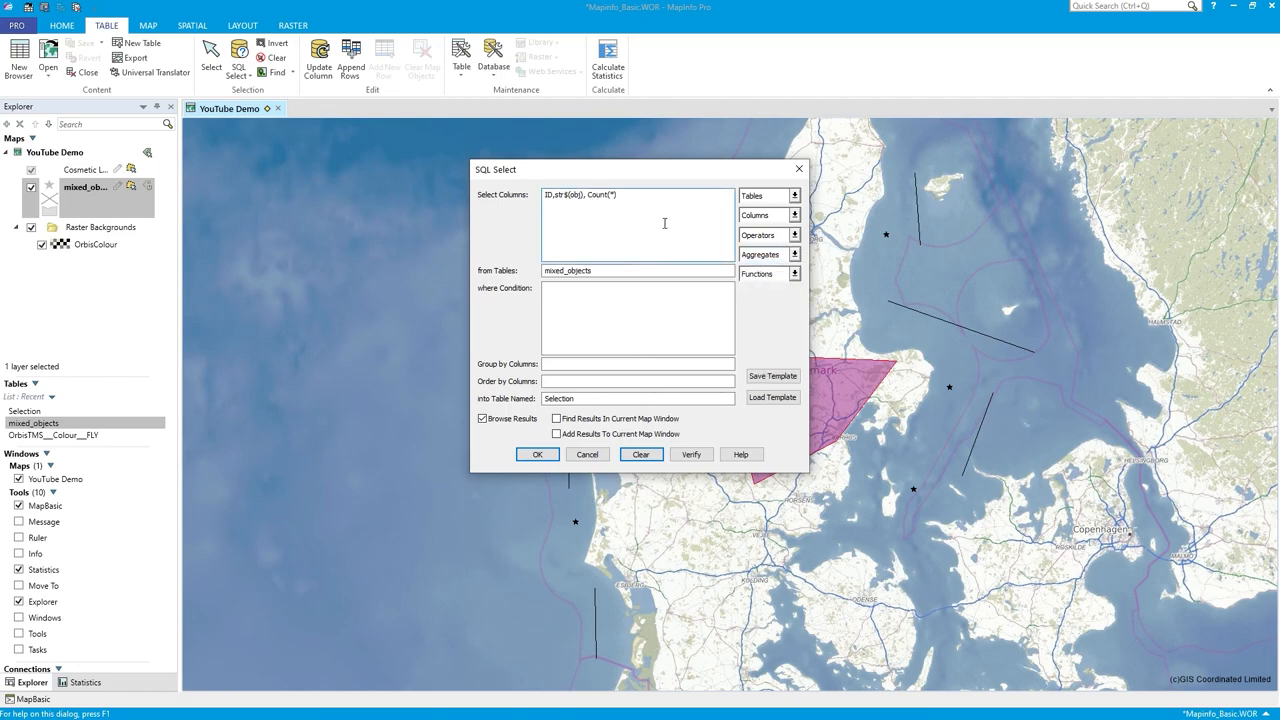
{"action": "mouse_move", "coordinate": [572, 364]}
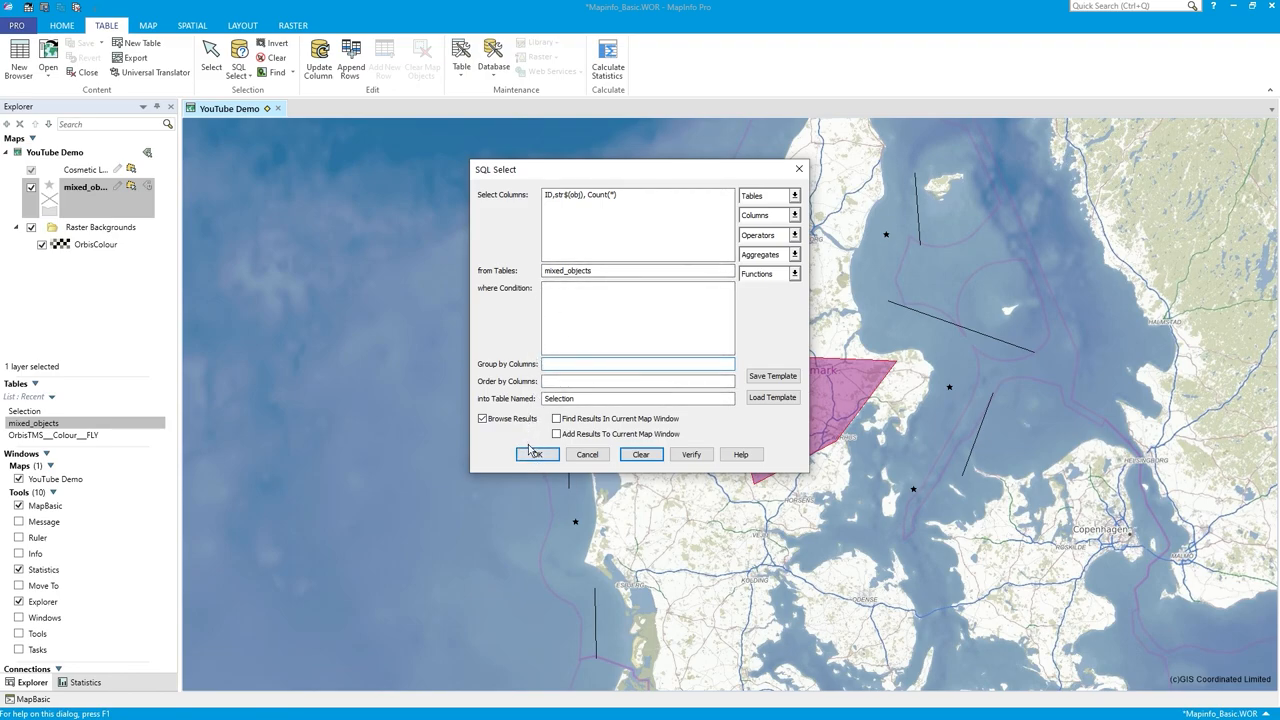
{"action": "left_click", "coordinate": [536, 454]}
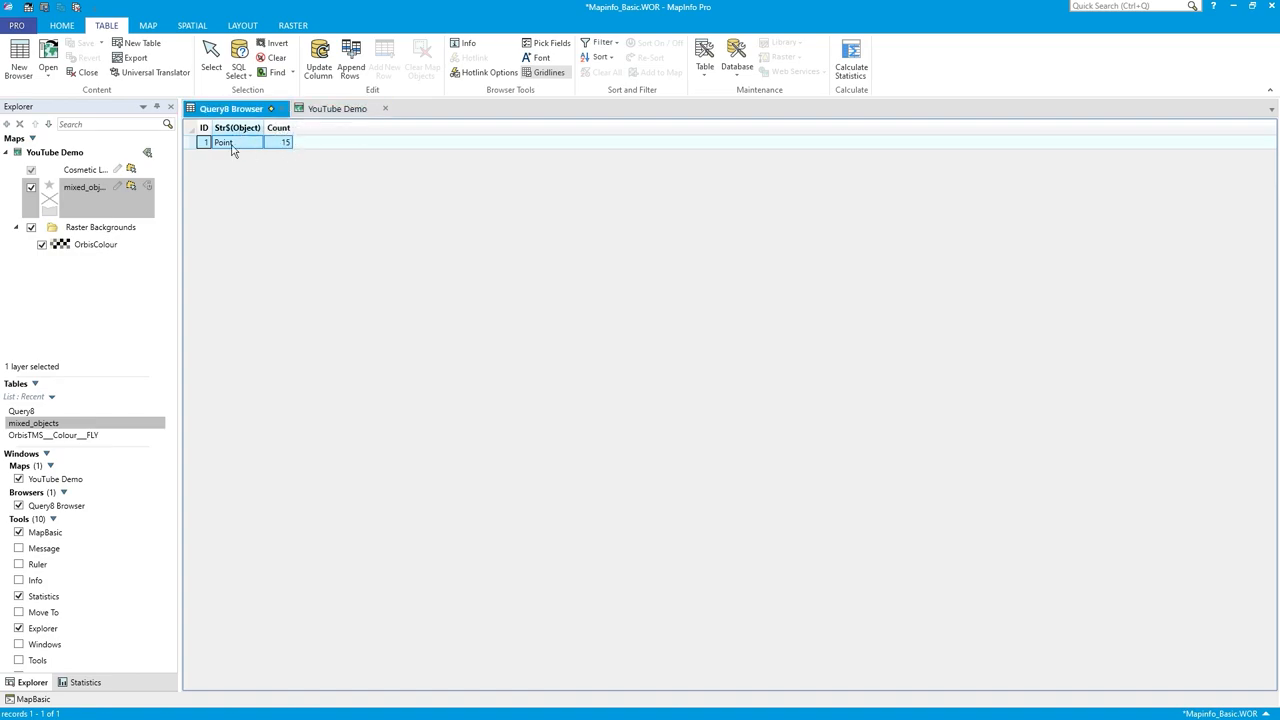
{"action": "left_click", "coordinate": [338, 108]}
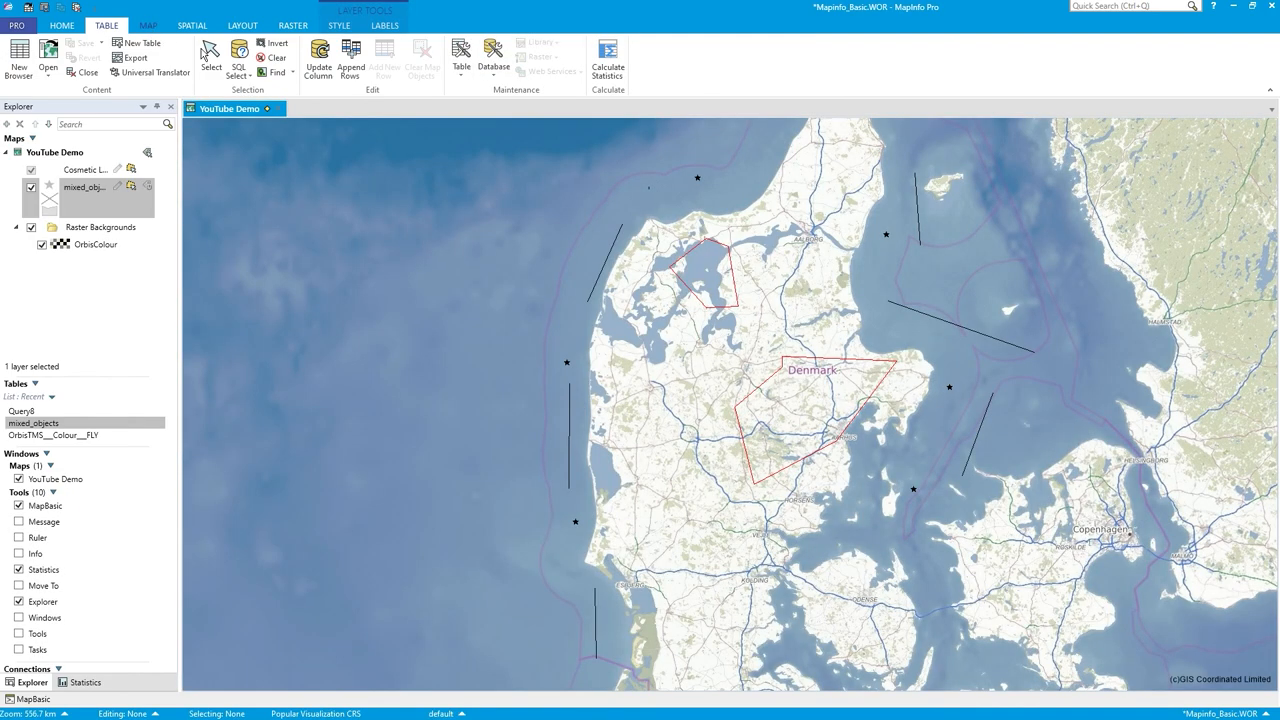
Rerun the SQL Select with Group by Columns set to 2, giving counts Point 6, Line 7, Region 2.
{"action": "left_click", "coordinate": [236, 56]}
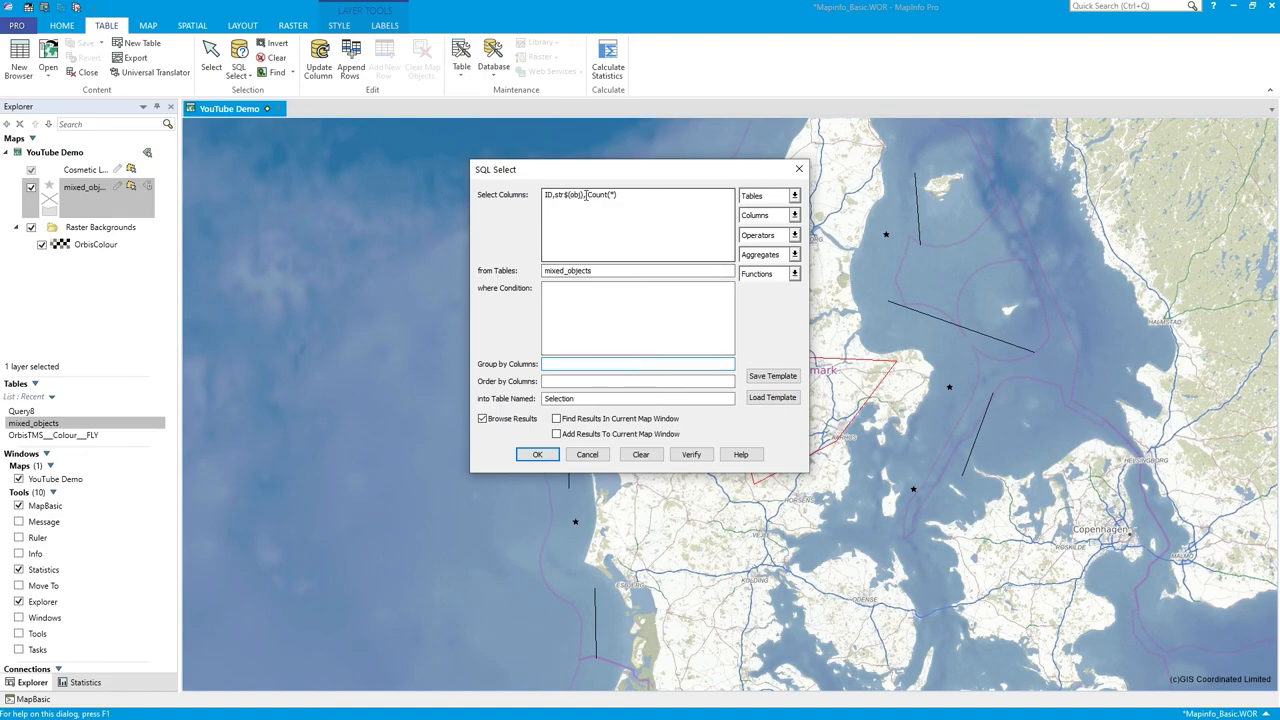
{"action": "double_click", "coordinate": [568, 194]}
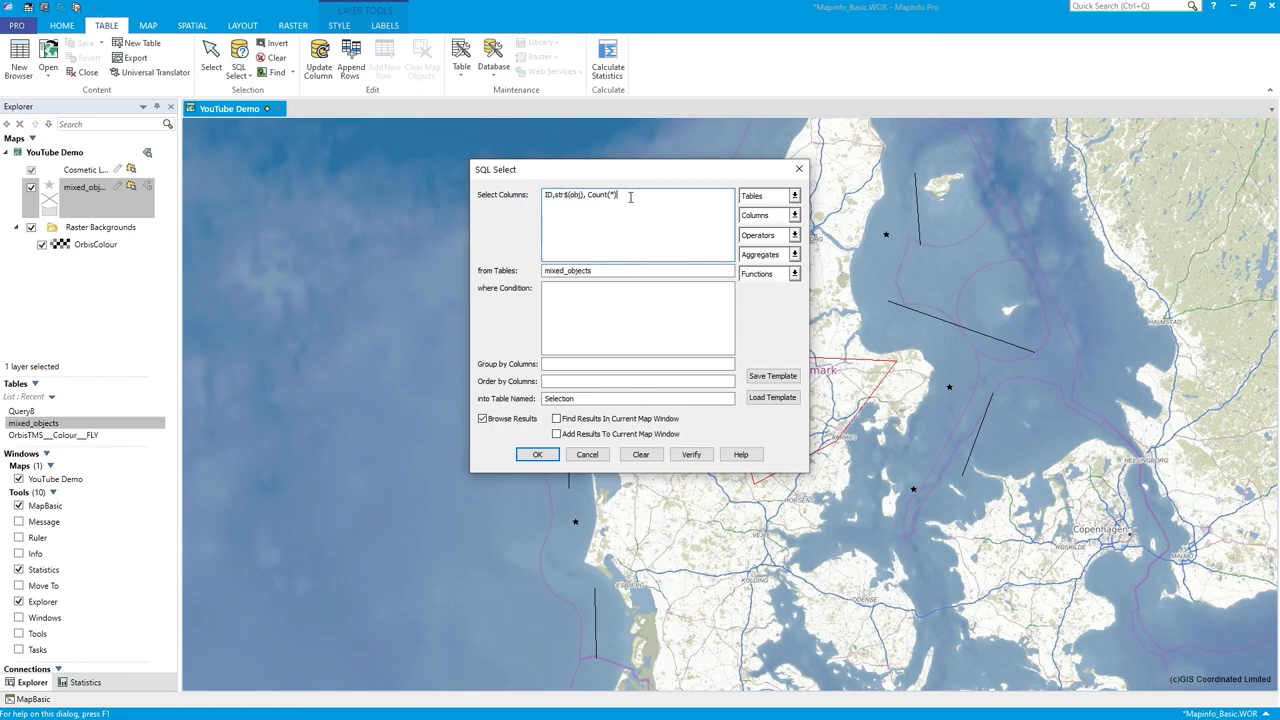
{"action": "type", "text": "2"}
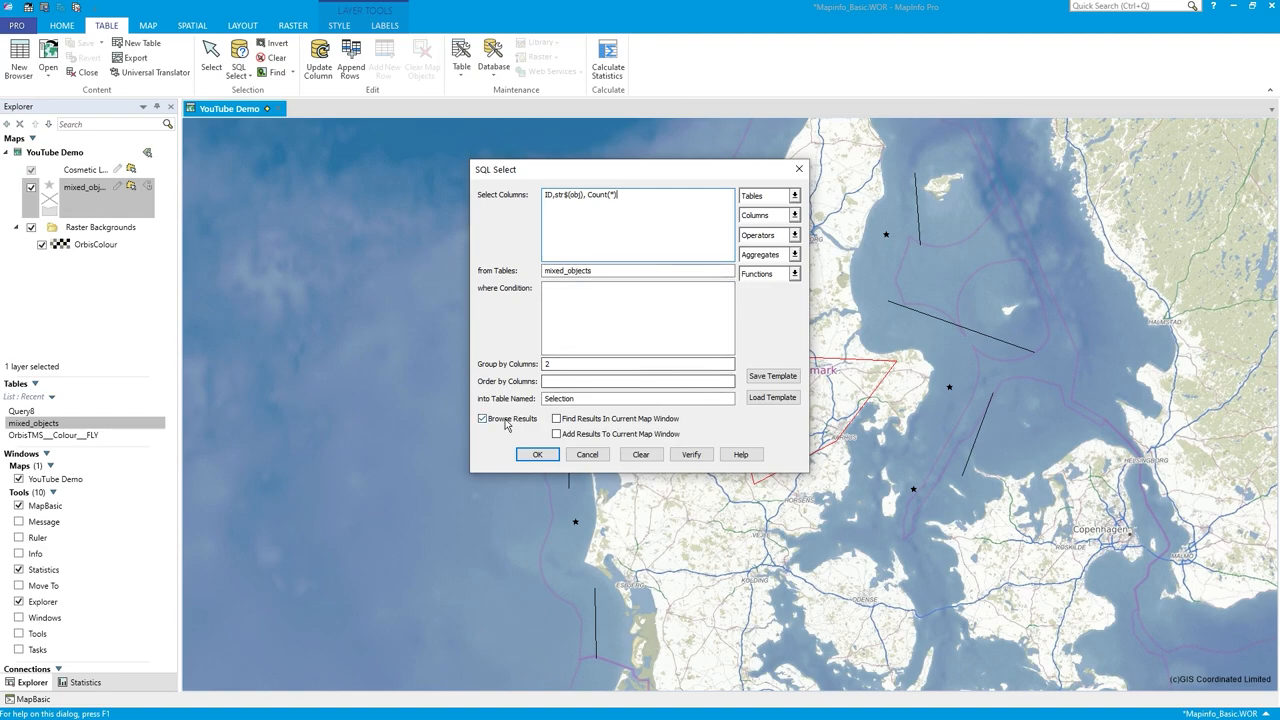
{"action": "left_click", "coordinate": [536, 454]}
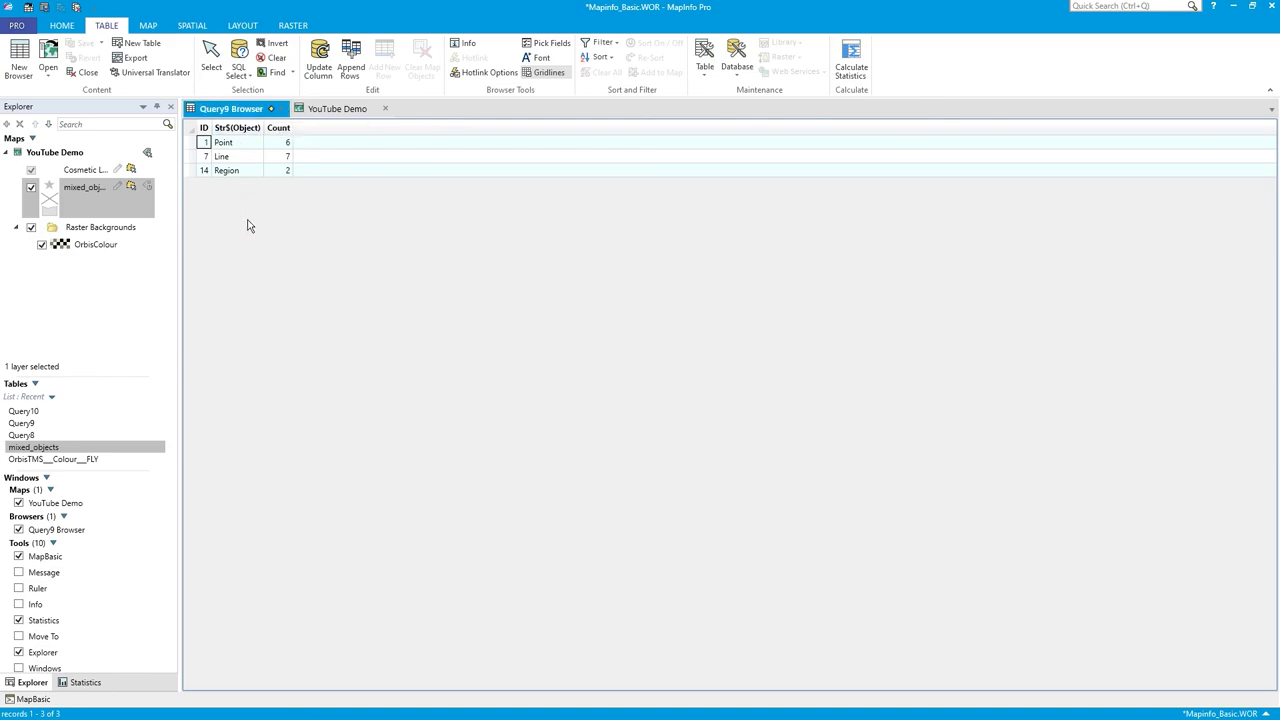
{"action": "mouse_move", "coordinate": [266, 288]}
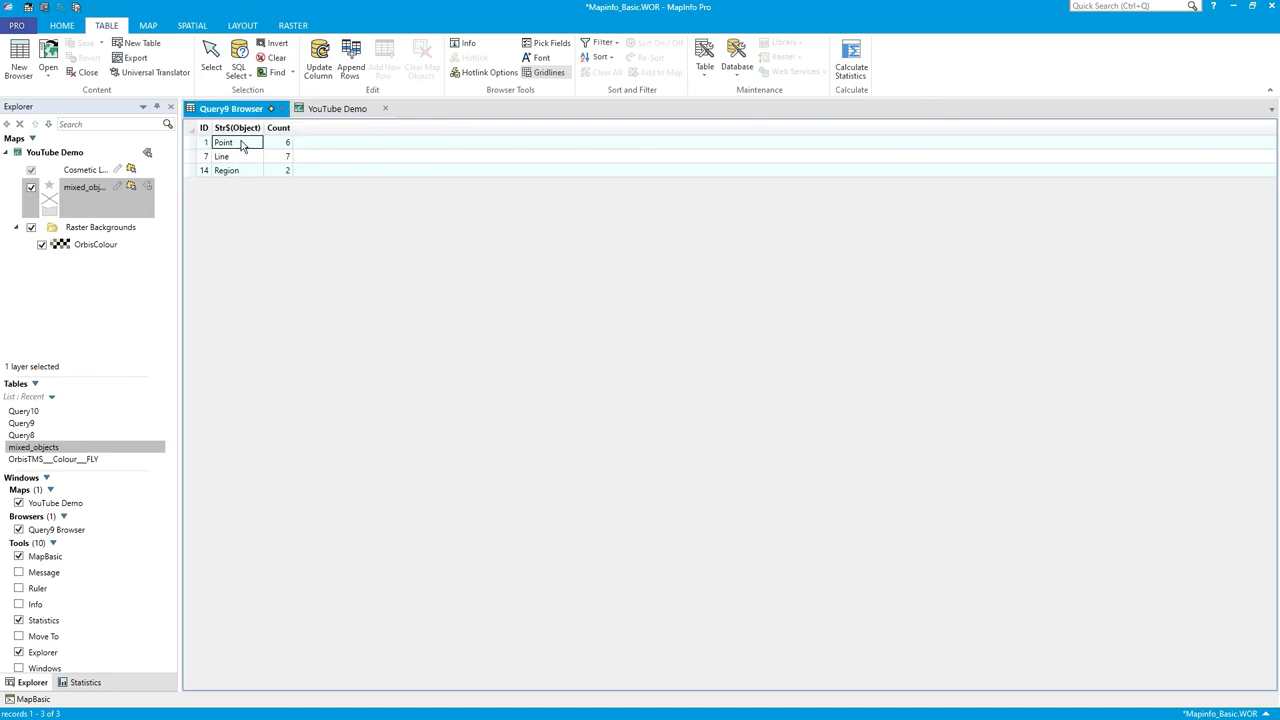
{"action": "left_click", "coordinate": [288, 156]}
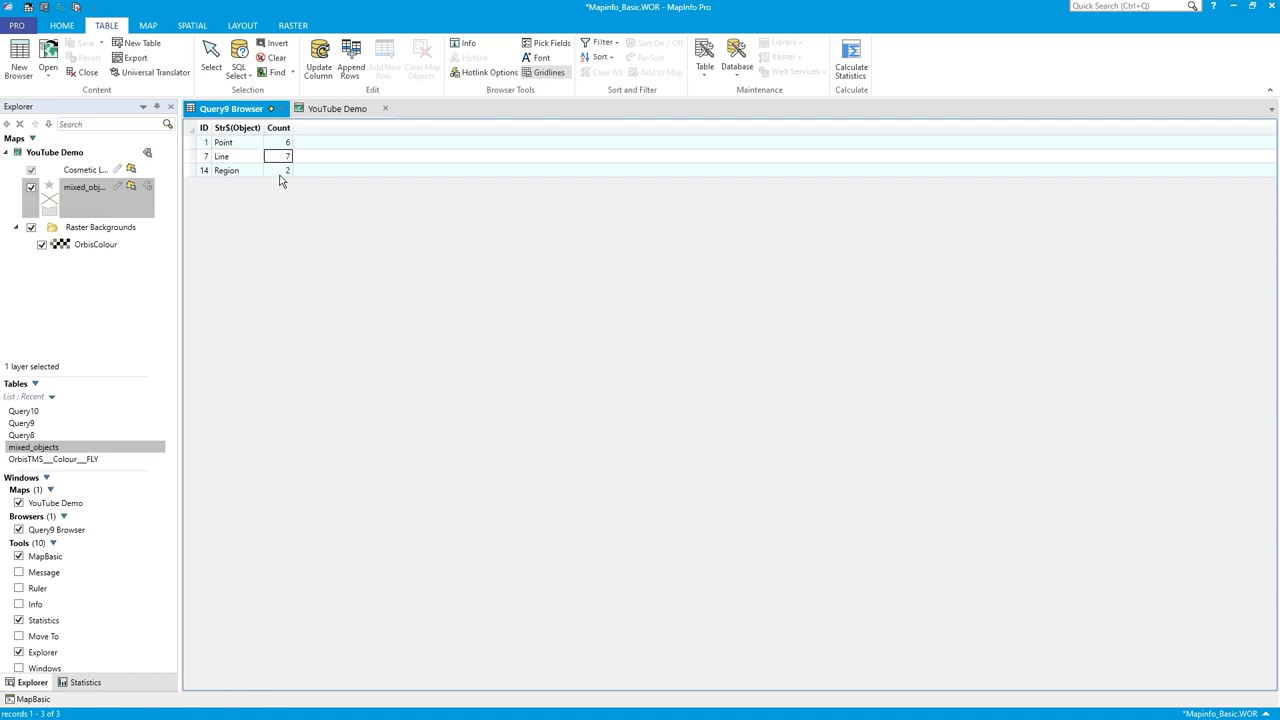
{"action": "left_click", "coordinate": [270, 170]}
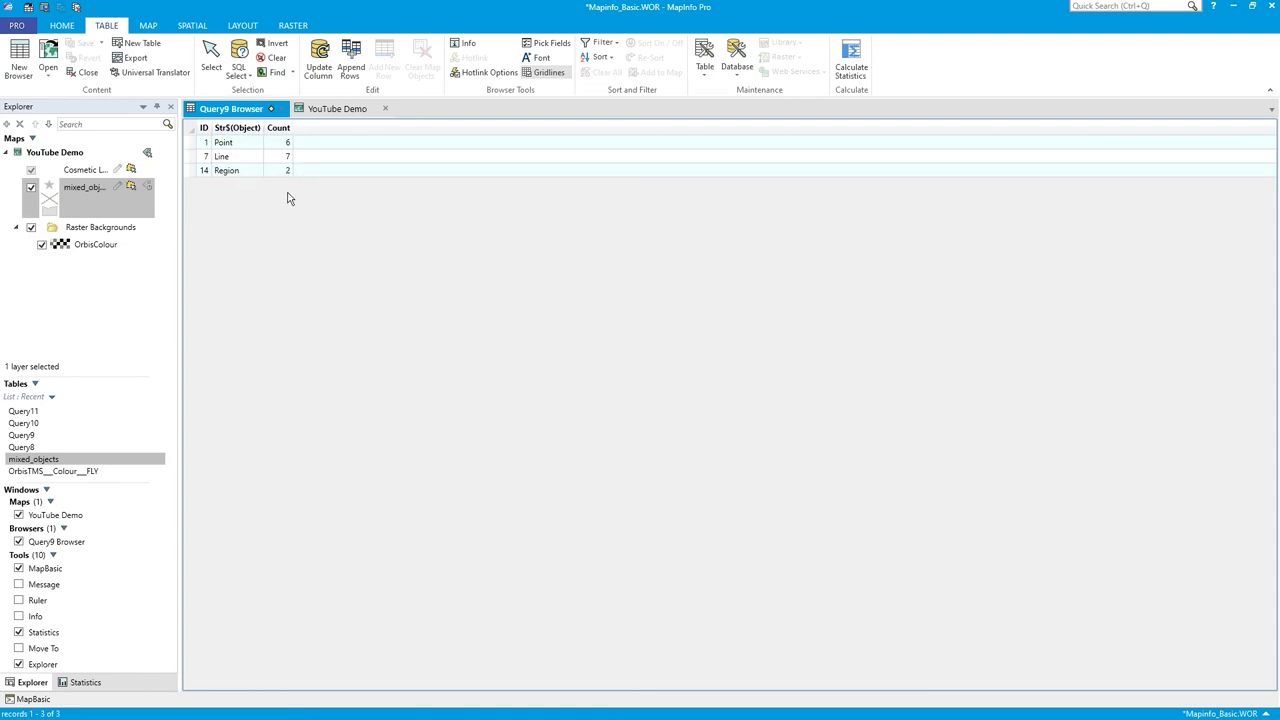
{"action": "mouse_move", "coordinate": [208, 176]}
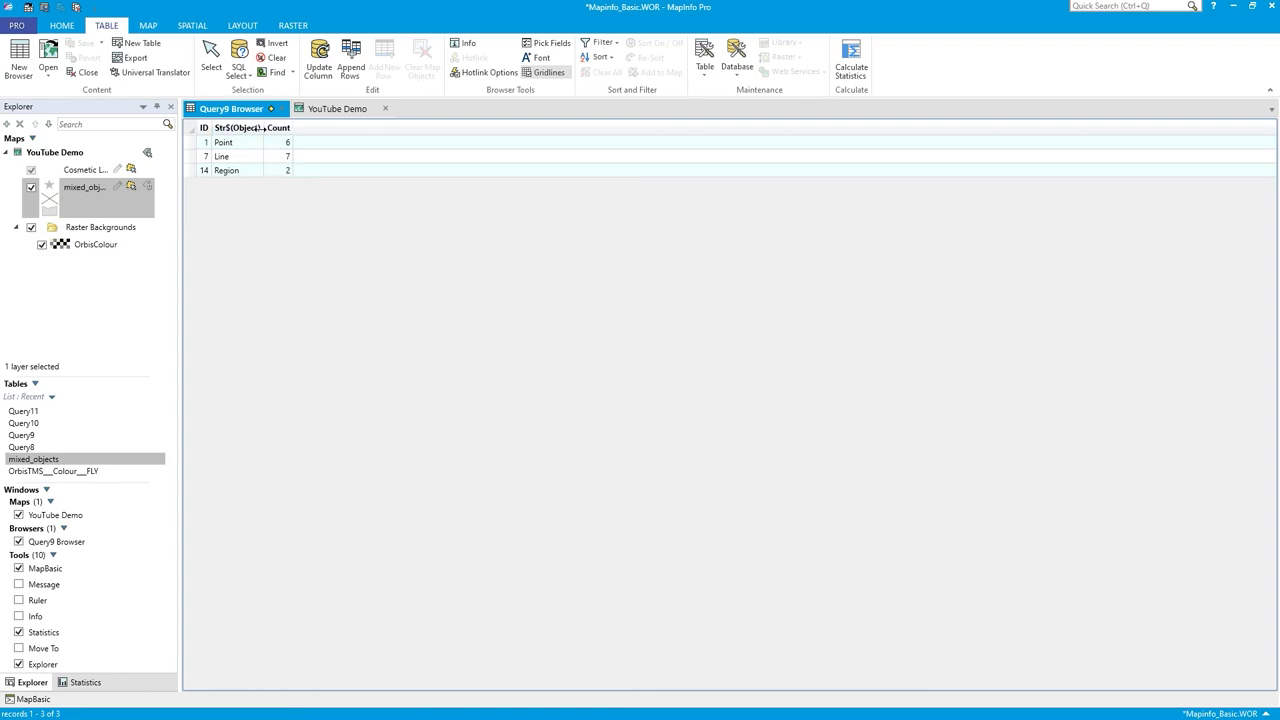
{"action": "mouse_move", "coordinate": [238, 244]}
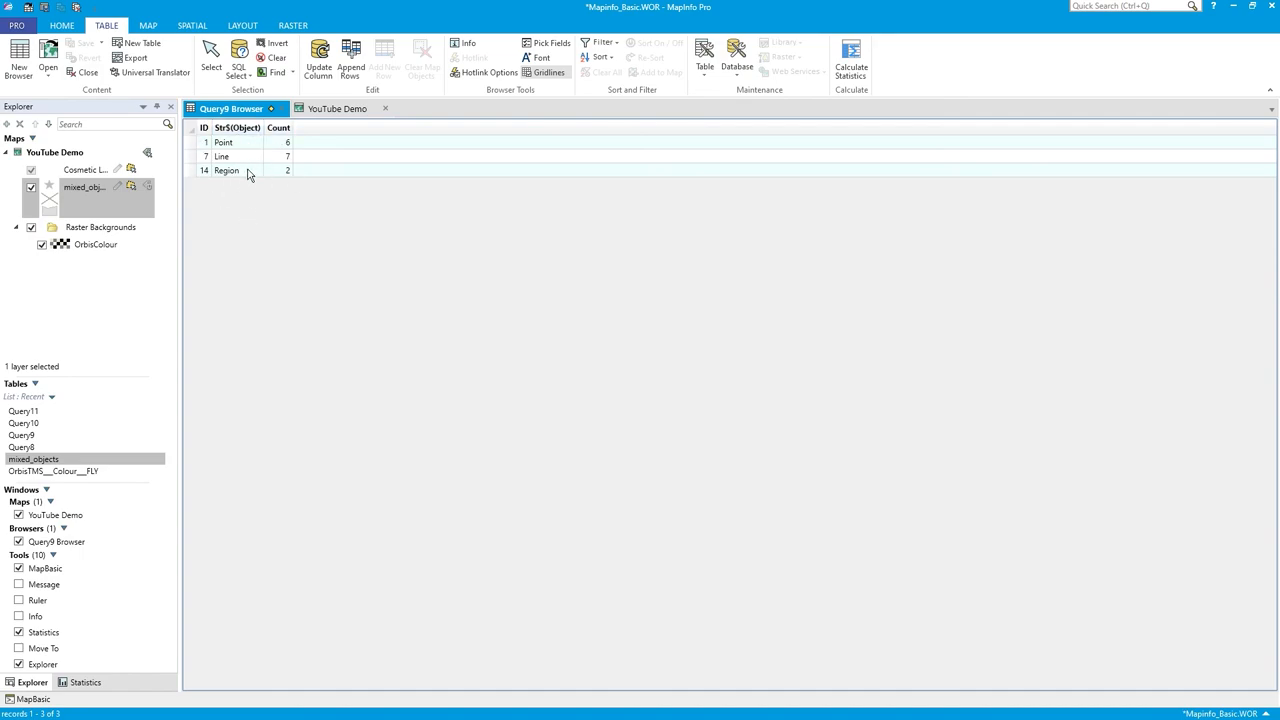
{"action": "left_click", "coordinate": [336, 108]}
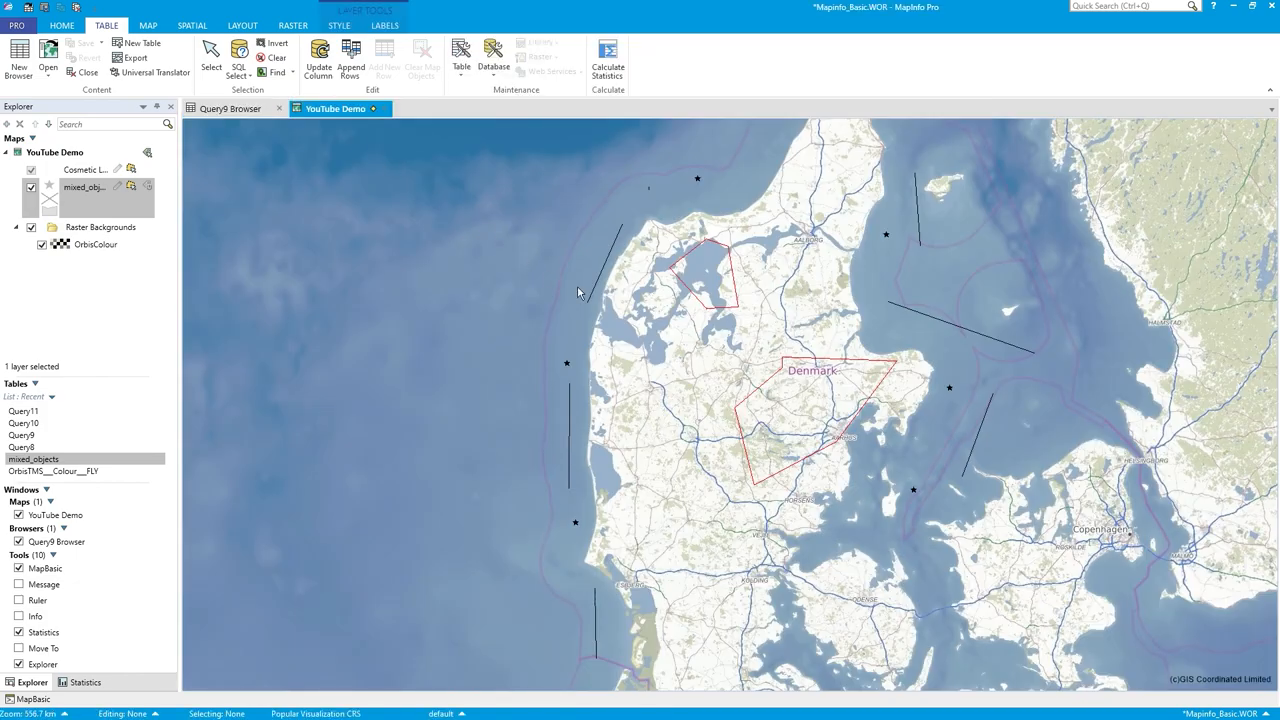
{"action": "mouse_move", "coordinate": [612, 260]}
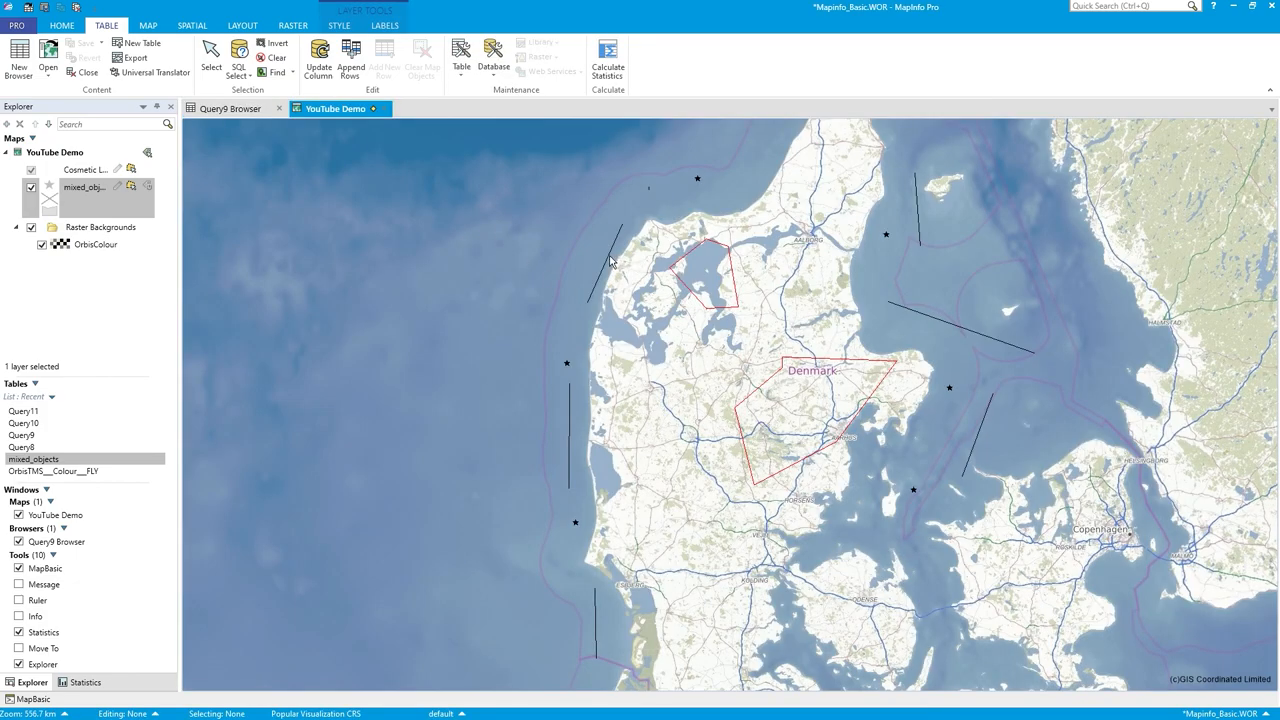
{"action": "left_click", "coordinate": [612, 250]}
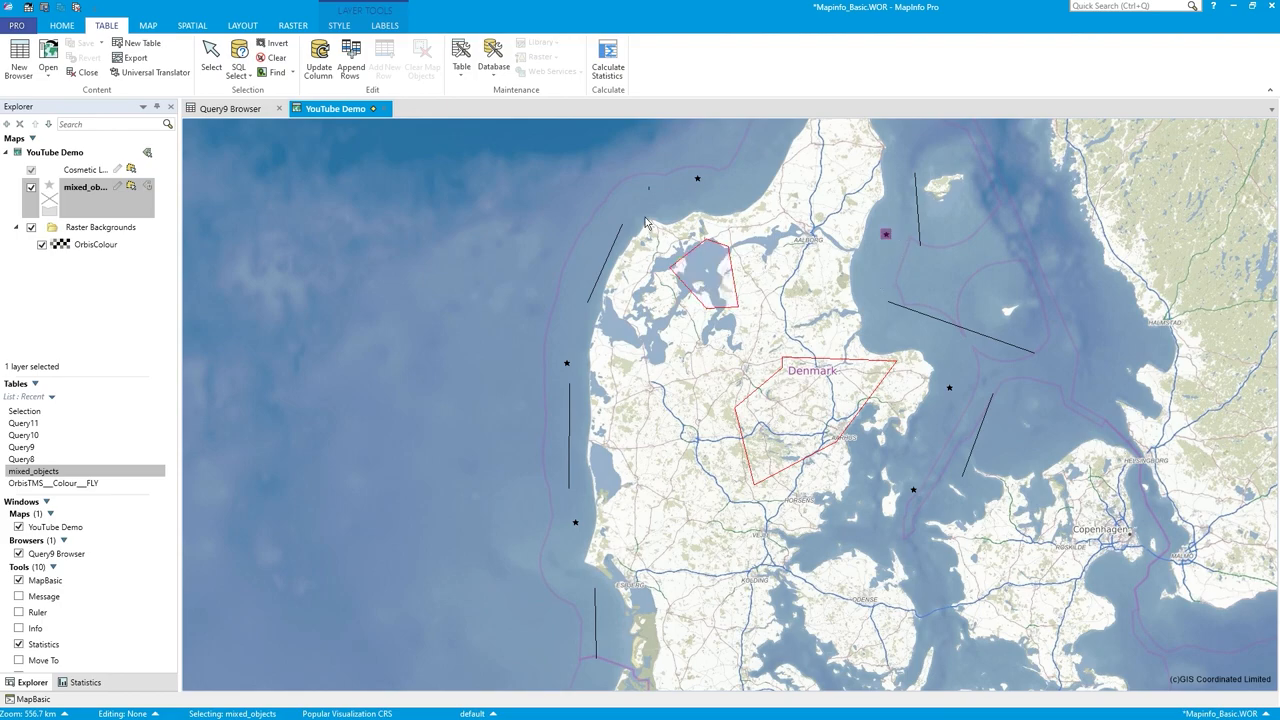
{"action": "left_click", "coordinate": [228, 108]}
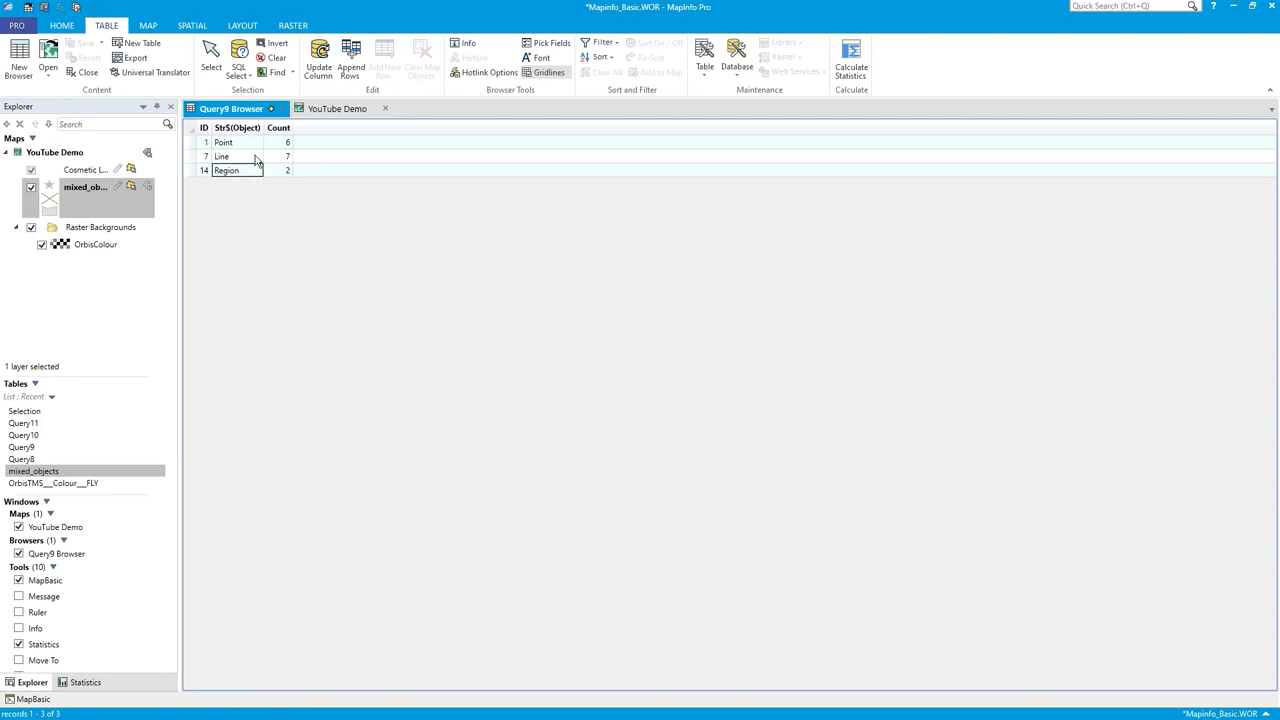
{"action": "left_click", "coordinate": [228, 142]}
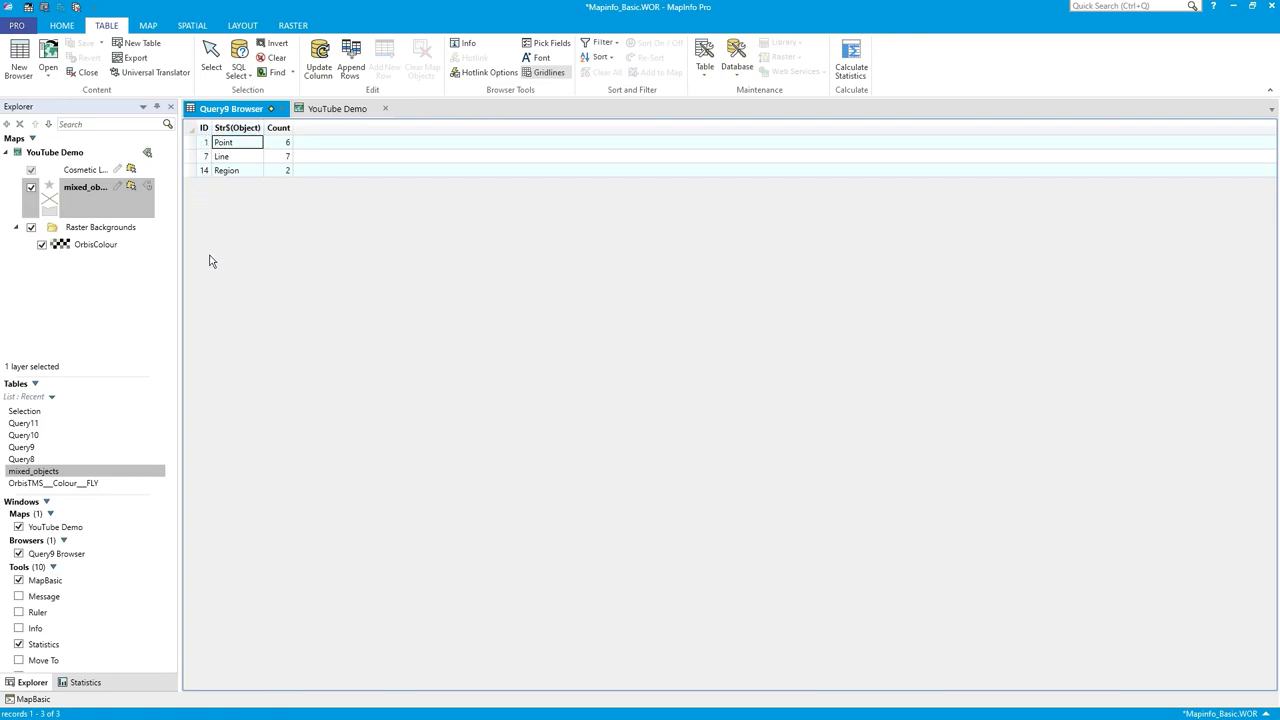
{"action": "mouse_move", "coordinate": [244, 292]}
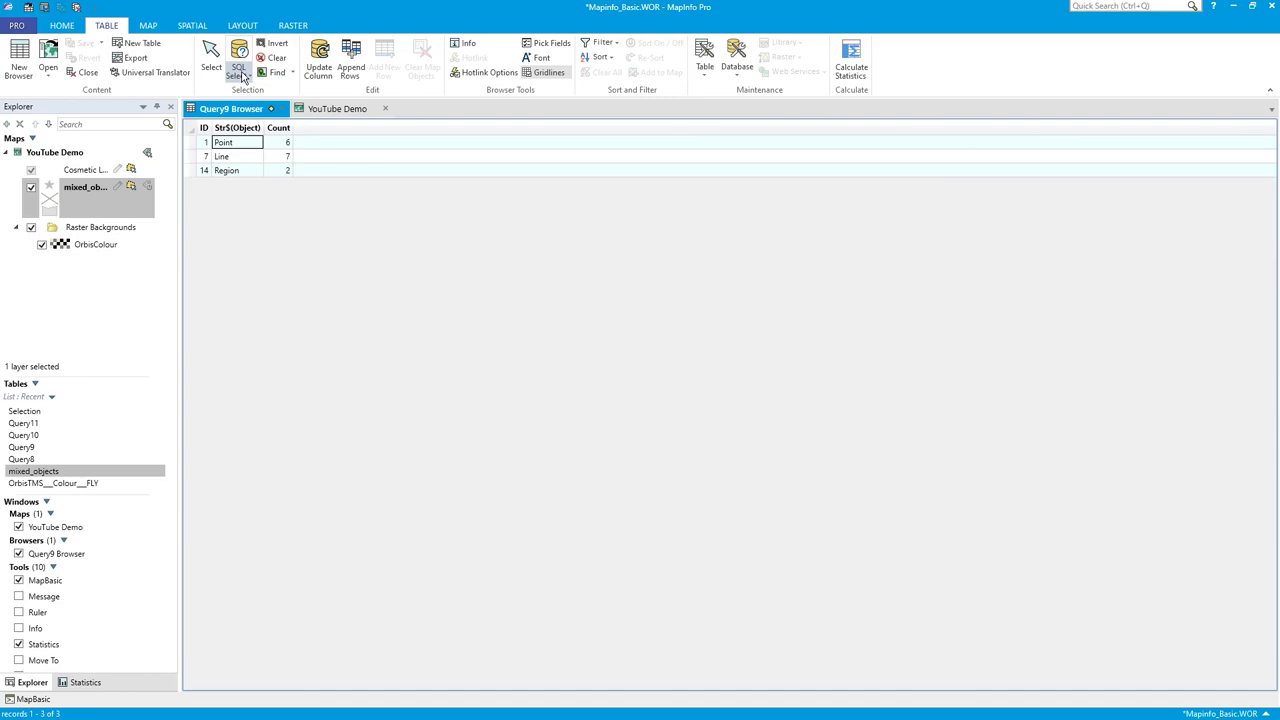
Edit the SQL Select to drop Count(*) and group by columns 1,2, then run it.
{"action": "left_click", "coordinate": [240, 56]}
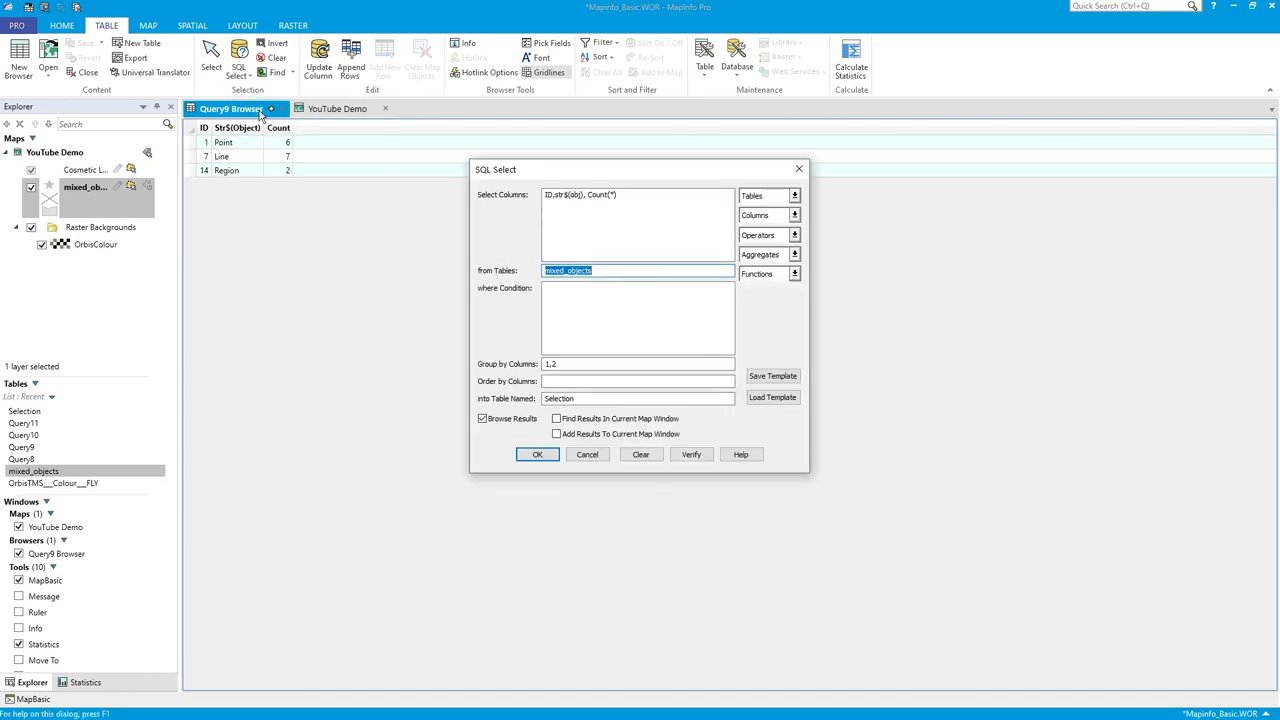
{"action": "left_click", "coordinate": [638, 364]}
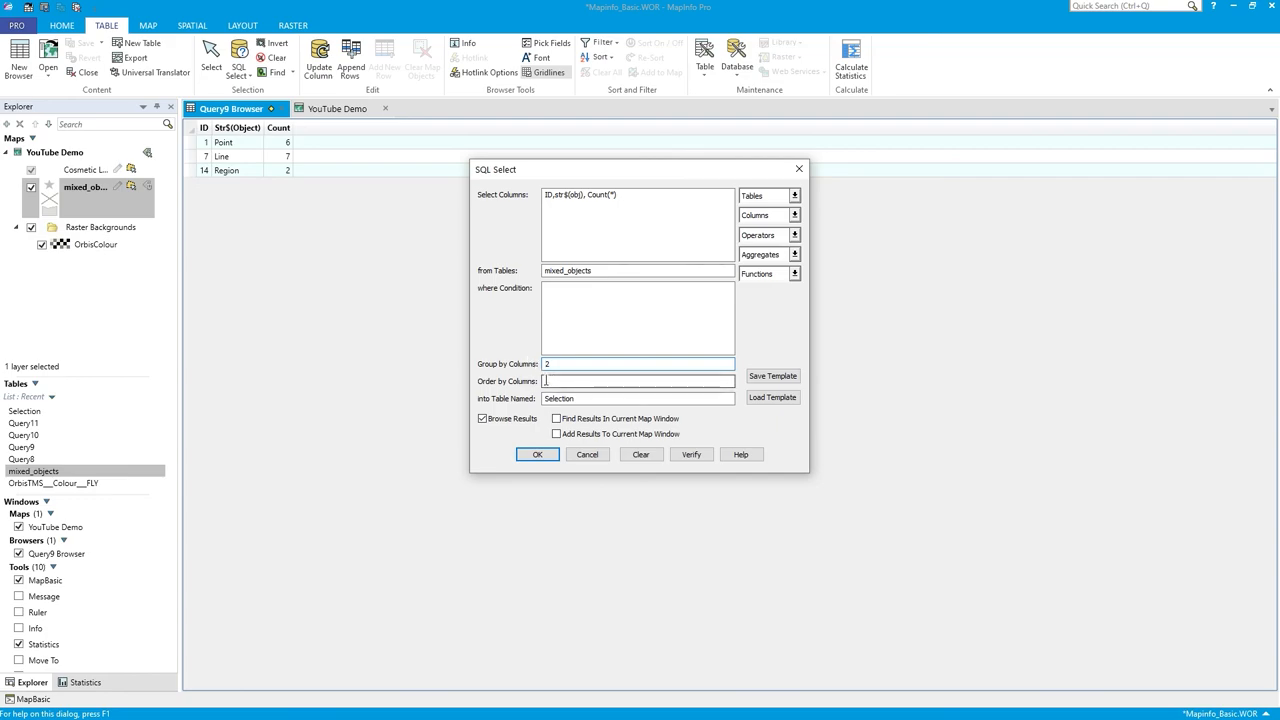
{"action": "type", "text": "1,"}
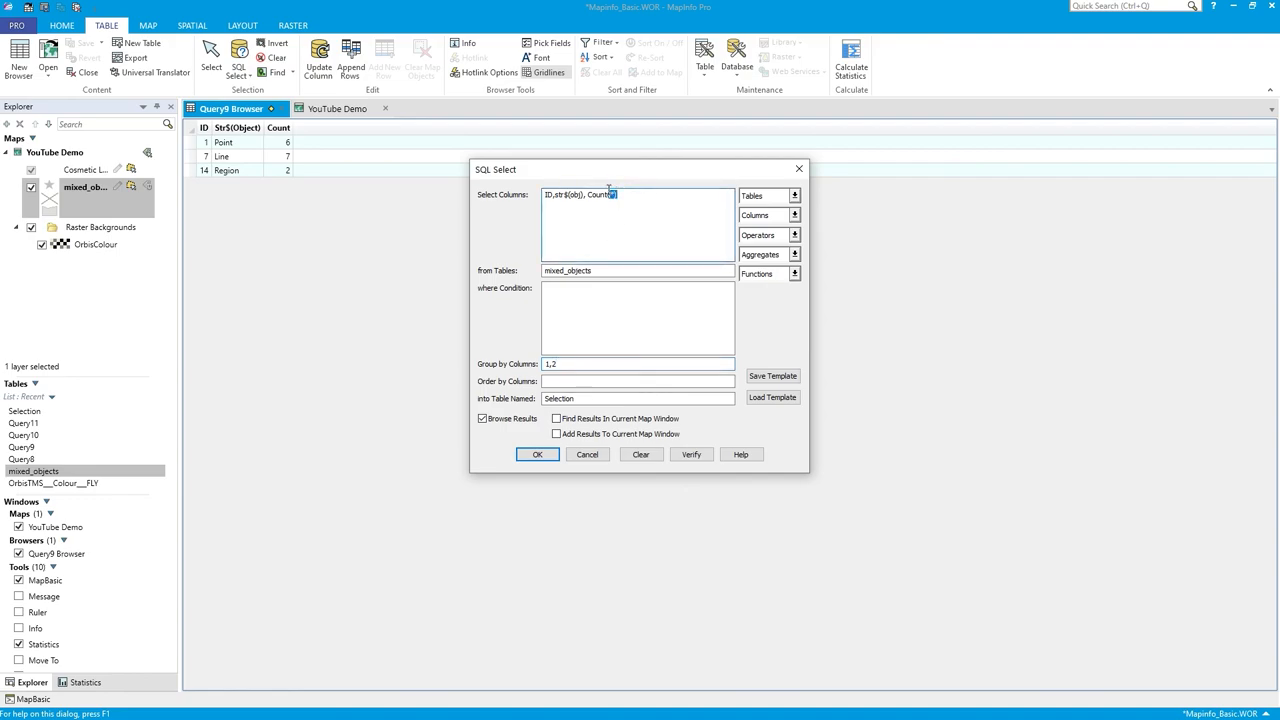
{"action": "key", "text": "BackSpace"}
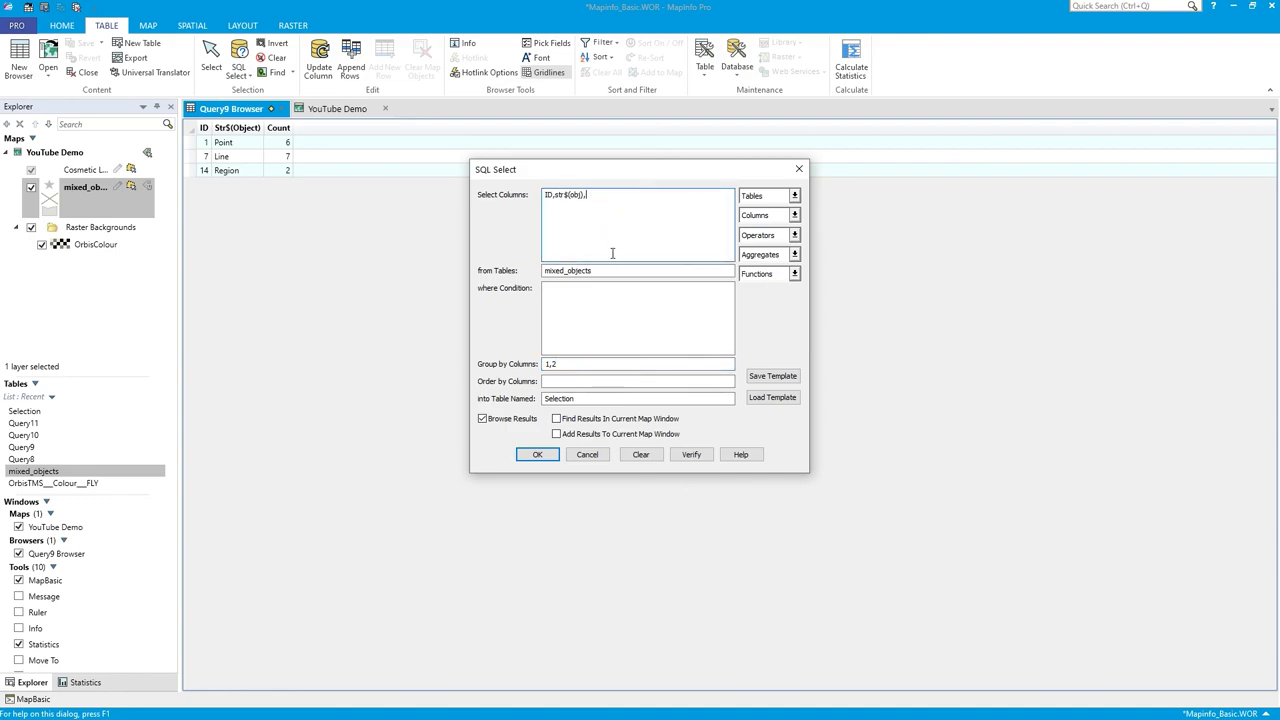
{"action": "key", "text": "Backspace"}
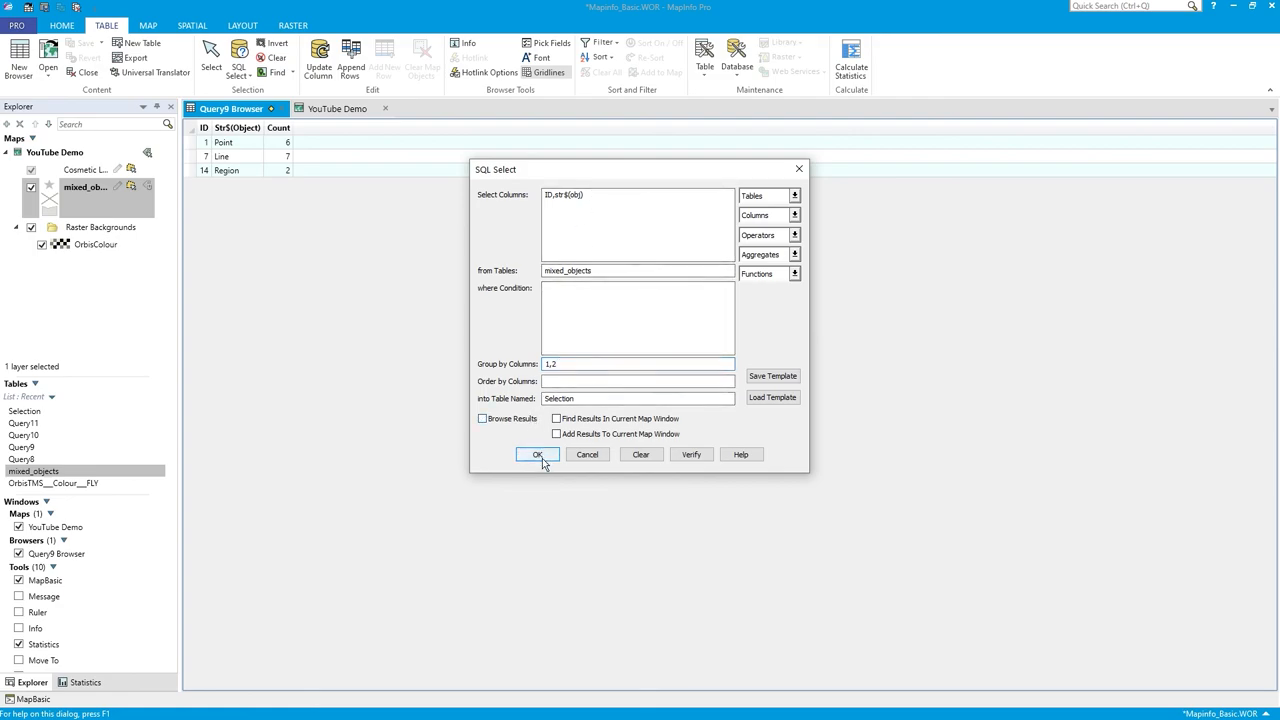
{"action": "left_click", "coordinate": [536, 454]}
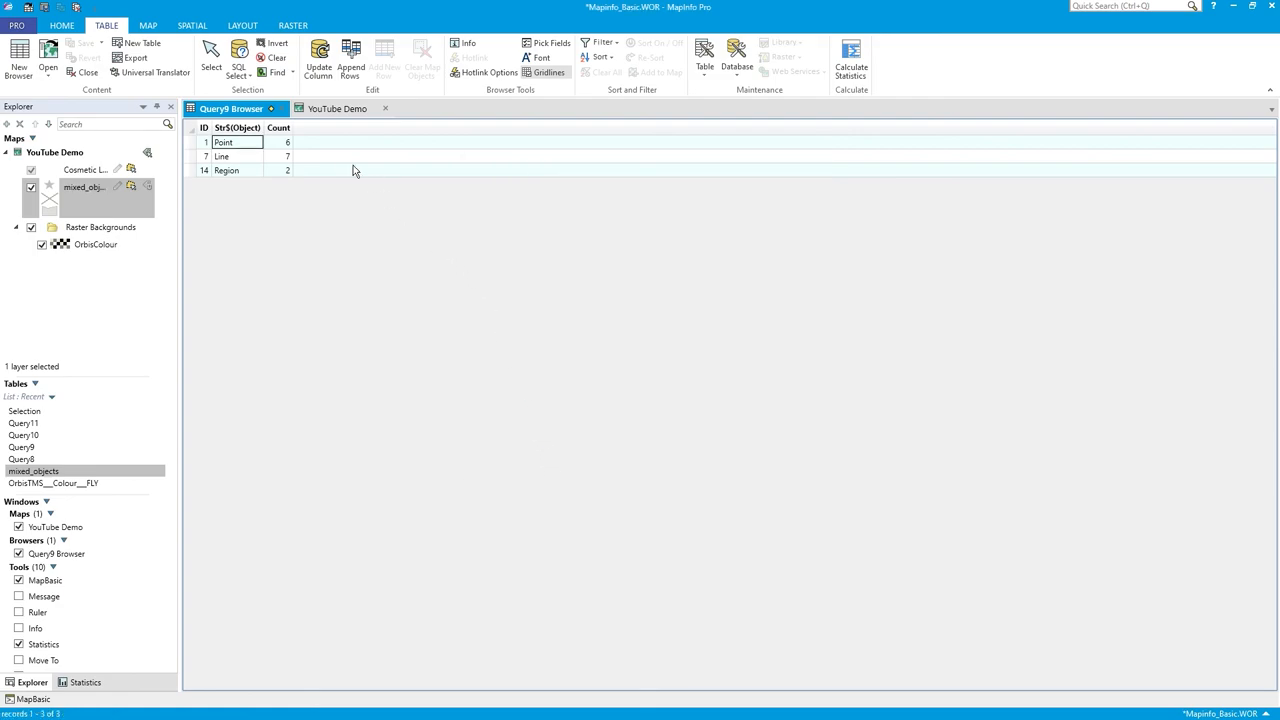
Rerun the query with Browse Results ticked to list all 15 IDs with their object types.
{"action": "left_click", "coordinate": [240, 52]}
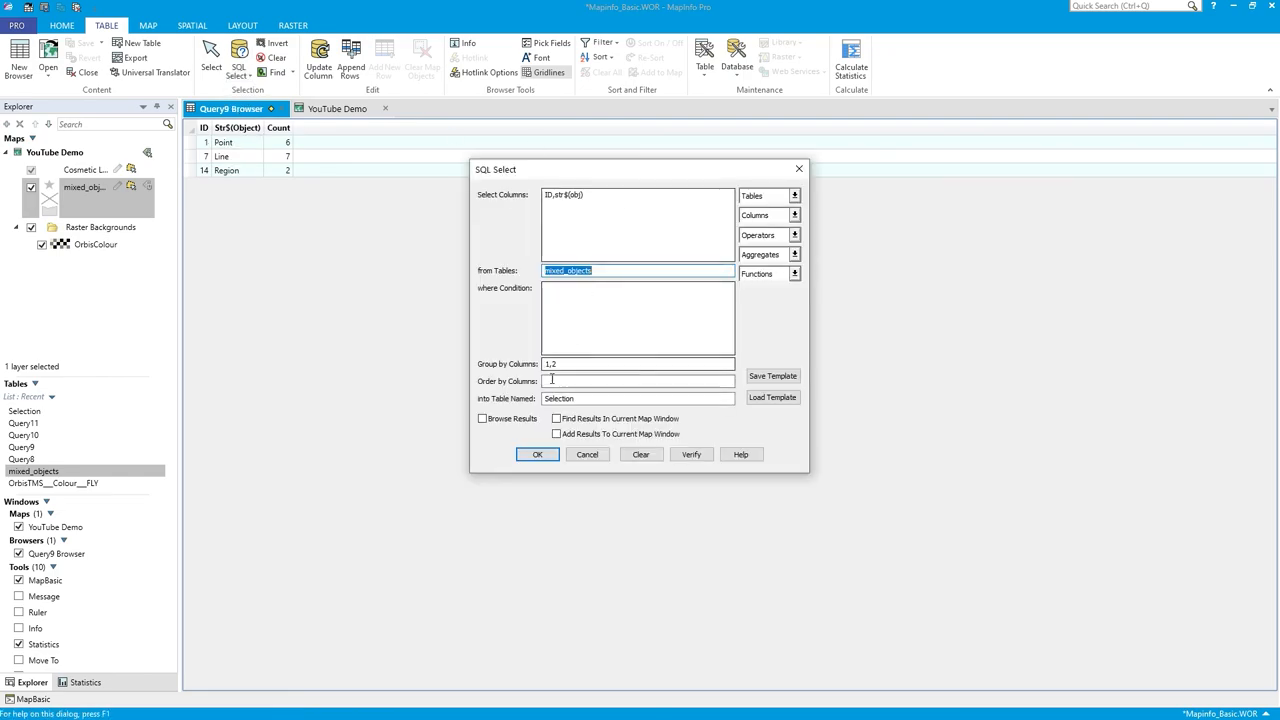
{"action": "left_click", "coordinate": [482, 418]}
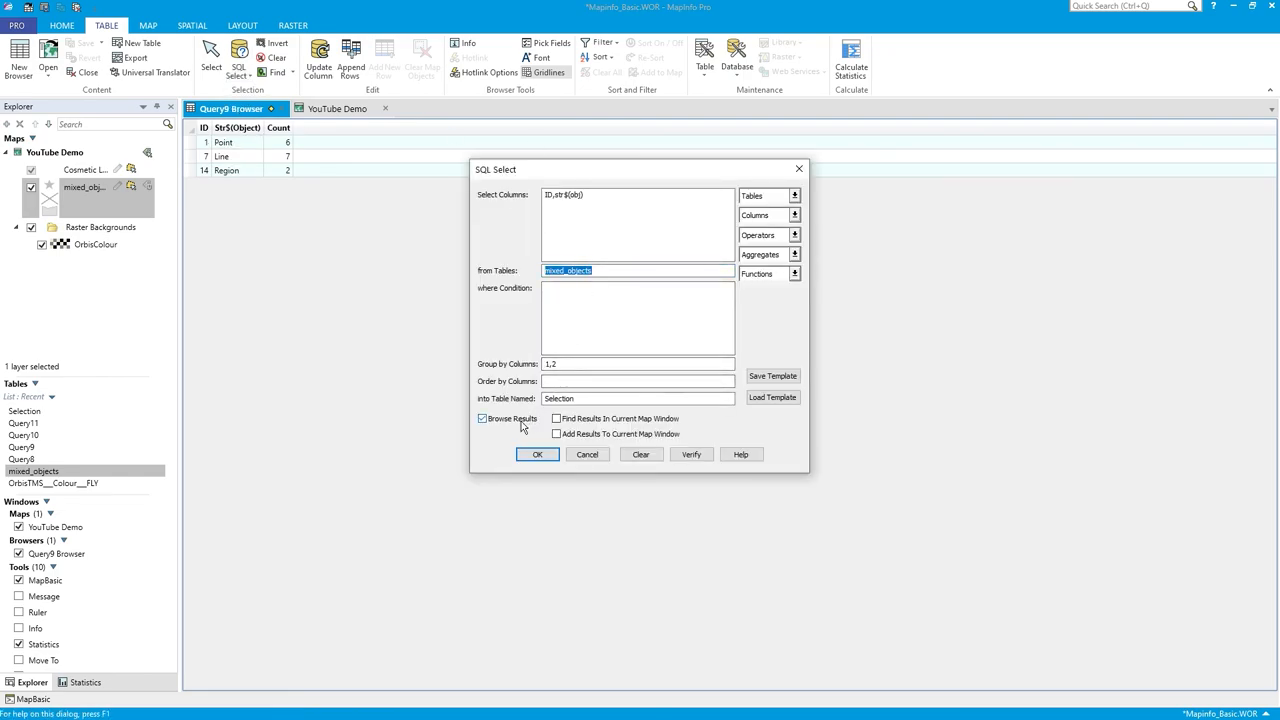
{"action": "left_click", "coordinate": [536, 454]}
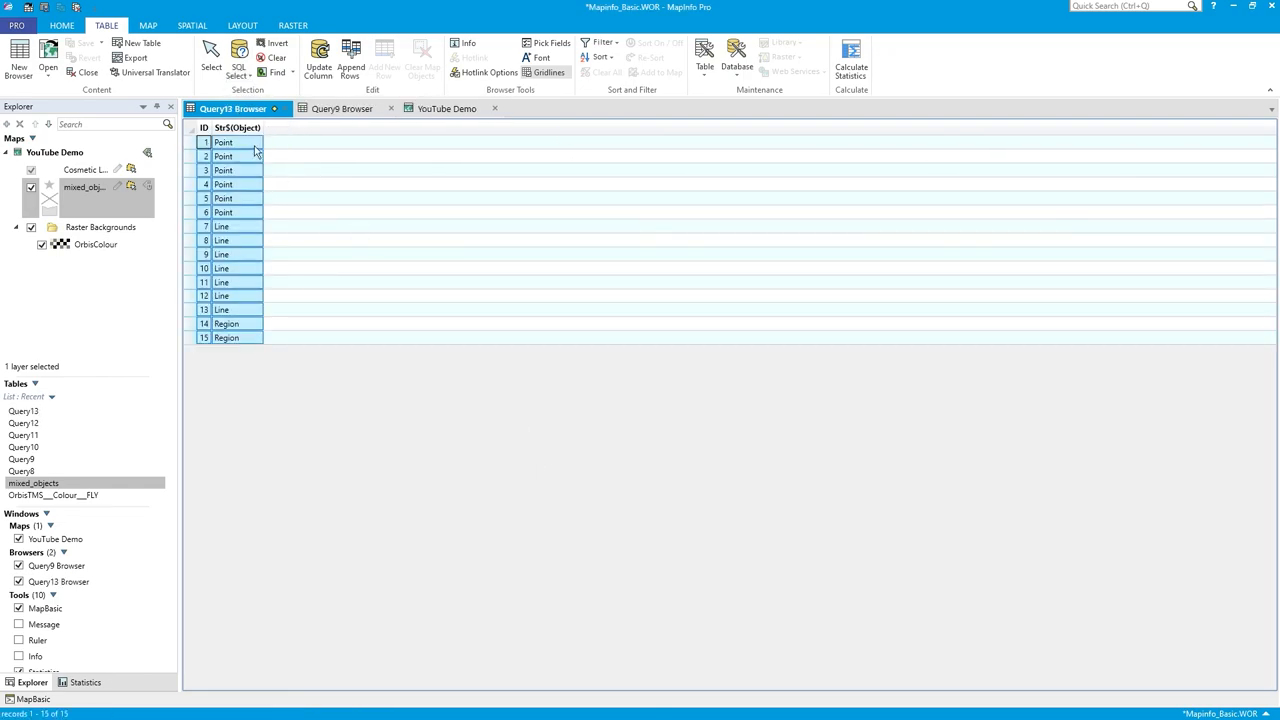
Review the Point and Region records in the query browser, then return to the Denmark map window.
{"action": "left_click", "coordinate": [204, 142]}
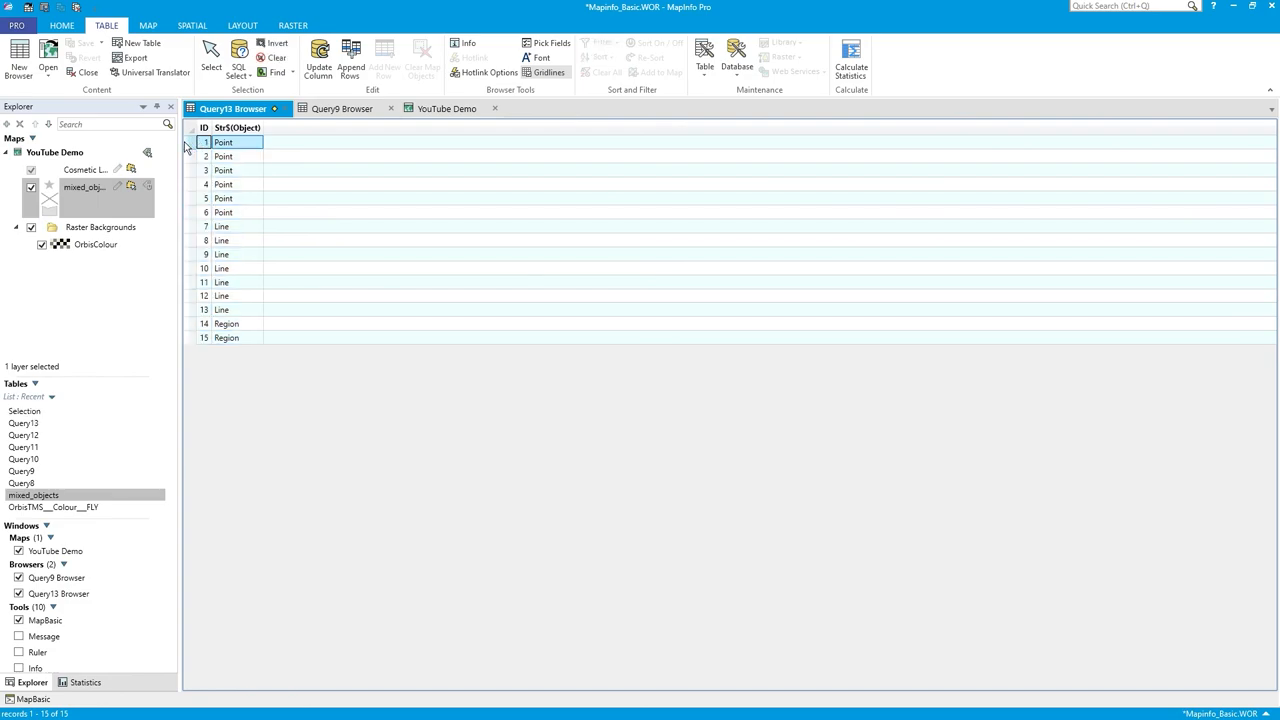
{"action": "left_click", "coordinate": [224, 156]}
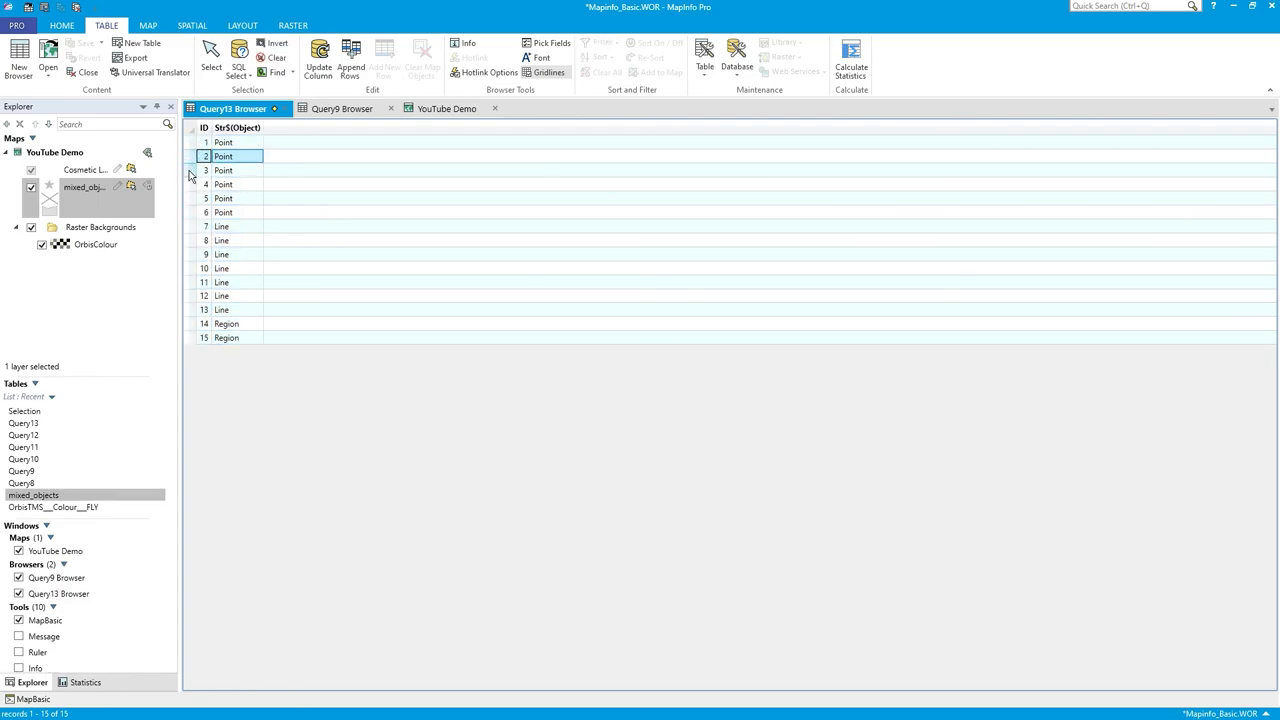
{"action": "left_click", "coordinate": [224, 212]}
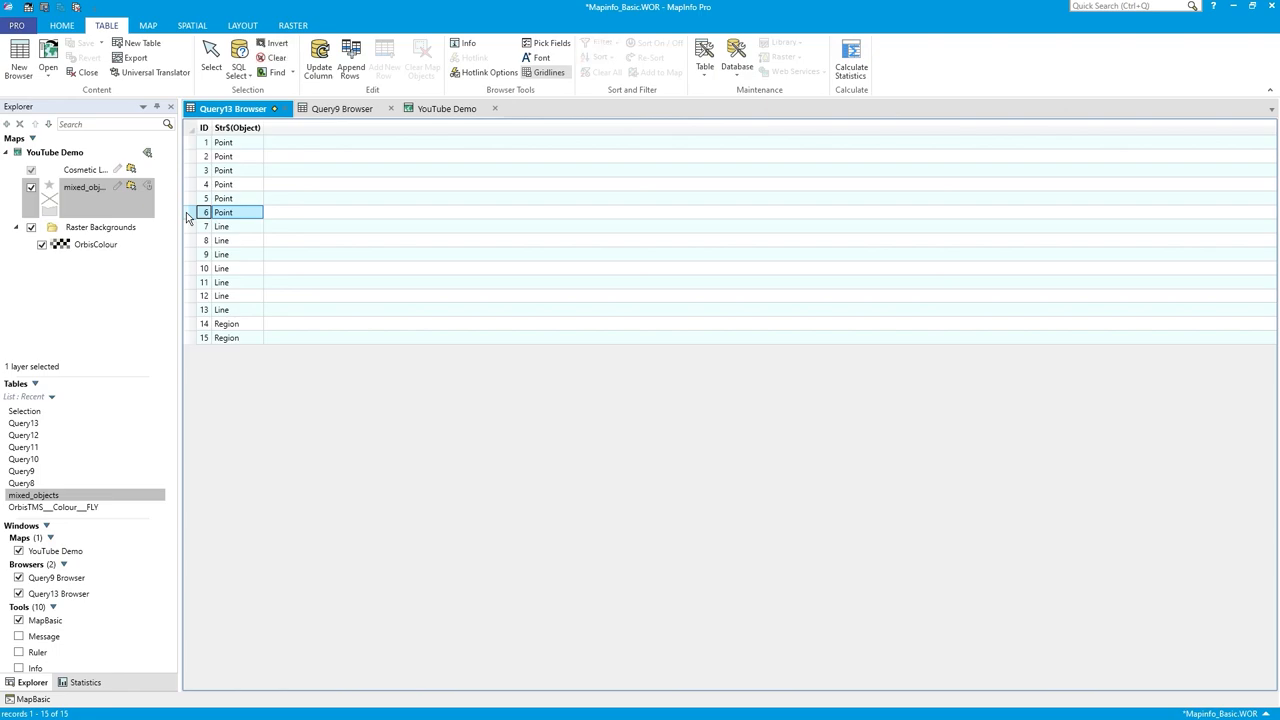
{"action": "mouse_move", "coordinate": [184, 282]}
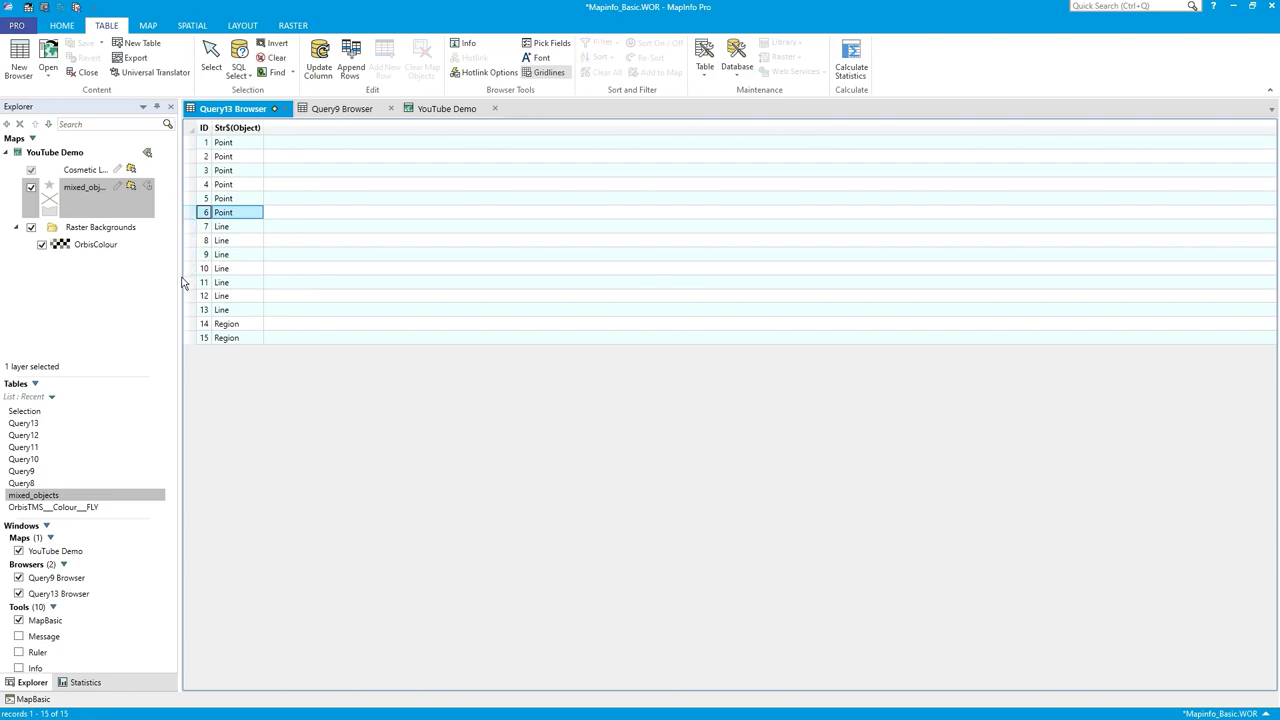
{"action": "left_click", "coordinate": [222, 296]}
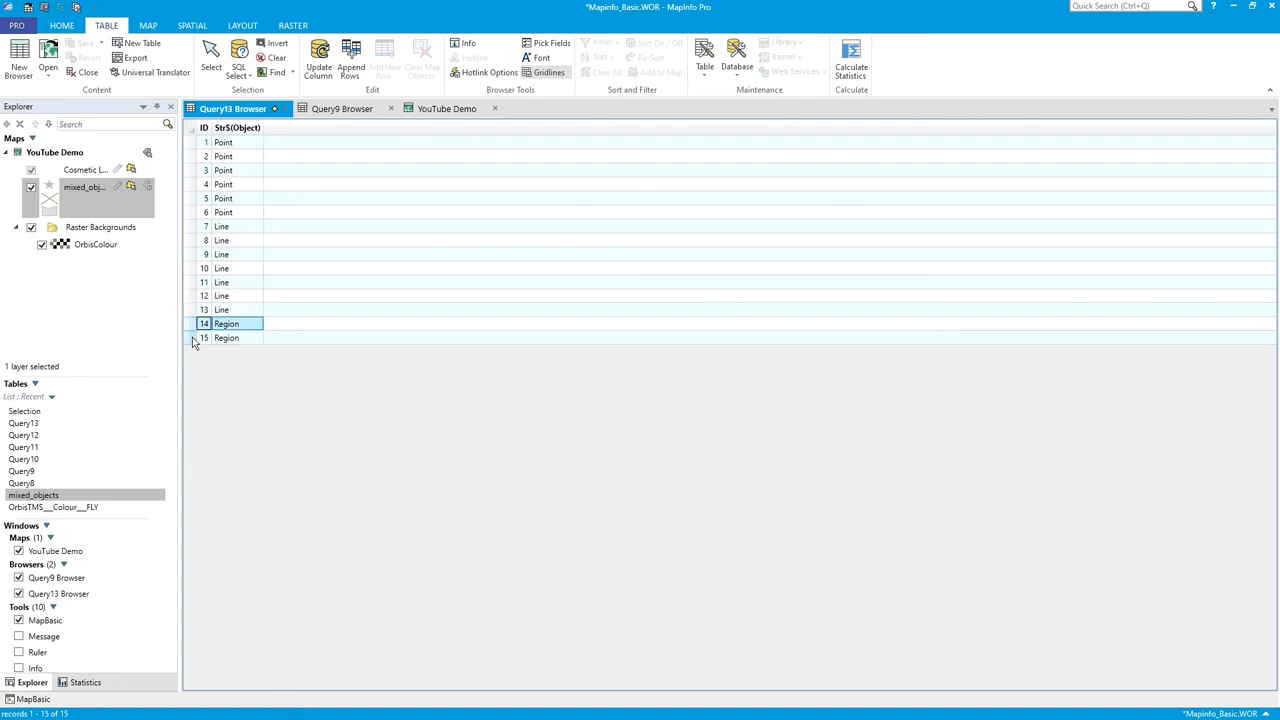
{"action": "left_click", "coordinate": [226, 336]}
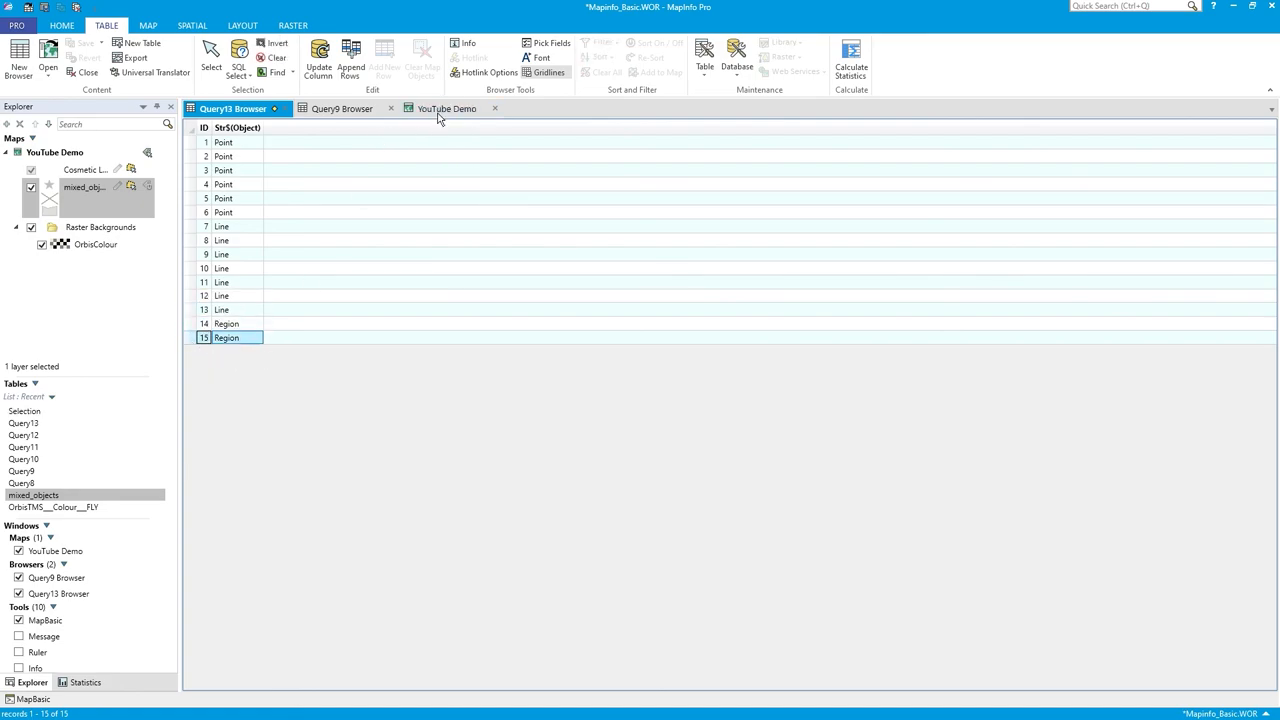
{"action": "left_click", "coordinate": [444, 108]}
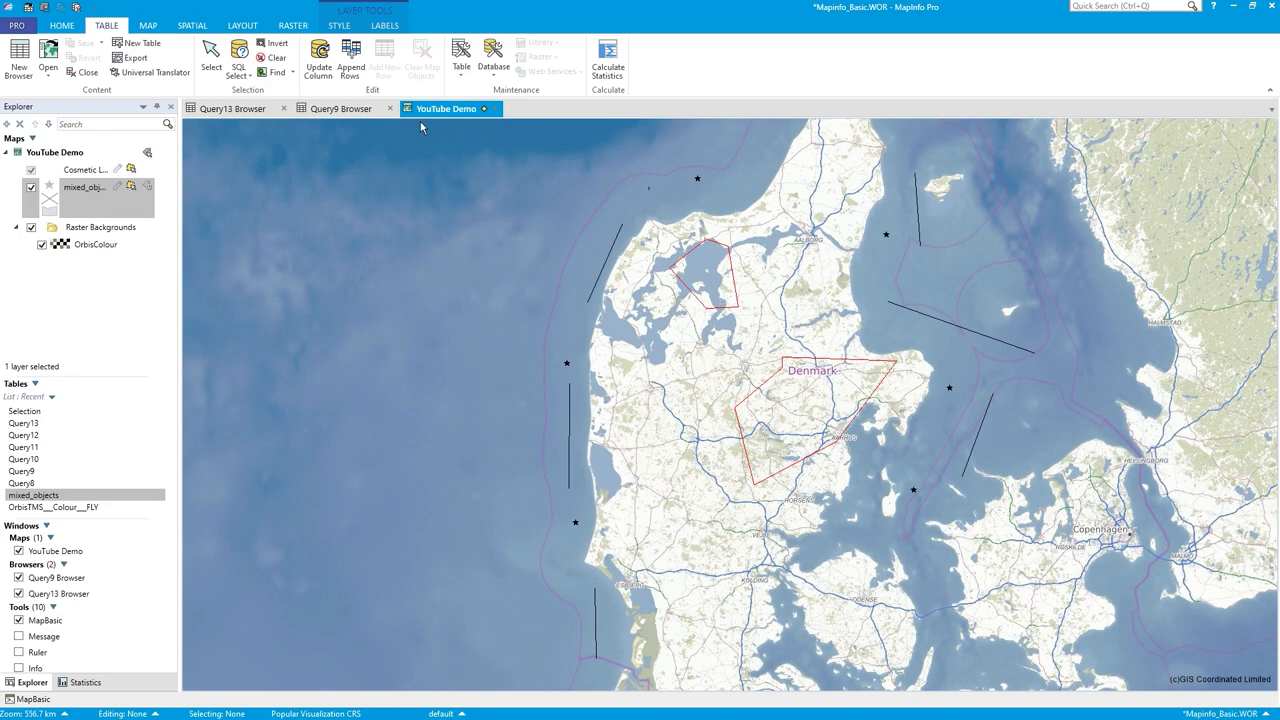